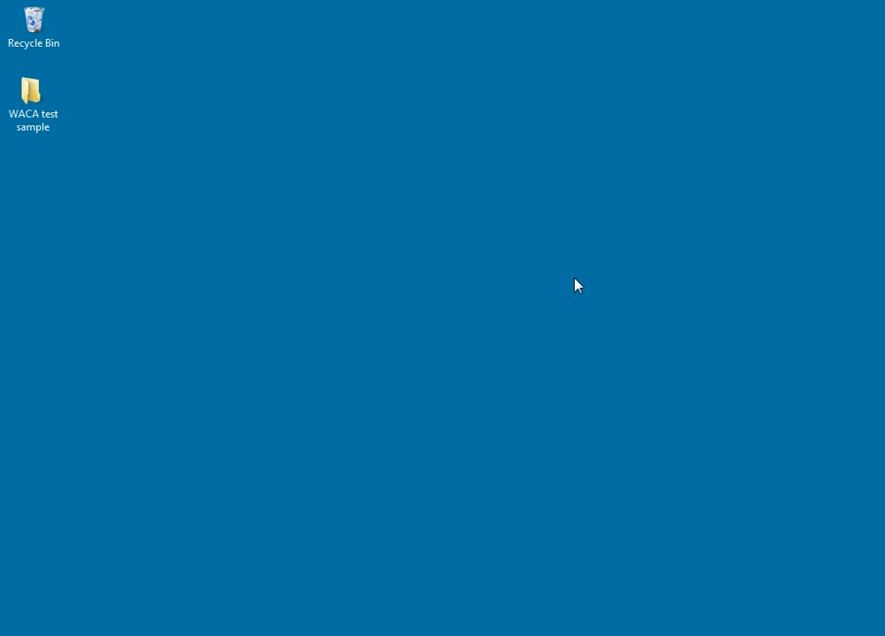
Open the 'WACA test sample' desktop folder to list the five TestSample 2010–2014 files
click(33, 91)
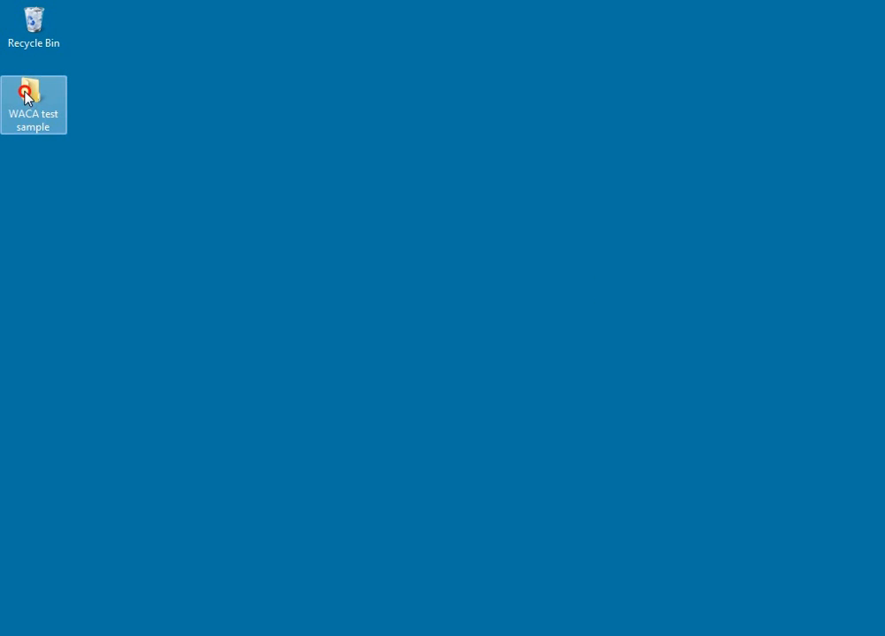
double_click(34, 104)
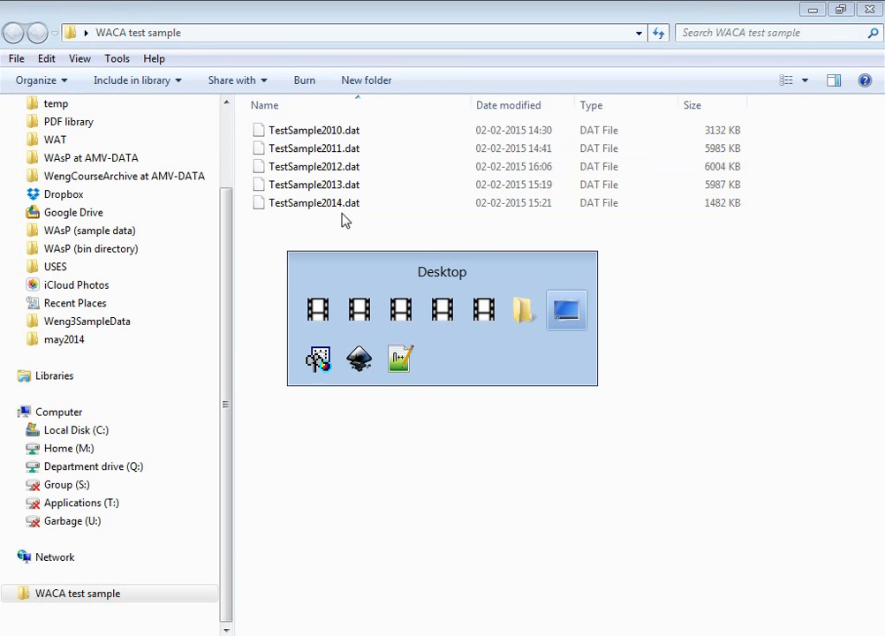
View TestSample2010_WithHeader.dat in Notepad++, then switch to headers.txt
double_click(314, 130)
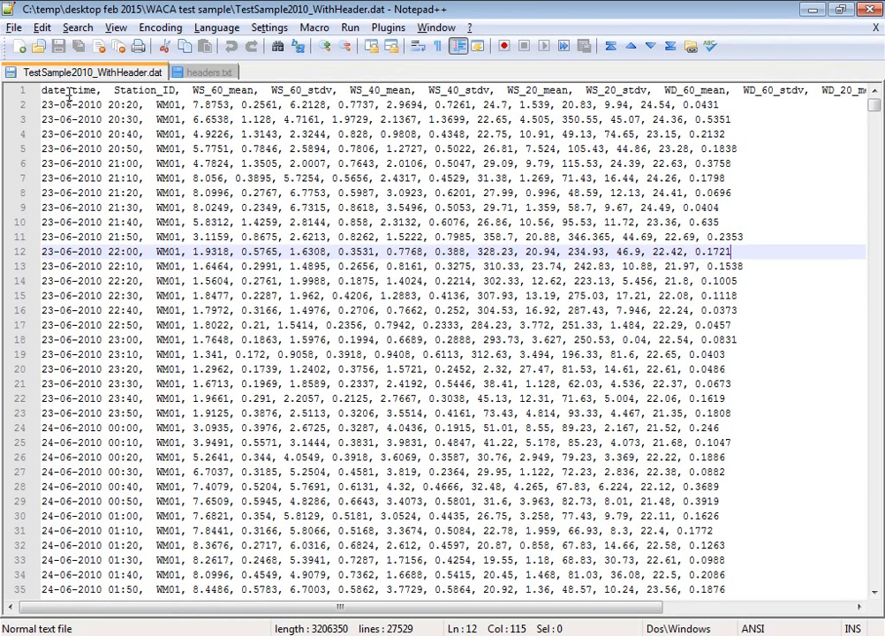
mouse_move(137, 105)
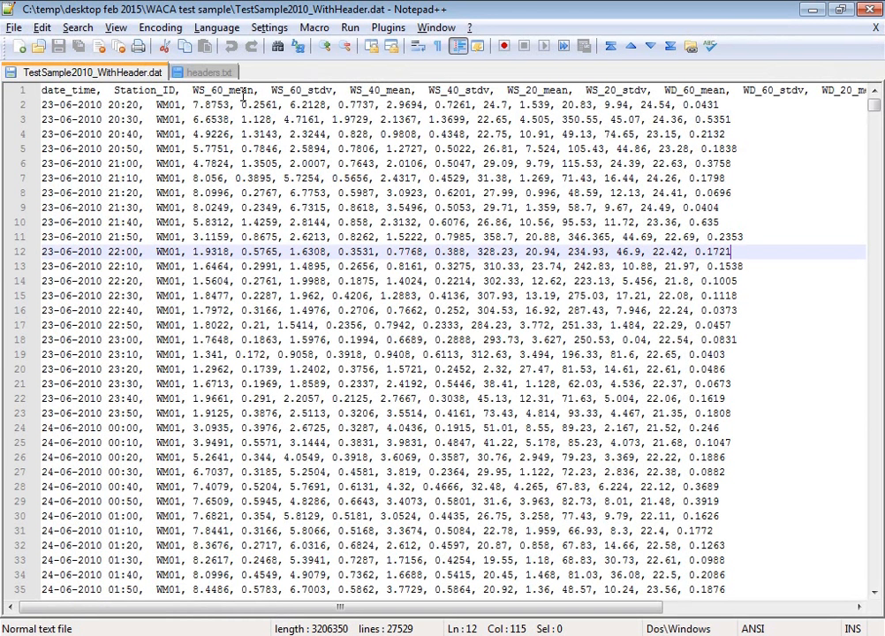
mouse_move(333, 91)
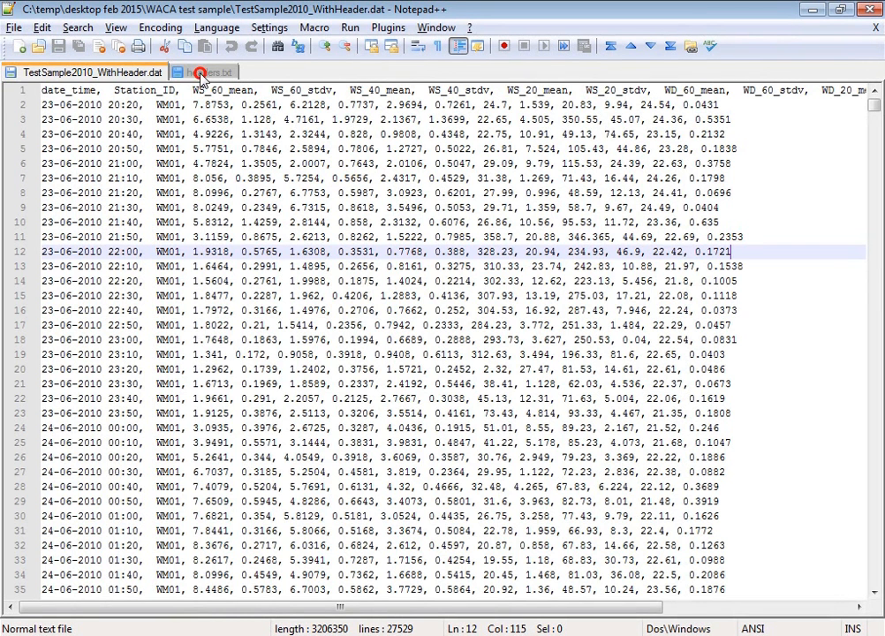
click(203, 71)
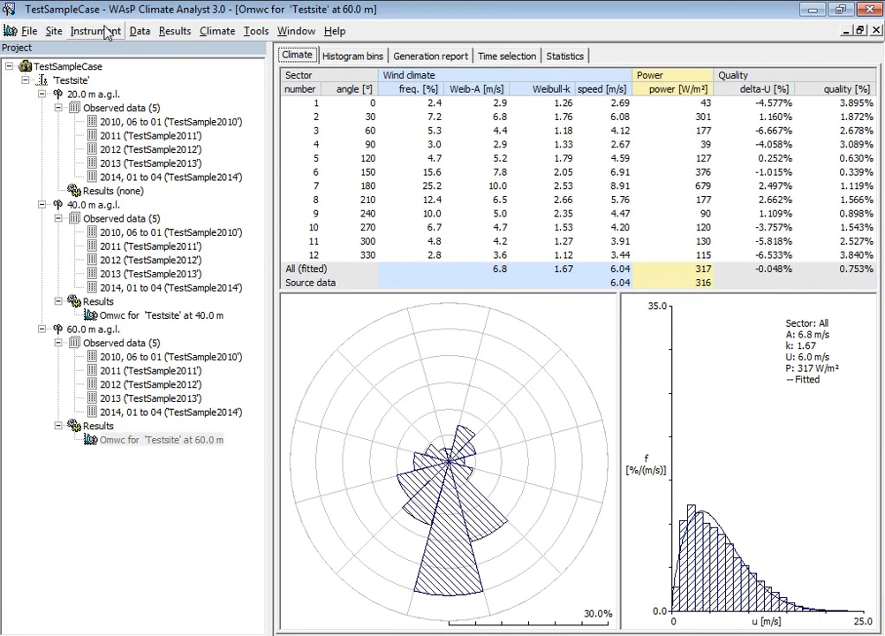
mouse_move(78, 408)
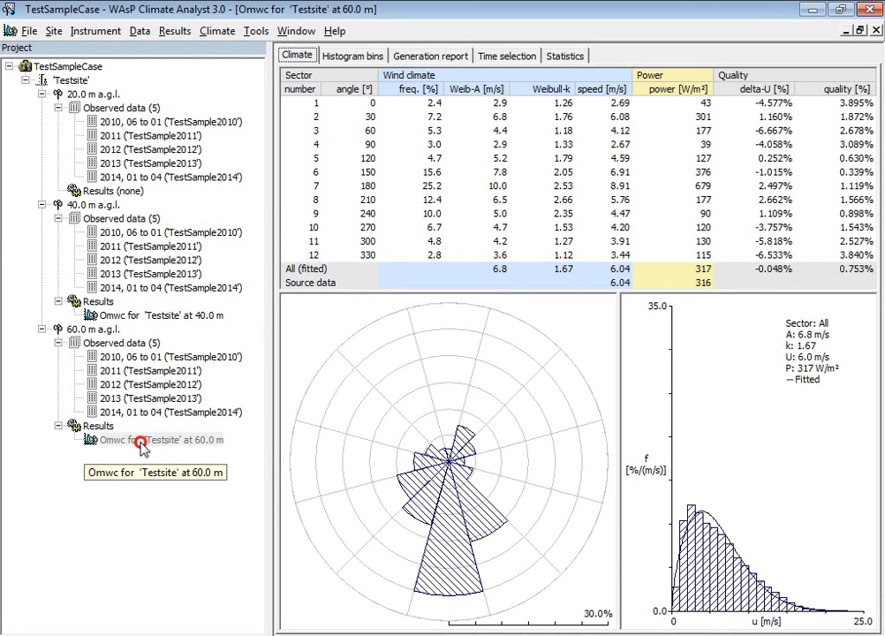
Show the 240° sector distribution (A 5.0 m/s, k 2.35) for Omwc Testsite at 60.0 m
click(159, 439)
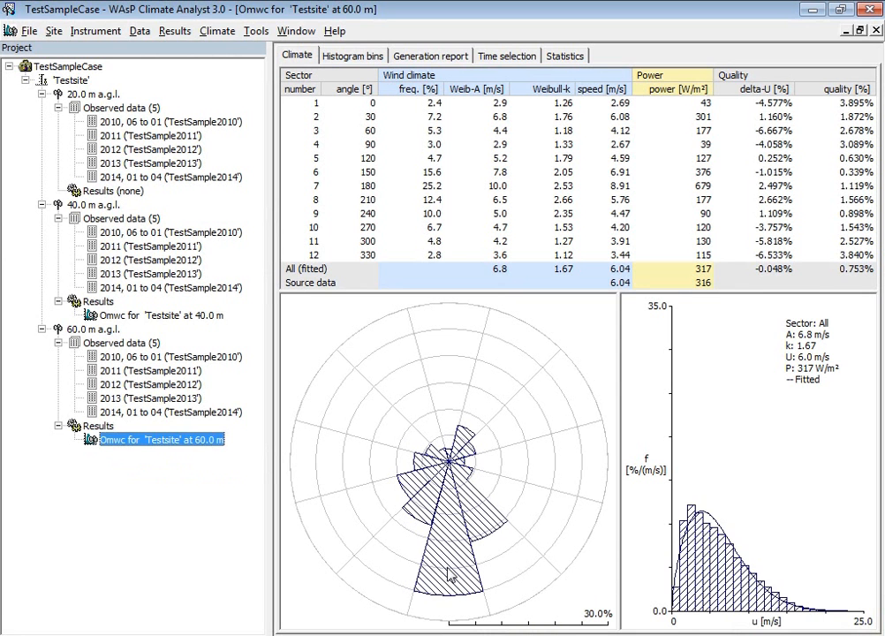
click(423, 477)
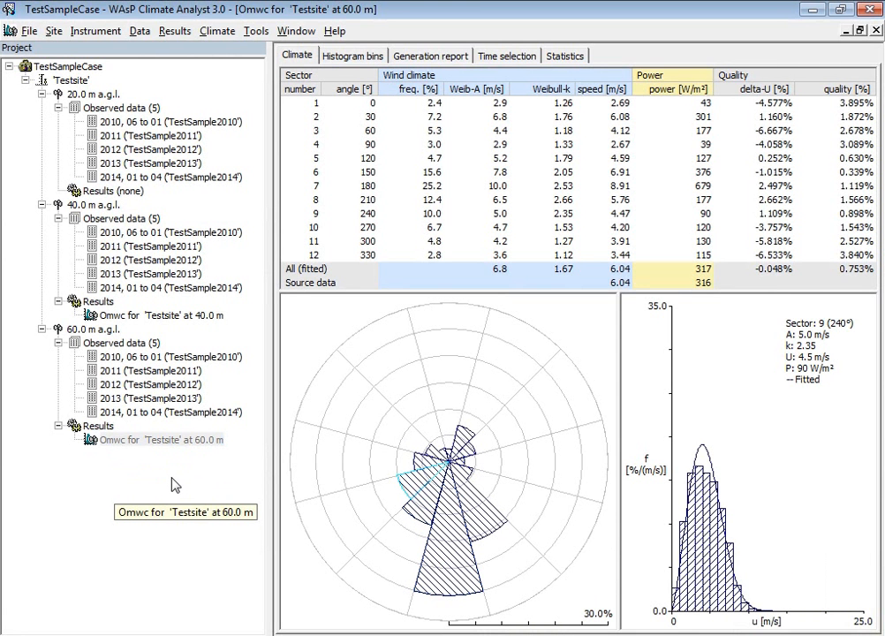
mouse_move(54, 159)
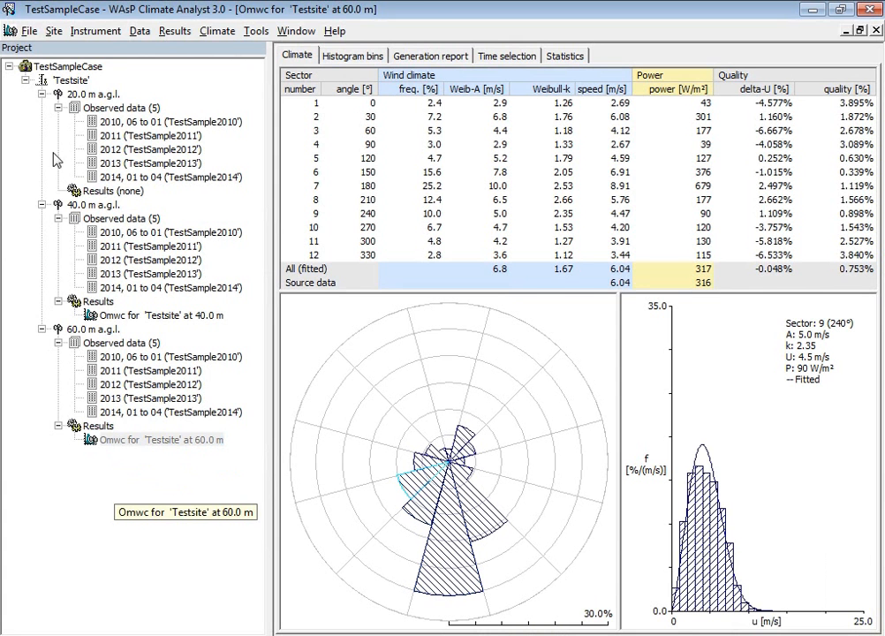
click(31, 31)
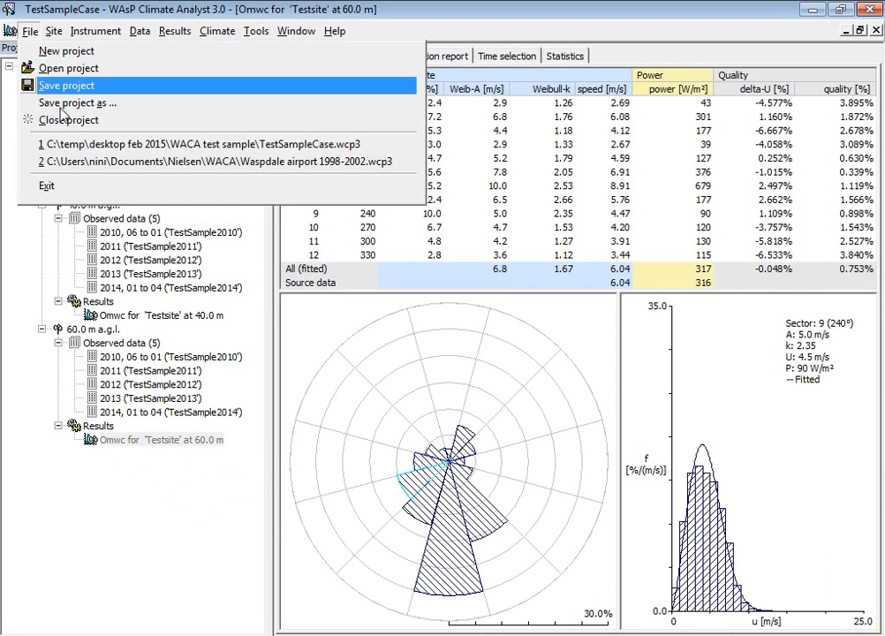
Close the test project and start a new project containing an untitled site
click(68, 119)
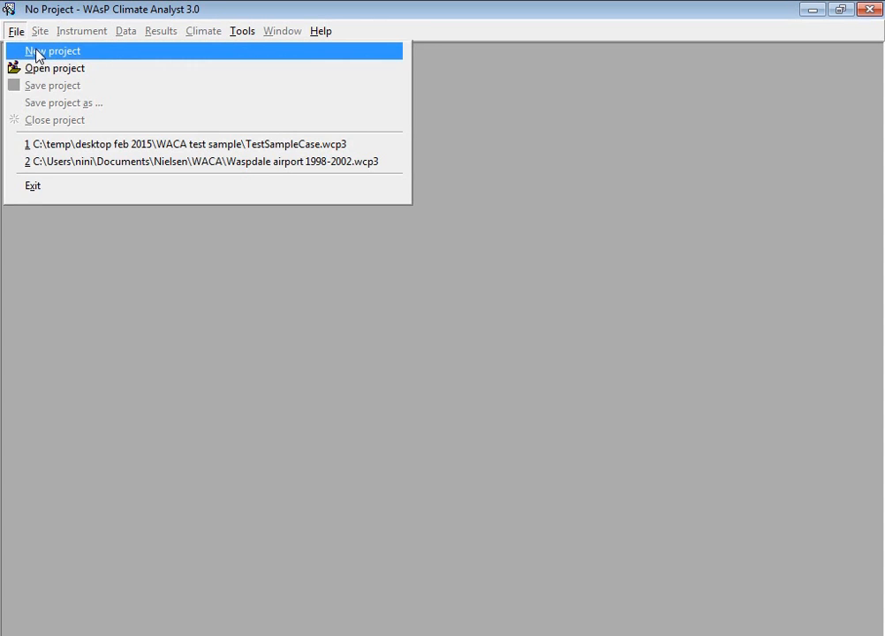
click(52, 51)
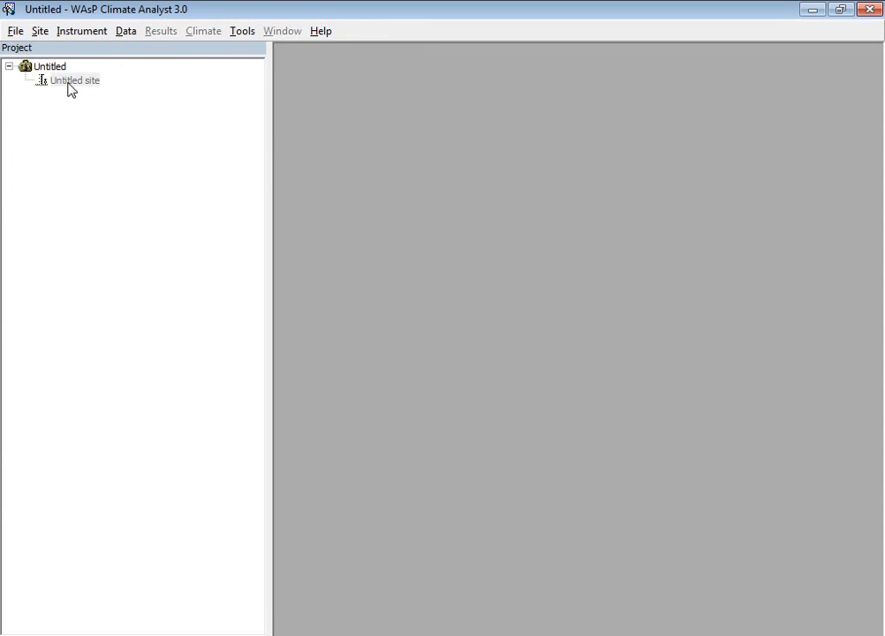
right_click(73, 79)
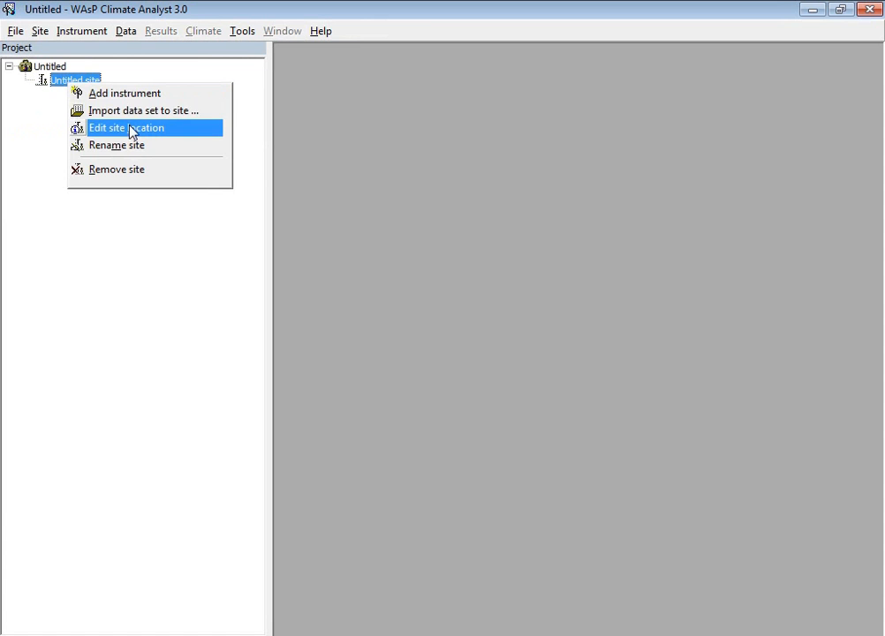
mouse_move(135, 135)
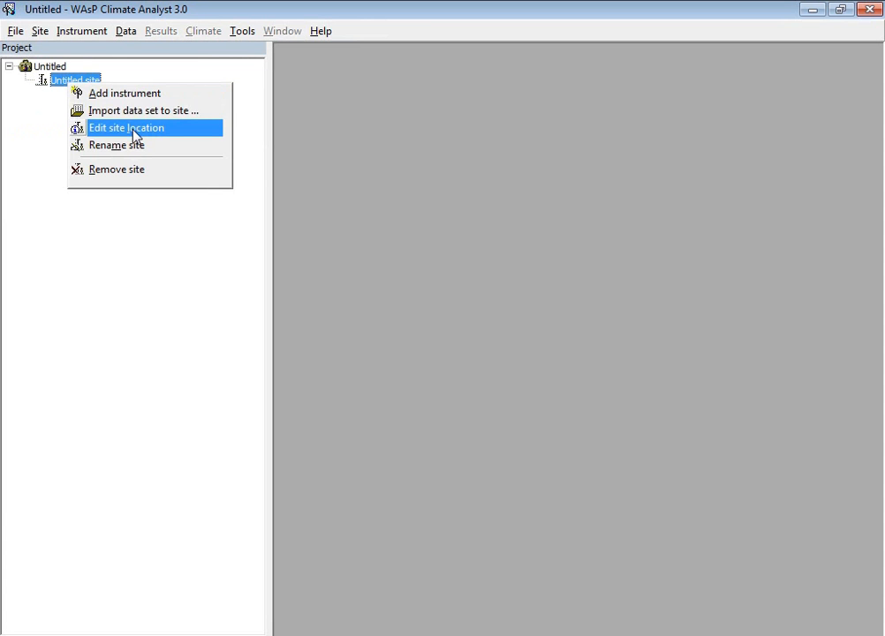
Enter the site location as latitude 40°27'10"N and longitude 13°00'00"E
click(126, 127)
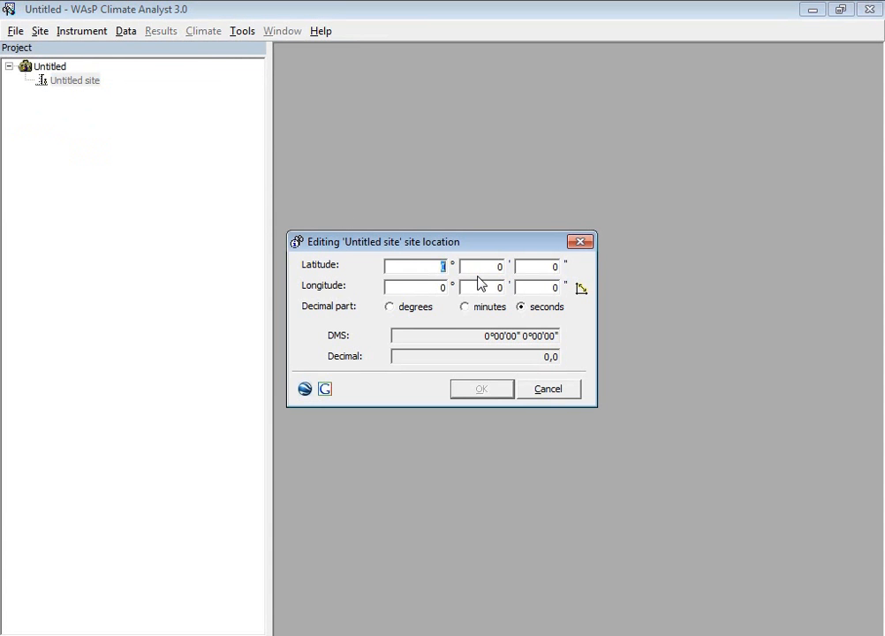
text(40)
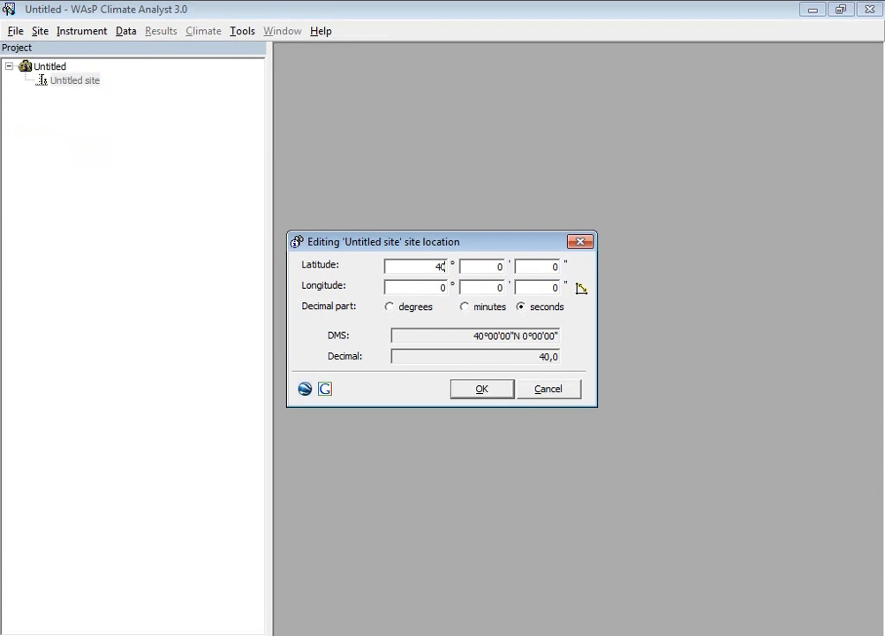
click(481, 265)
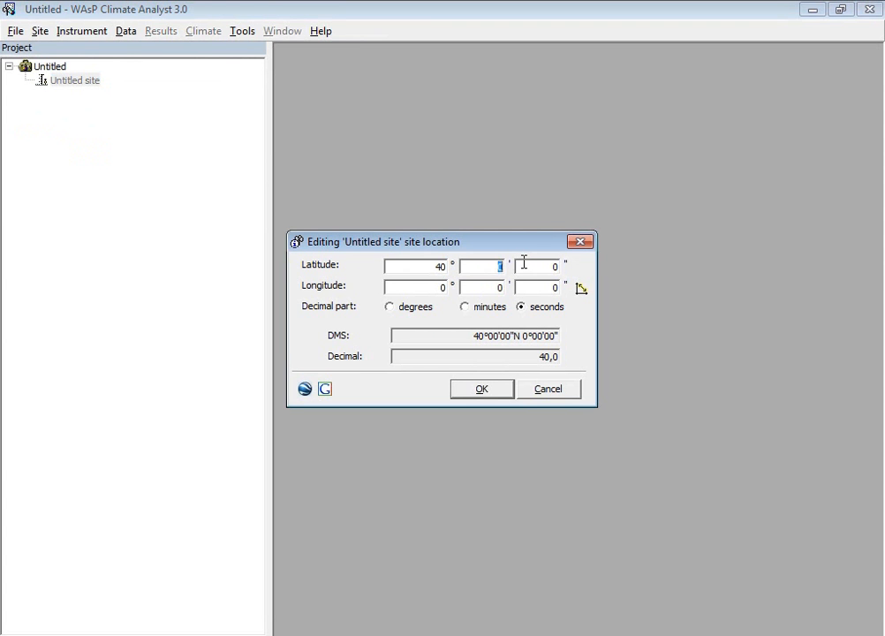
text(27)
click(538, 266)
text(10)
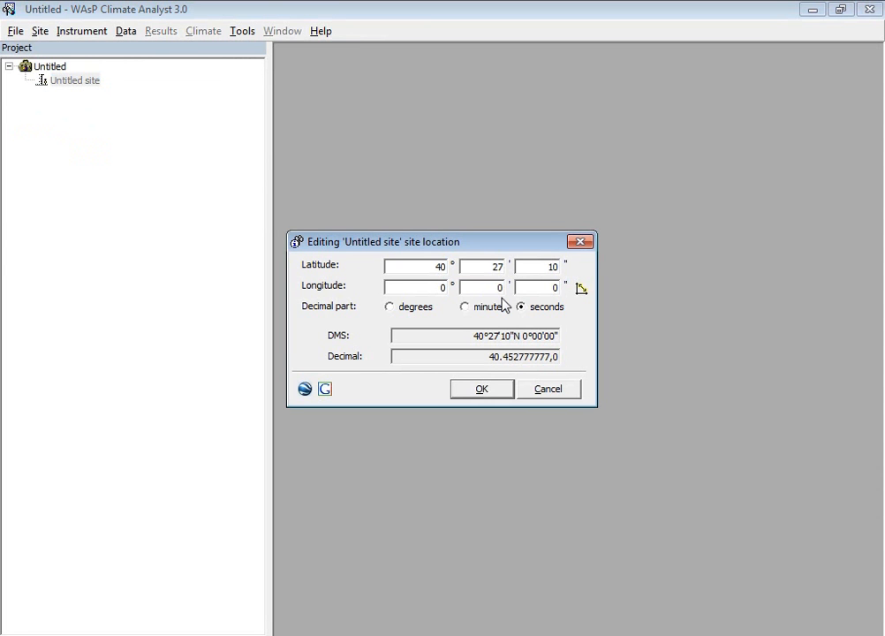
text(1)
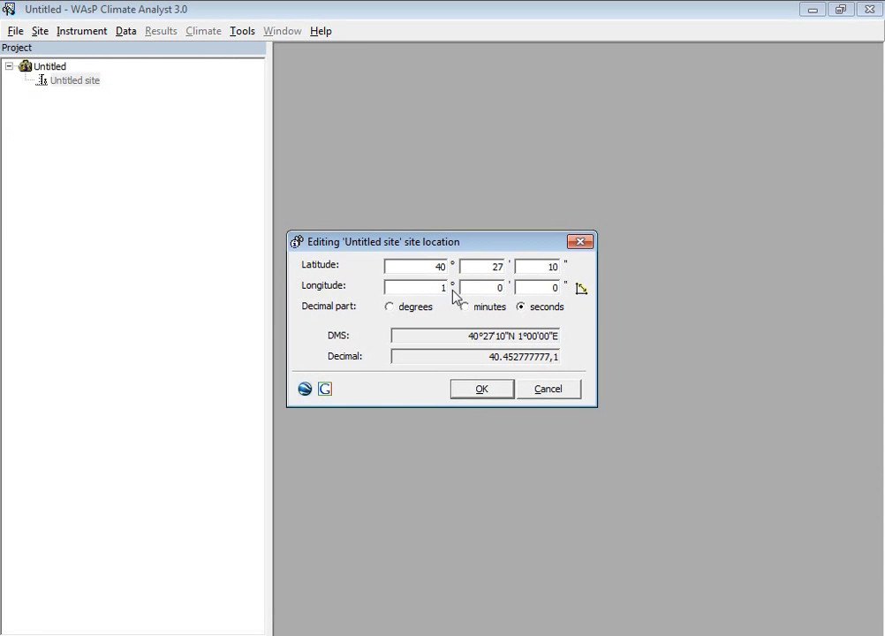
text(13)
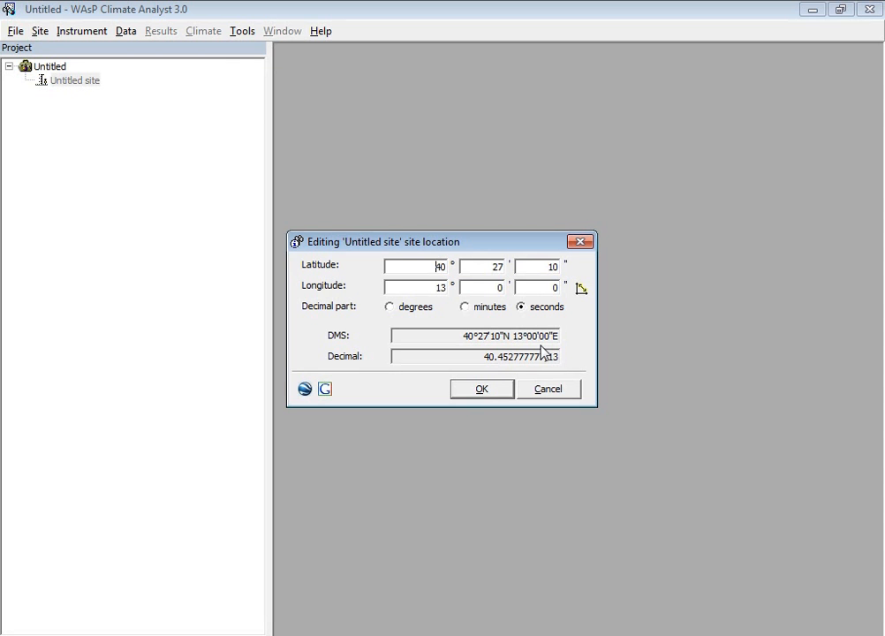
text(-)
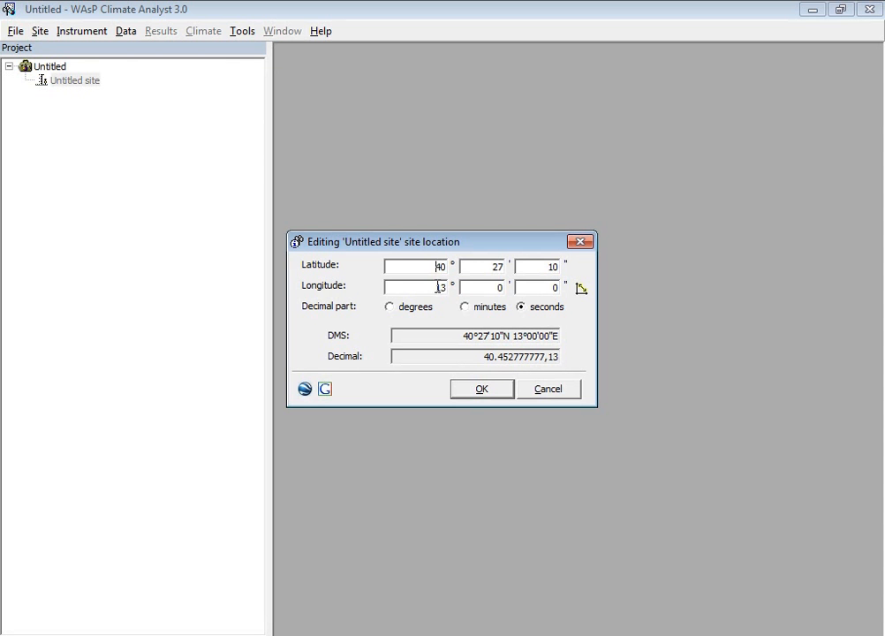
click(416, 286)
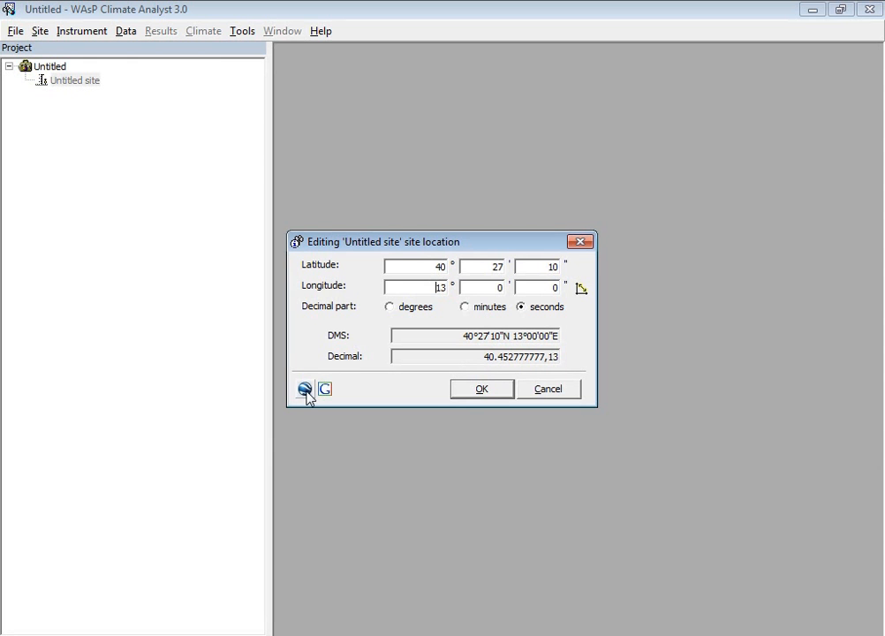
mouse_move(304, 388)
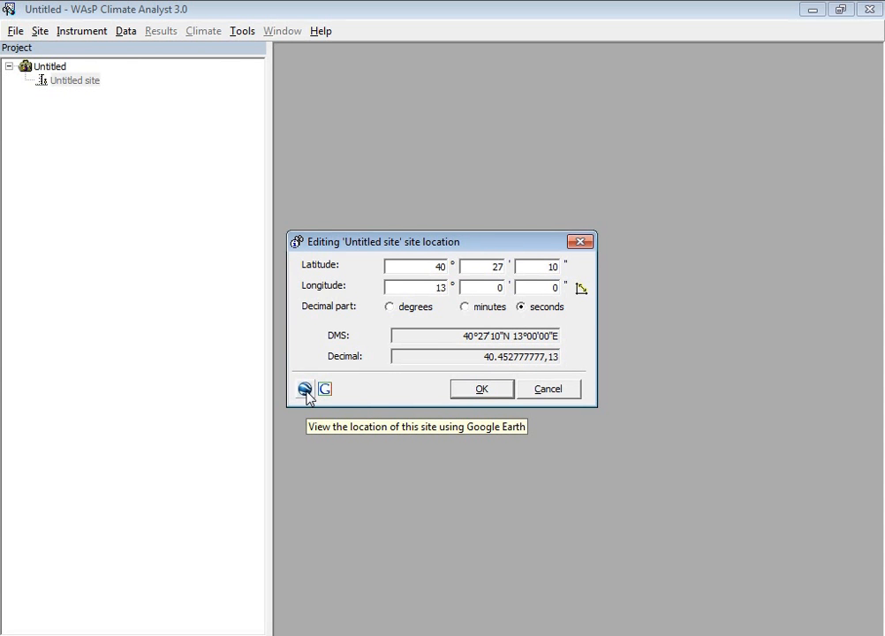
mouse_move(179, 222)
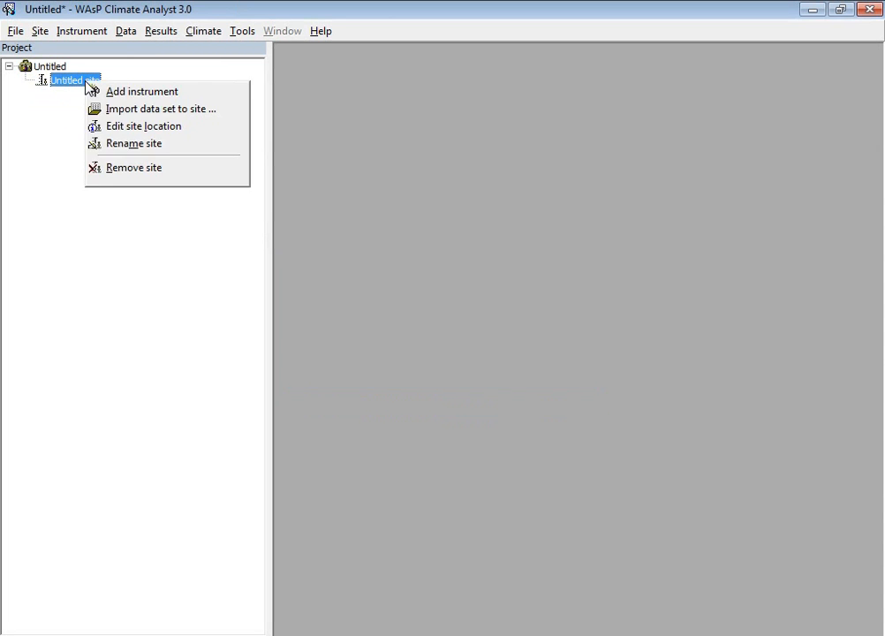
Rename the site to 'Test site' and select observed data for the 60.0 m height
click(133, 143)
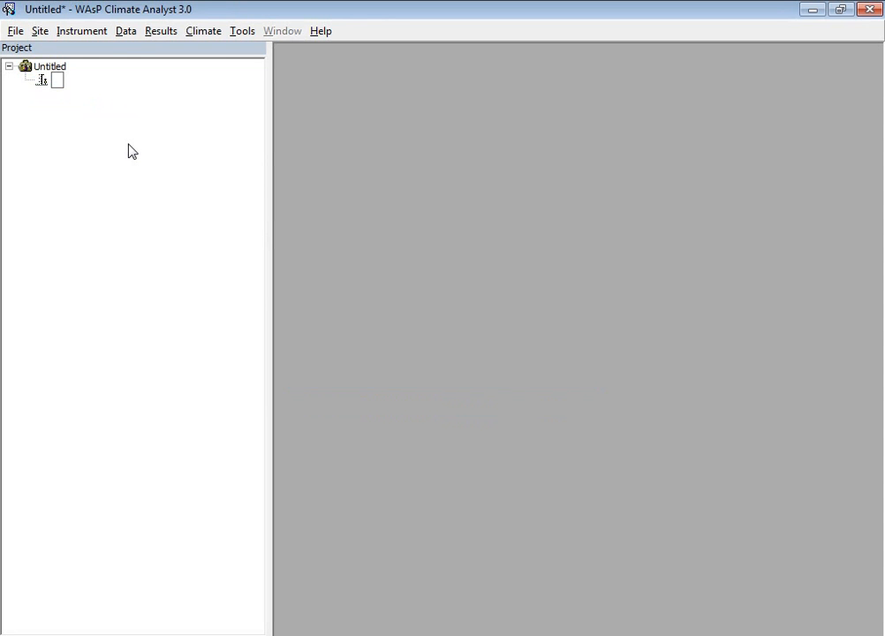
text(Test site')
text(60)
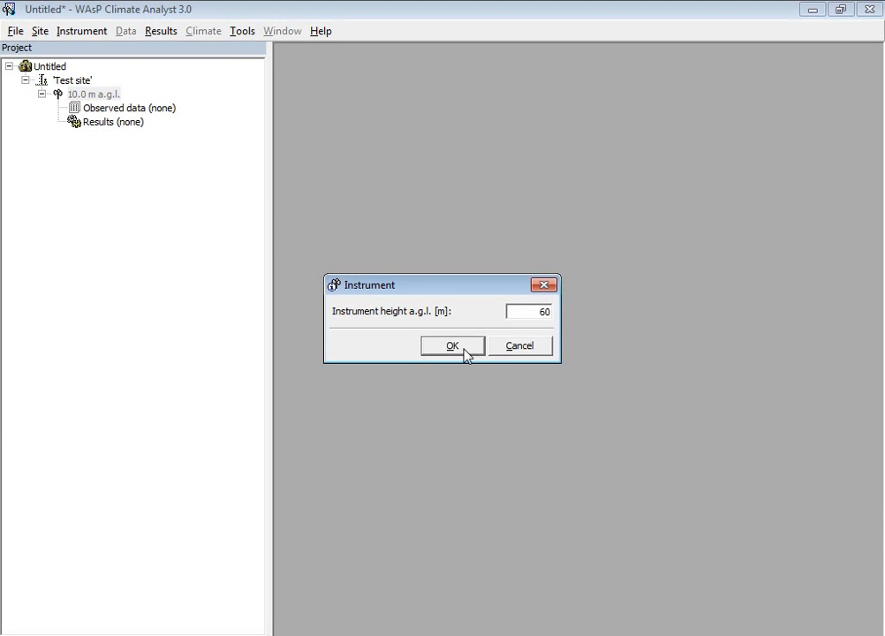
click(452, 345)
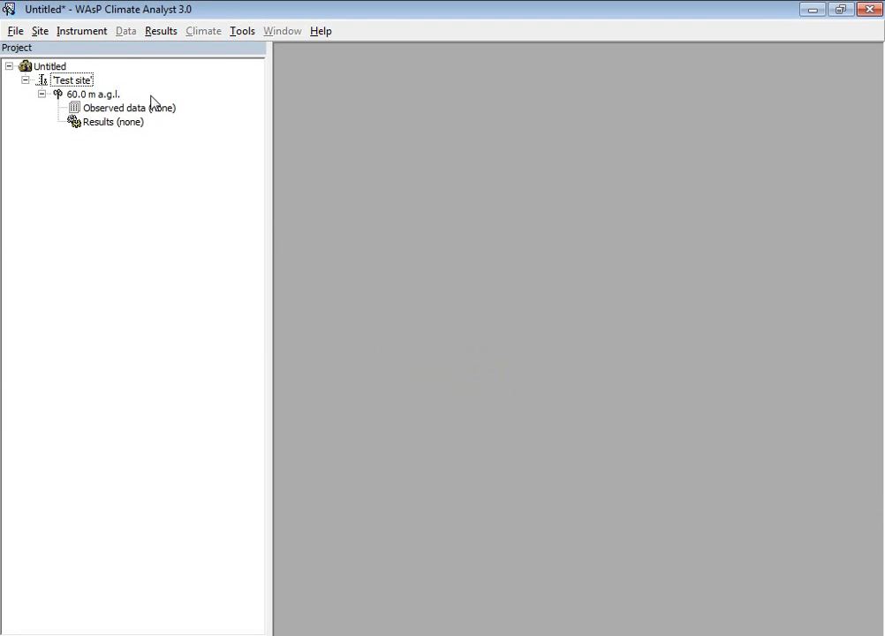
click(121, 107)
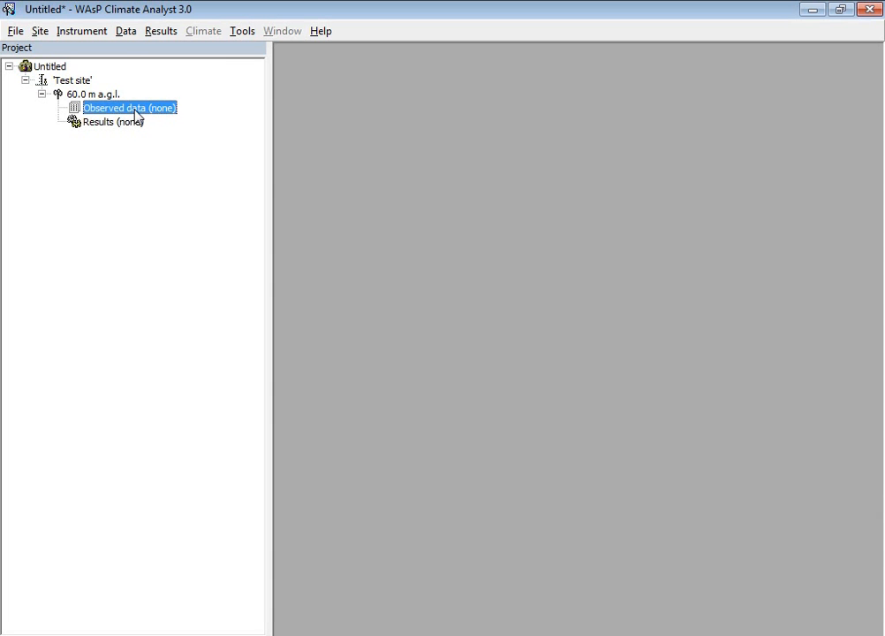
mouse_move(129, 108)
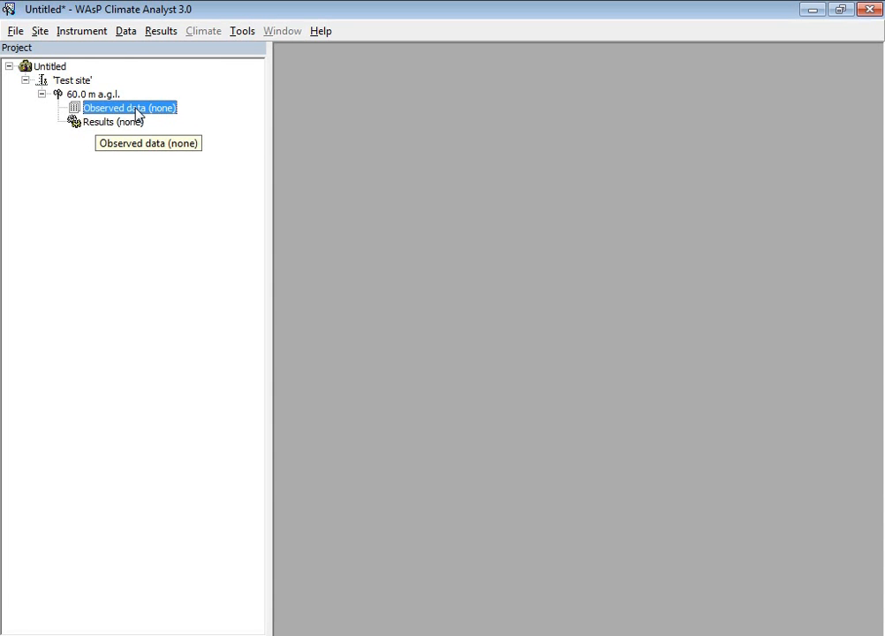
Import the five TestSample 2010–2014 .dat files as the site's observed data
right_click(128, 107)
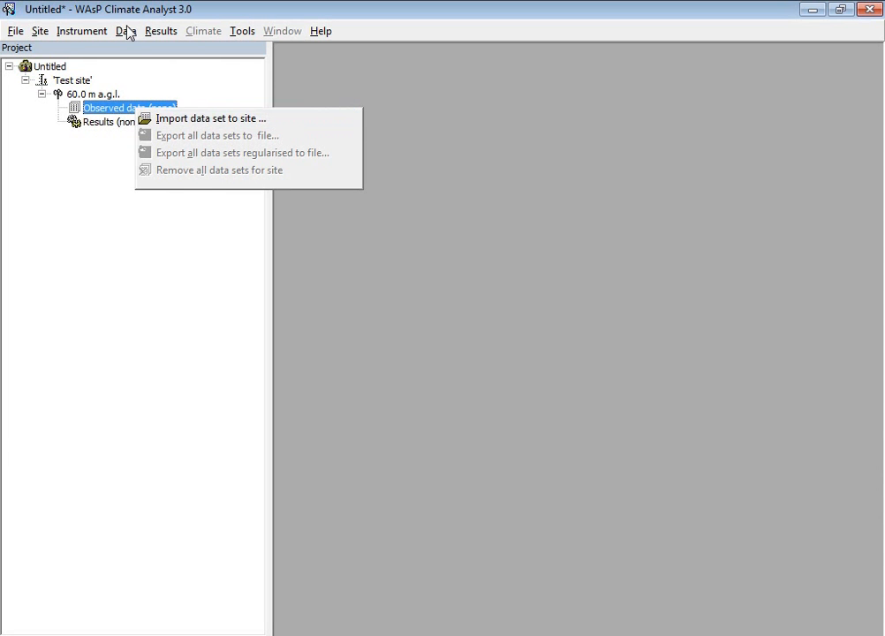
click(210, 117)
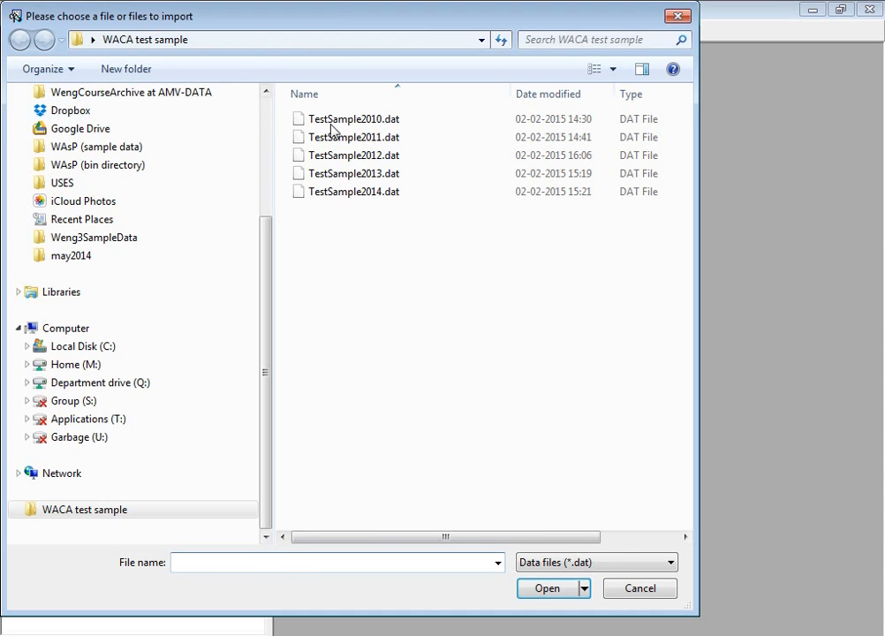
click(353, 119)
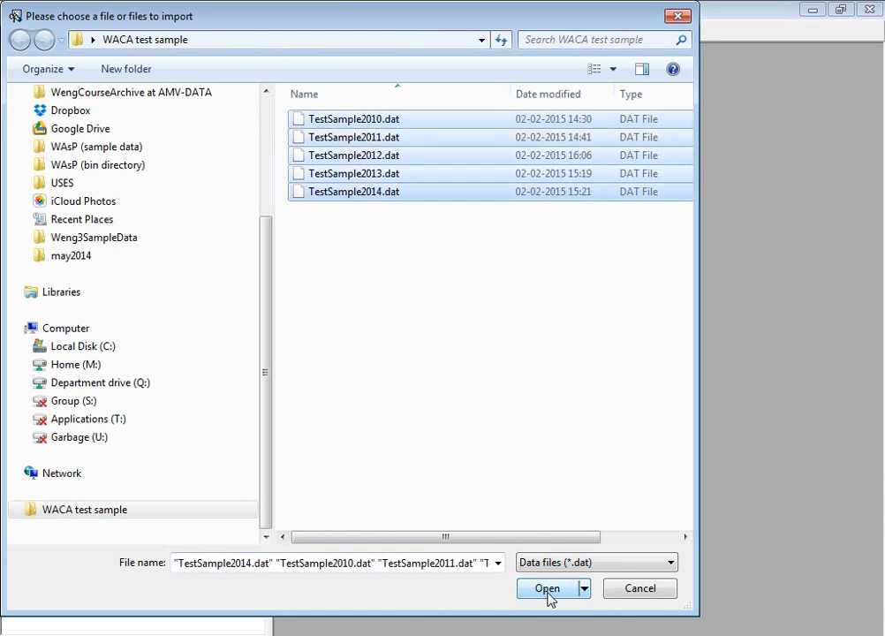
click(546, 588)
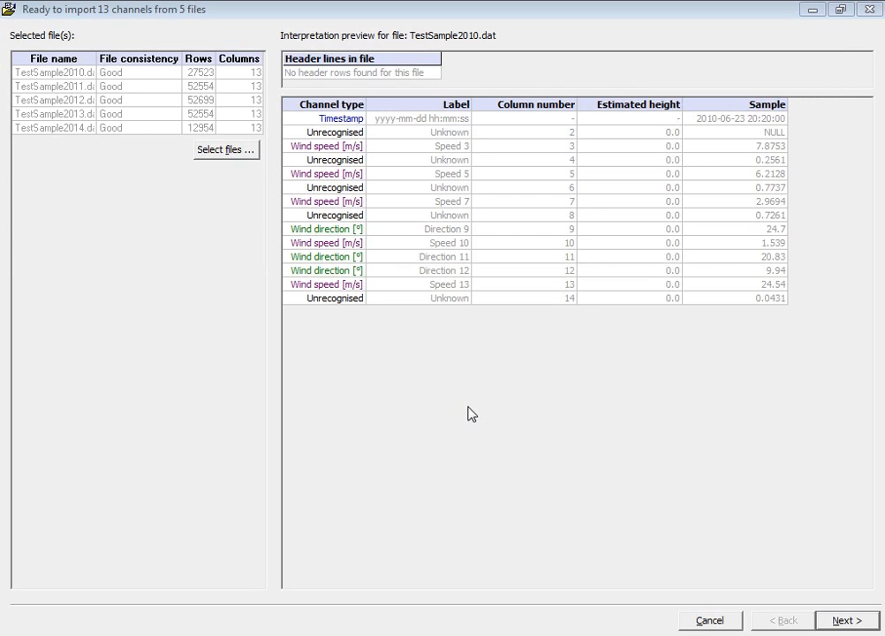
mouse_move(471, 414)
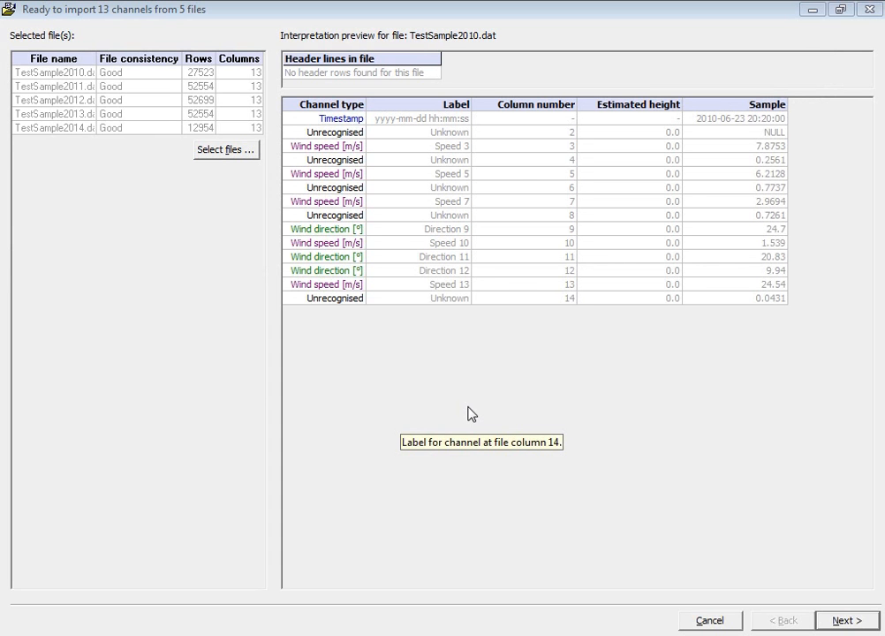
mouse_move(457, 110)
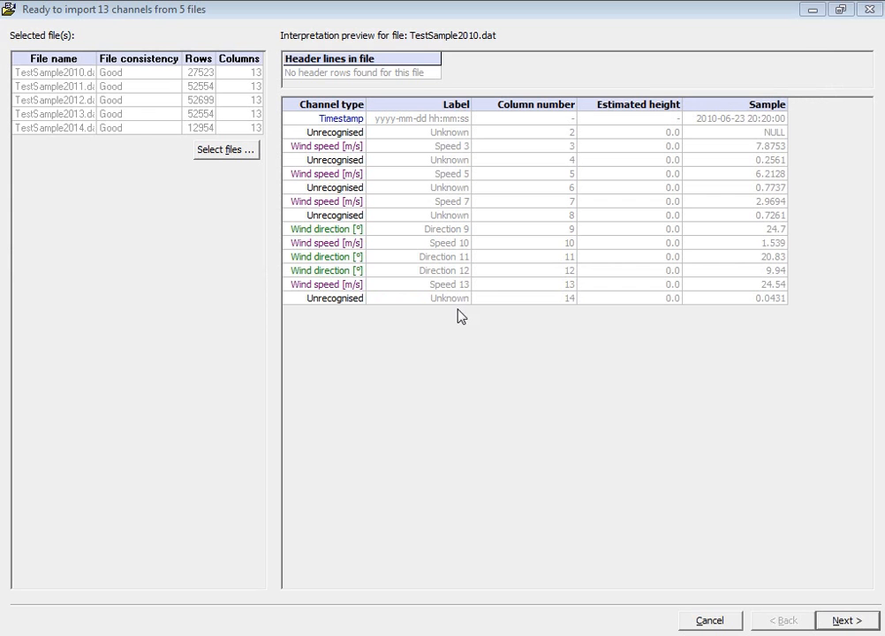
mouse_move(370, 167)
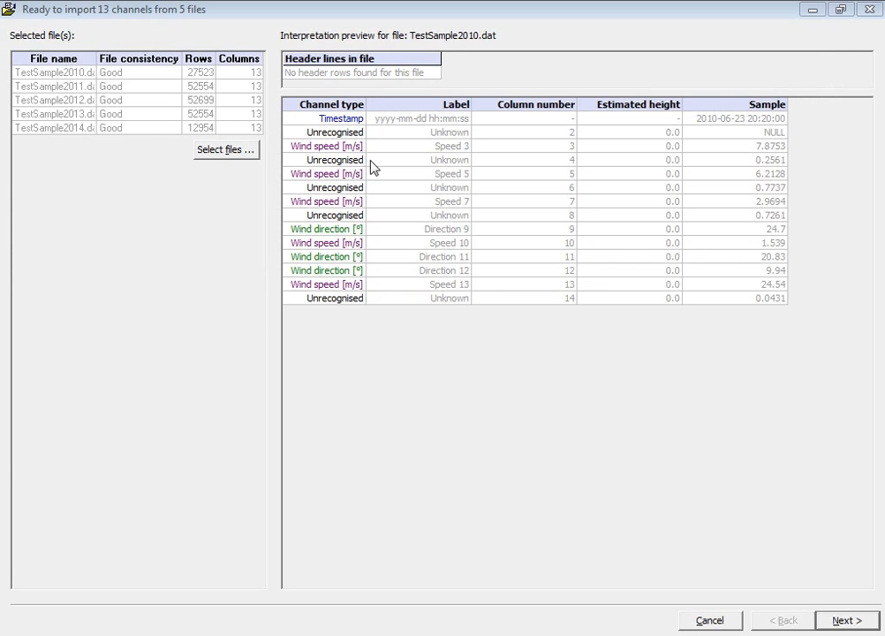
mouse_move(341, 146)
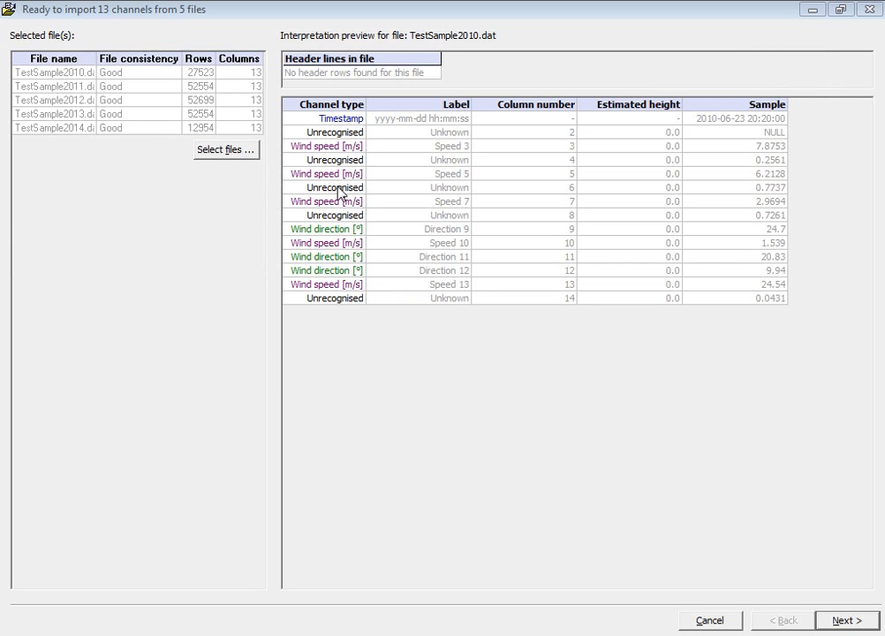
mouse_move(334, 239)
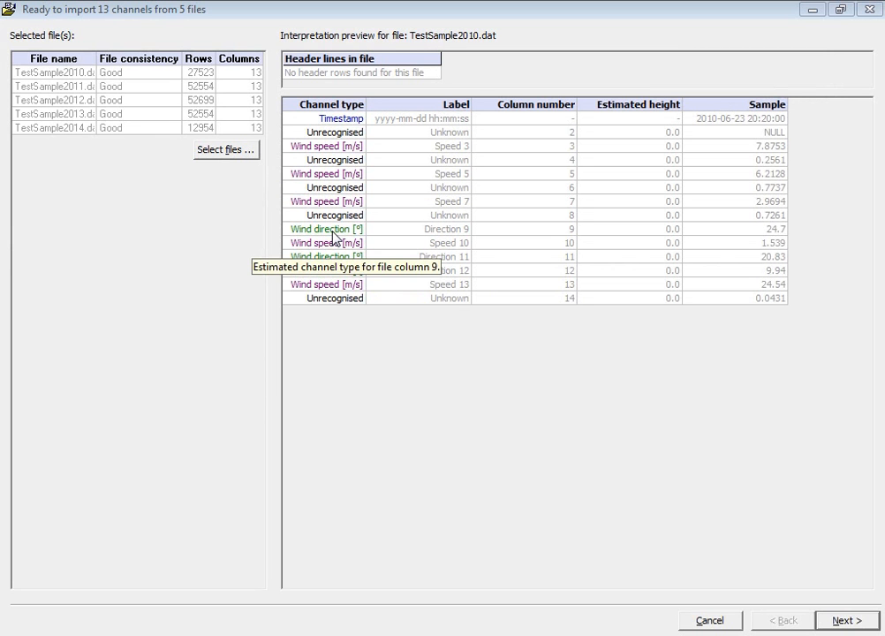
Set column 10 (Speed 10) channel type to Unrecognised
click(327, 243)
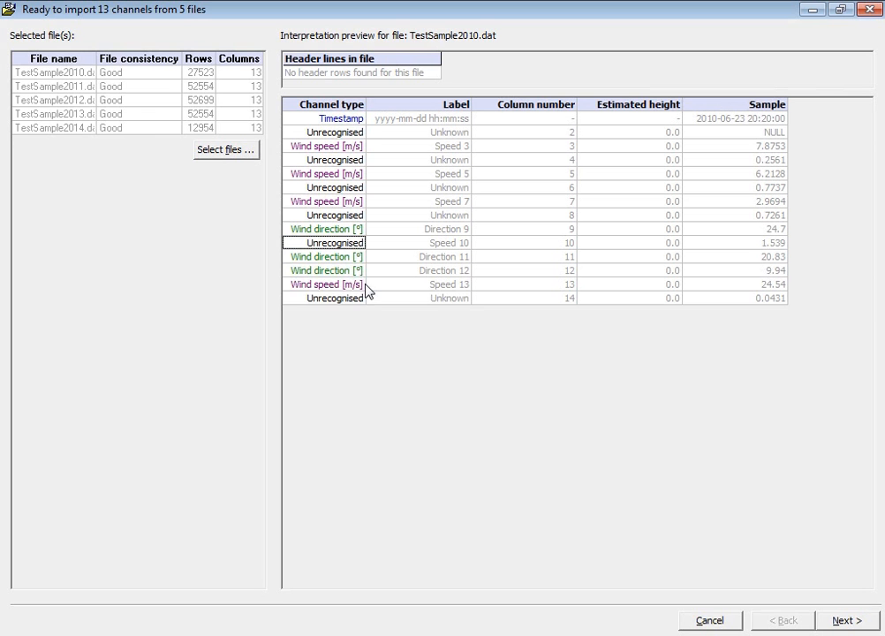
mouse_move(354, 276)
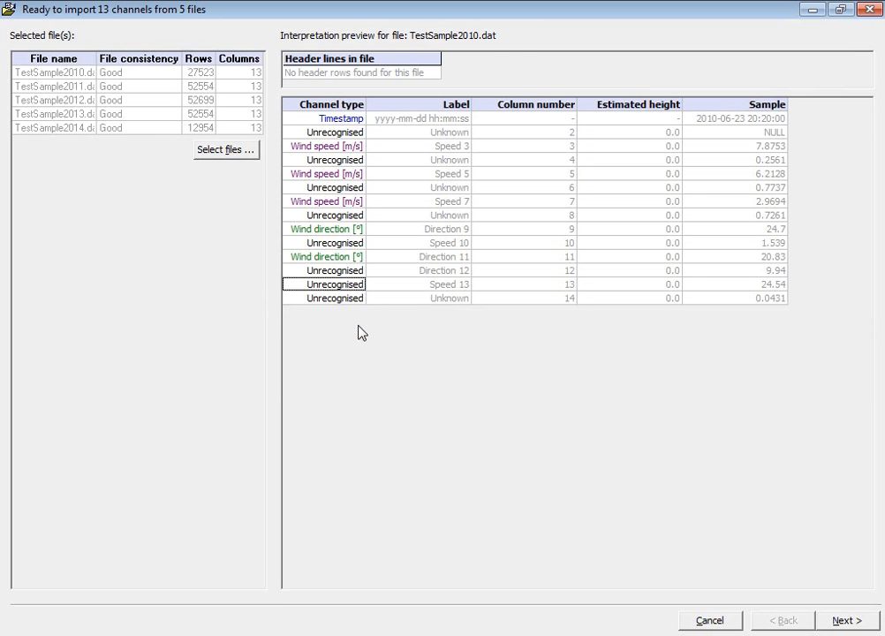
mouse_move(359, 296)
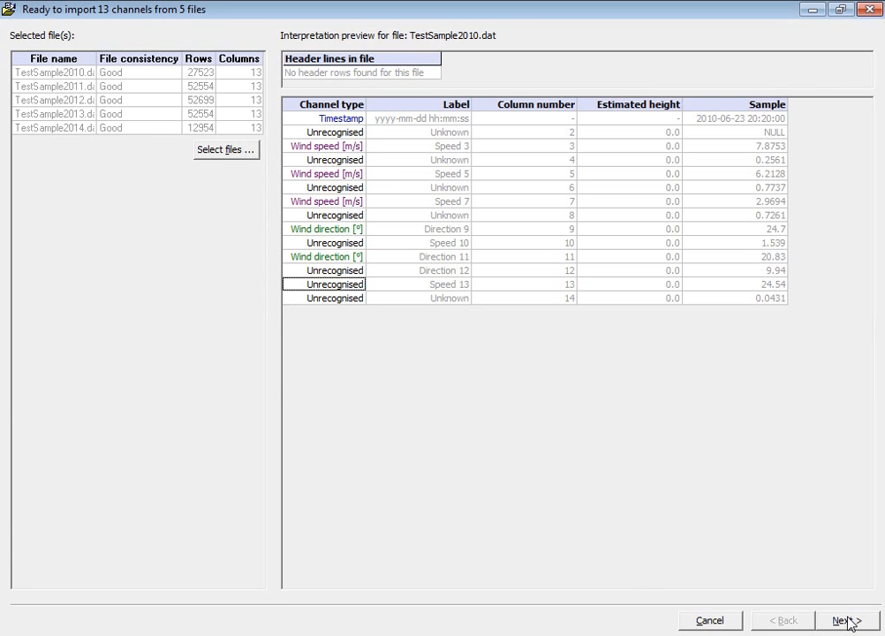
Proceed to import, reporting per-file valid readings such as 12960 (100%) for TestSample2014
click(845, 620)
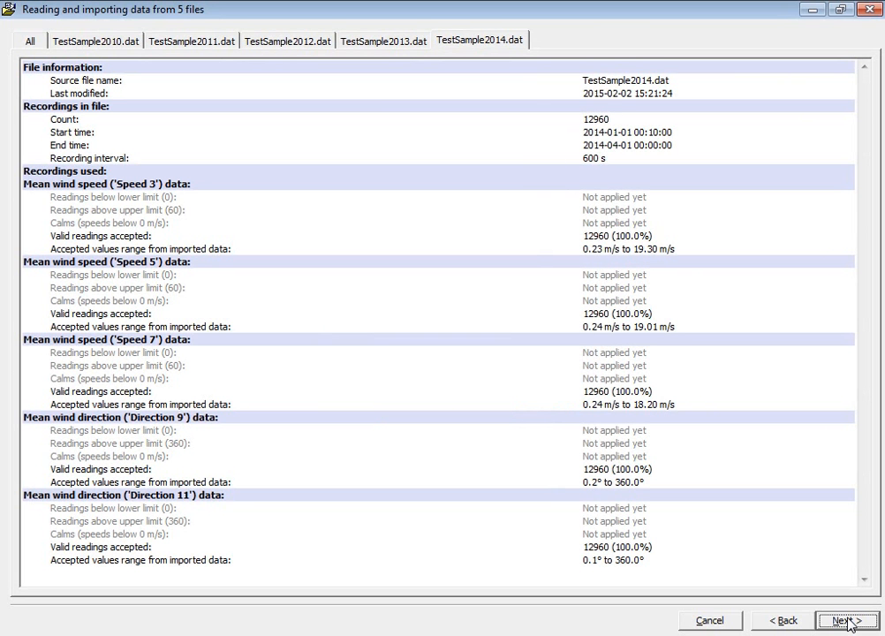
mouse_move(687, 162)
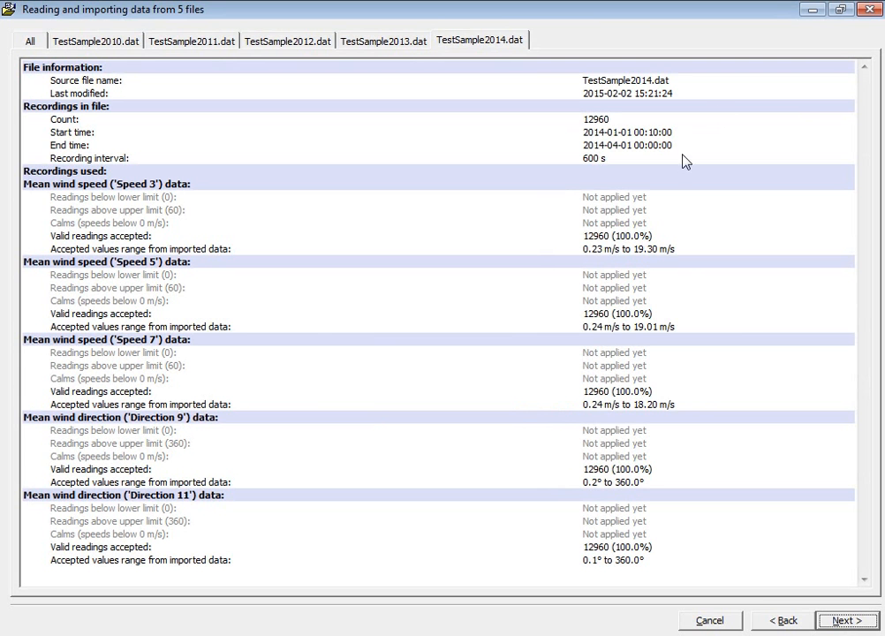
mouse_move(618, 434)
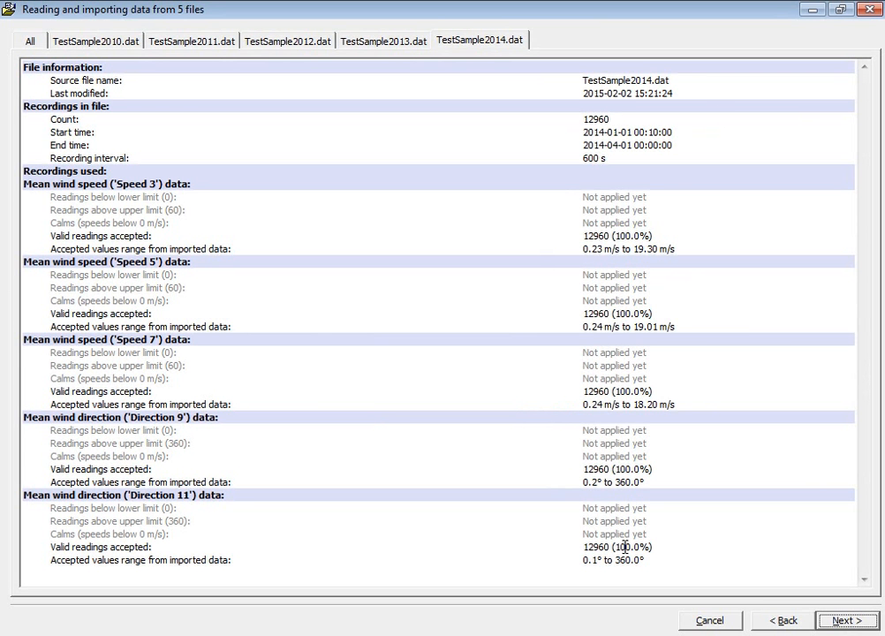
mouse_move(625, 543)
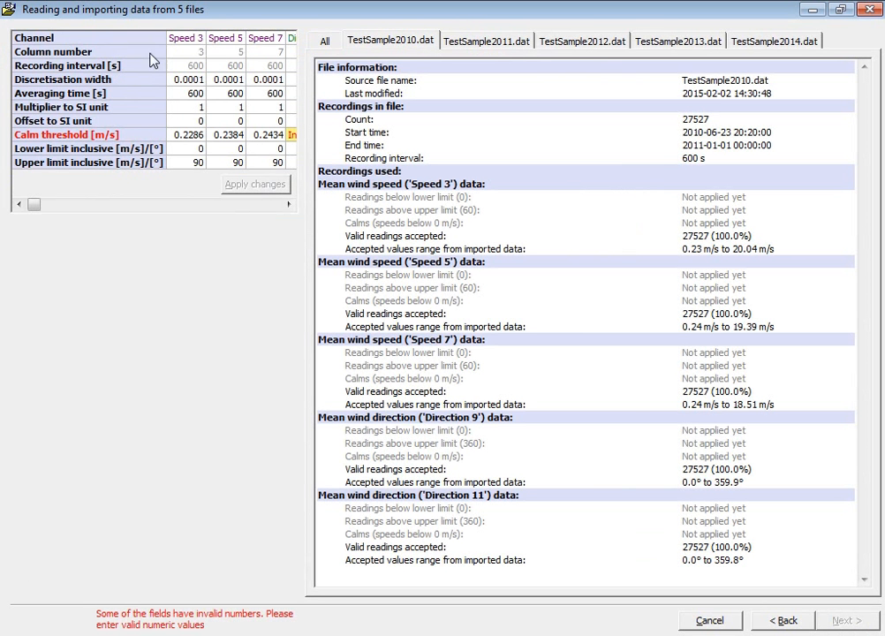
mouse_move(169, 86)
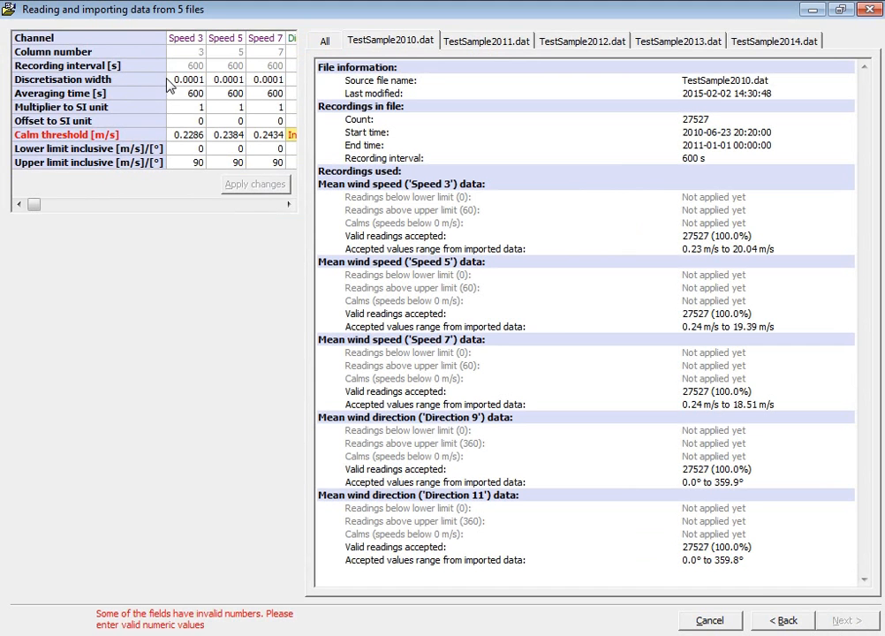
mouse_move(179, 70)
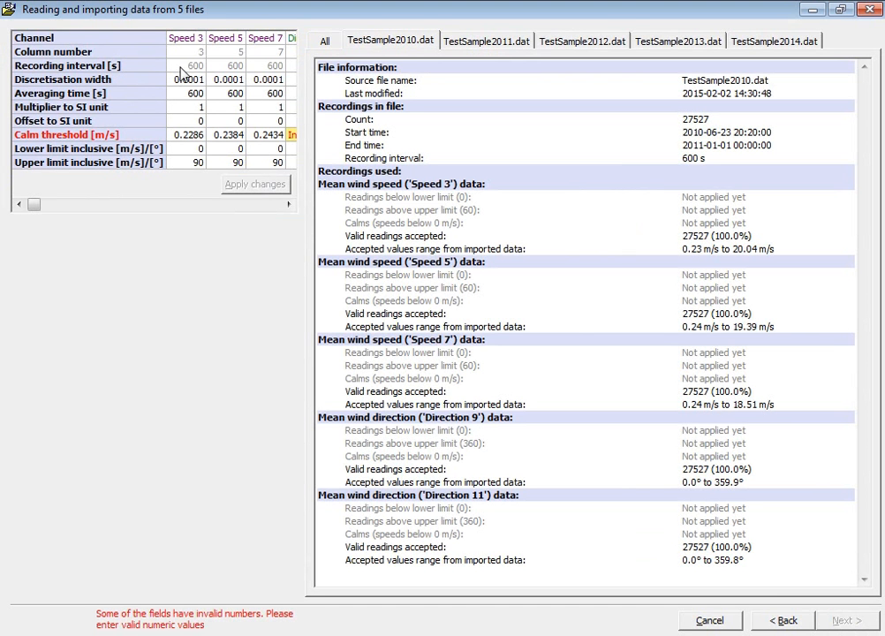
mouse_move(196, 66)
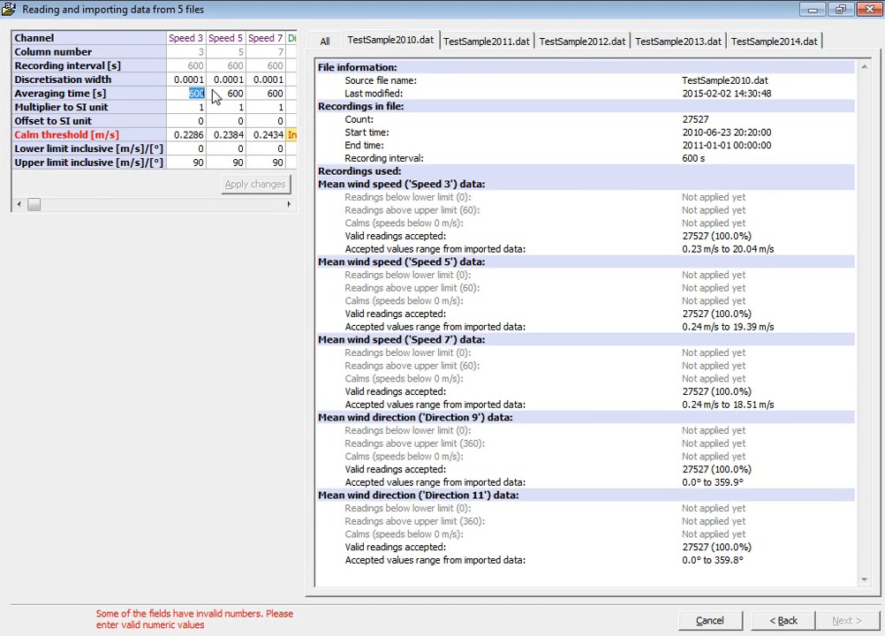
mouse_move(209, 97)
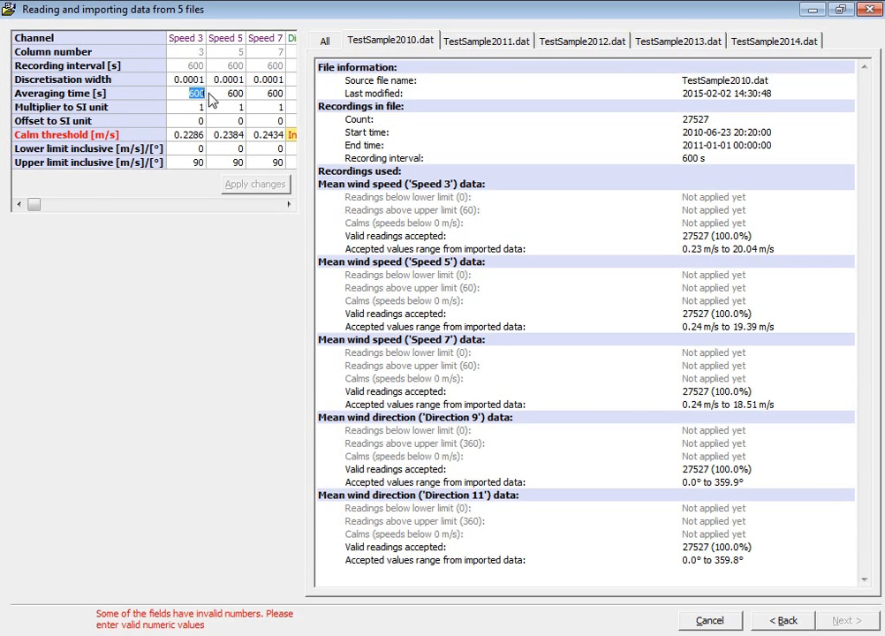
mouse_move(177, 88)
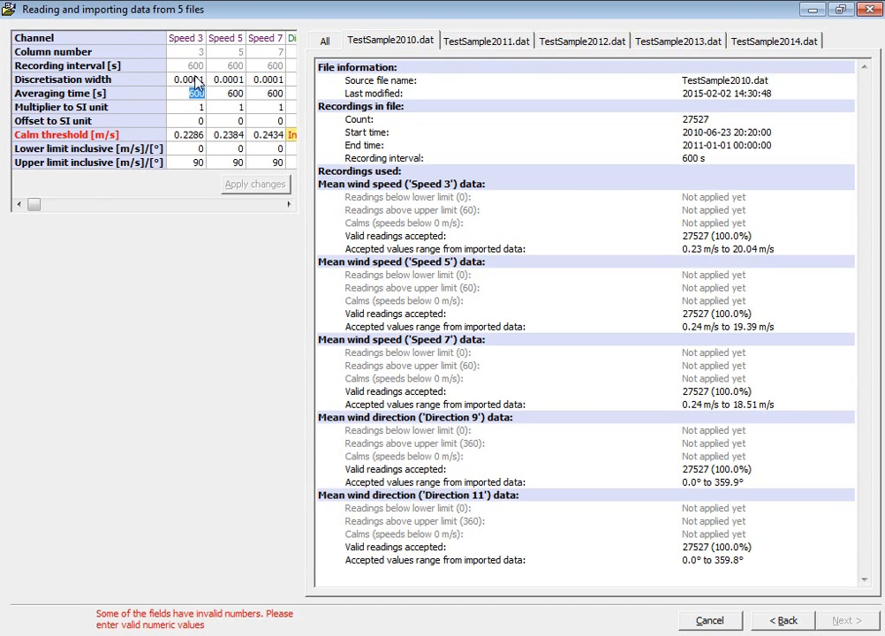
Inspect the channels' discretisation width, averaging time and calm threshold settings
click(187, 79)
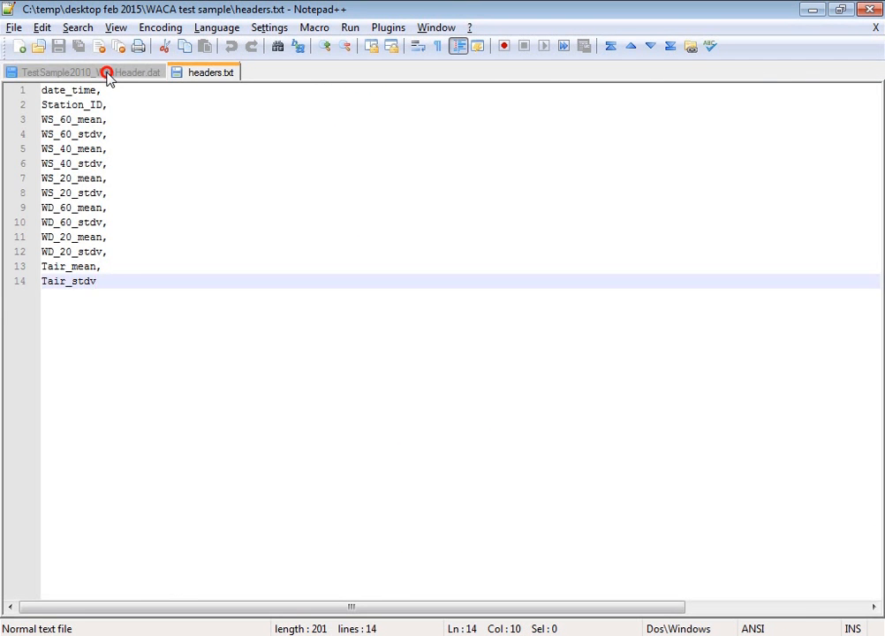
Show TestSample2010_WithHeader.dat in Notepad++ and select first-row values such as 7.8753
click(66, 72)
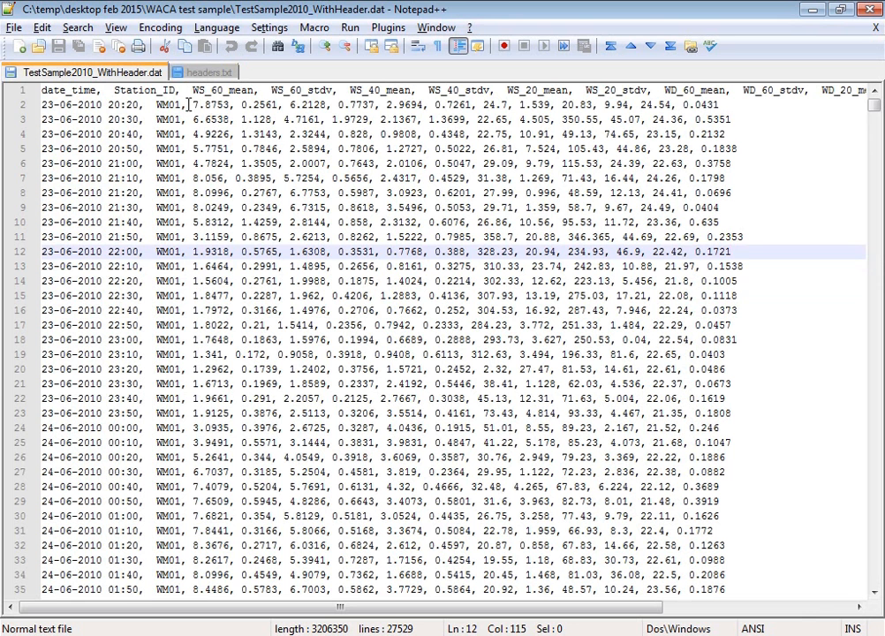
double_click(203, 105)
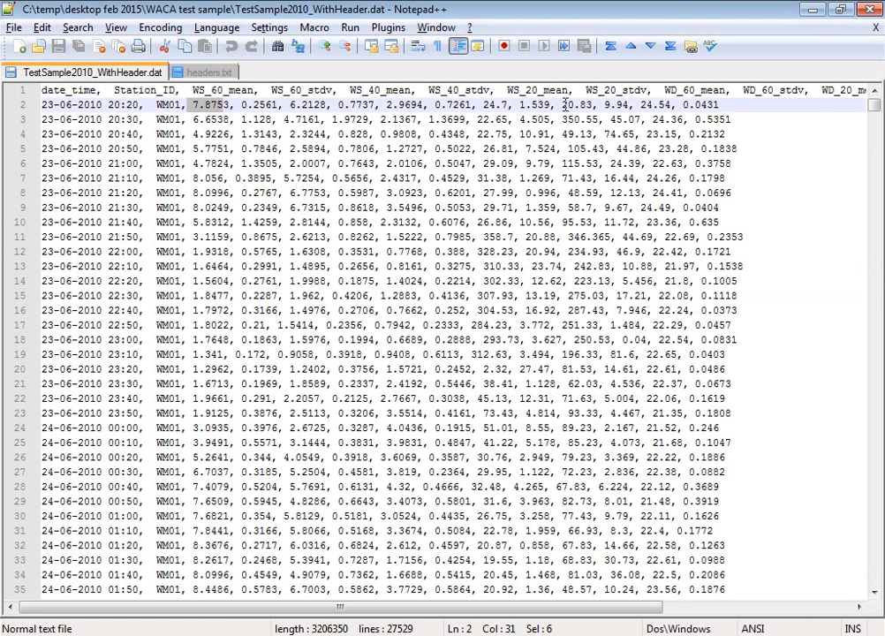
double_click(575, 104)
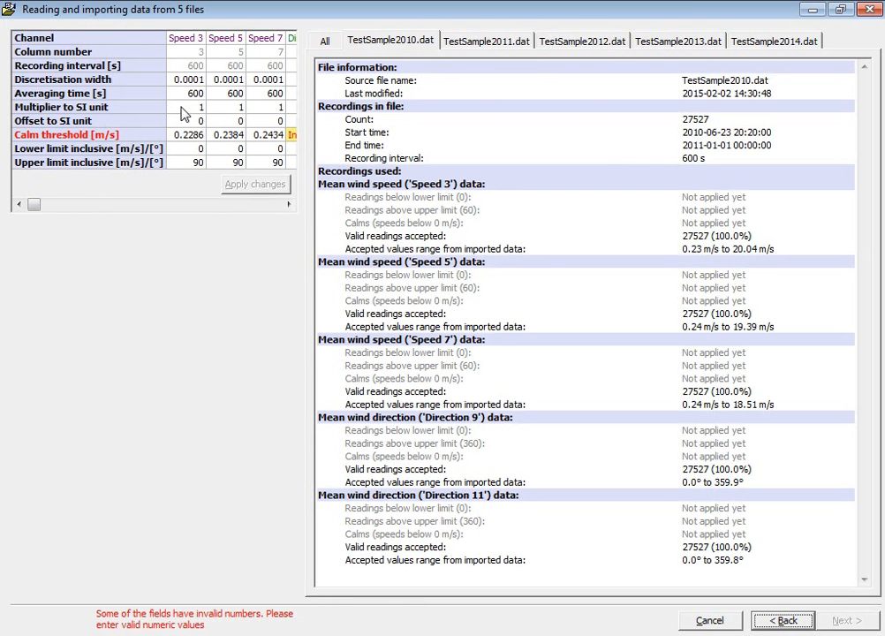
mouse_move(203, 119)
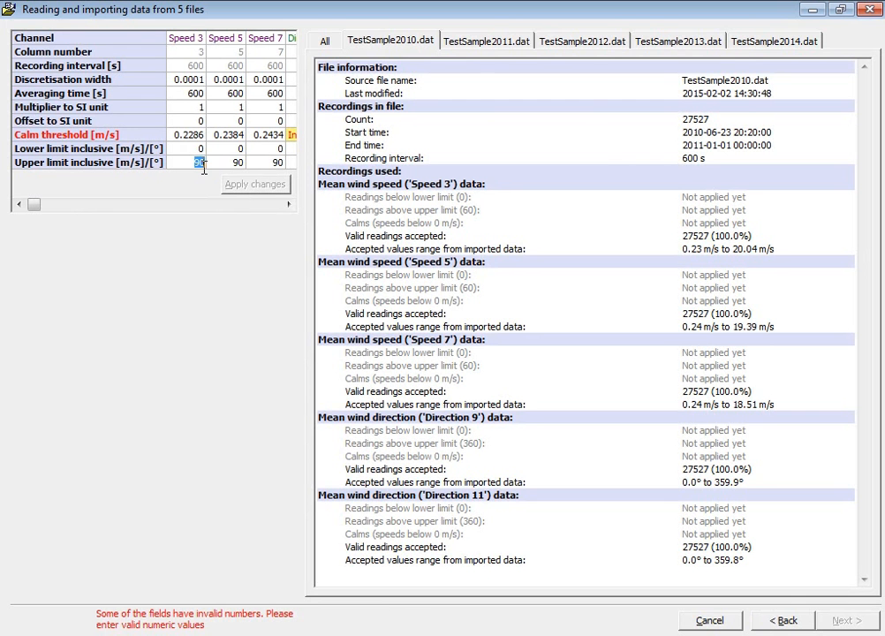
Enter a 70 m/s upper limit for Speed 3, 5, 7 and a 0.05 calm threshold for Directions 9 and 11
text(70)
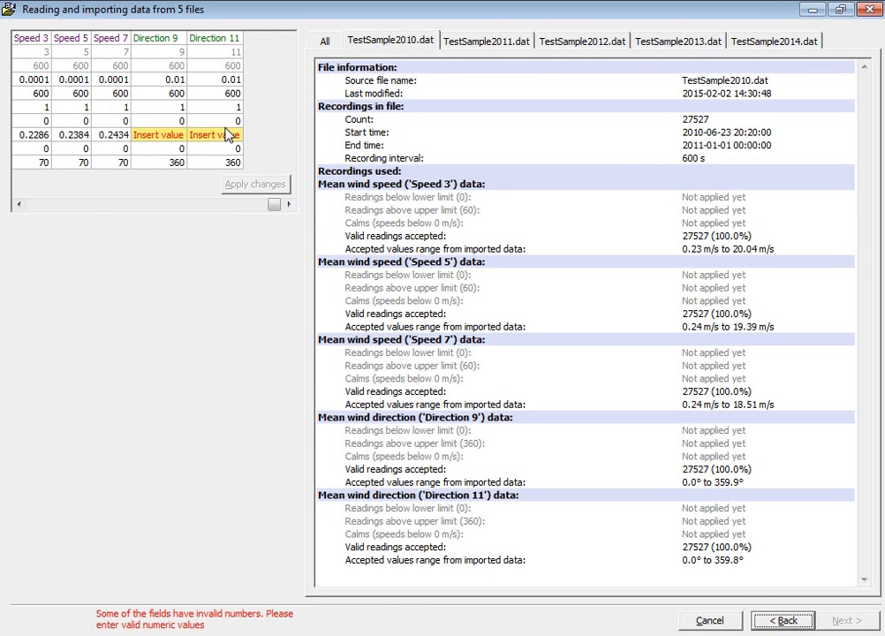
mouse_move(799, 521)
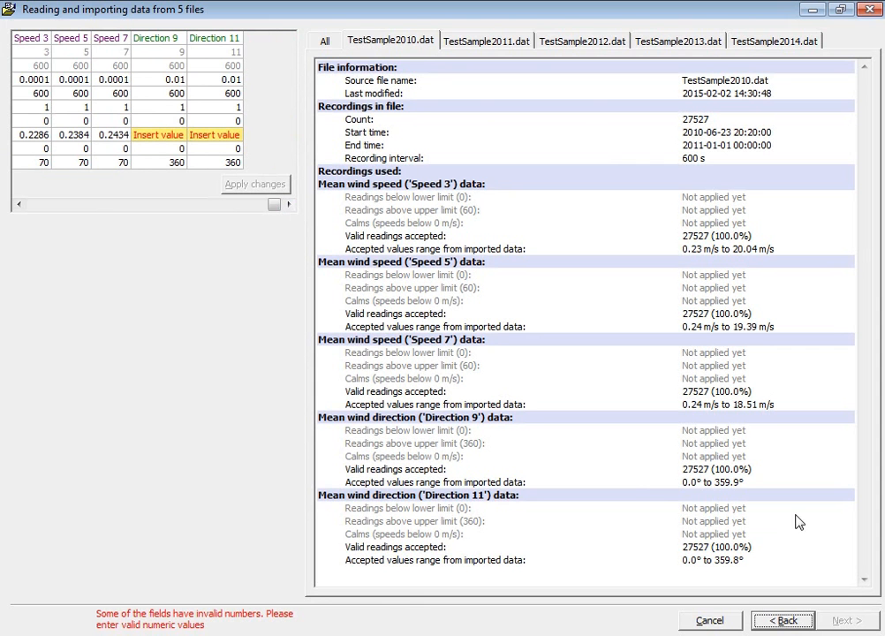
click(228, 205)
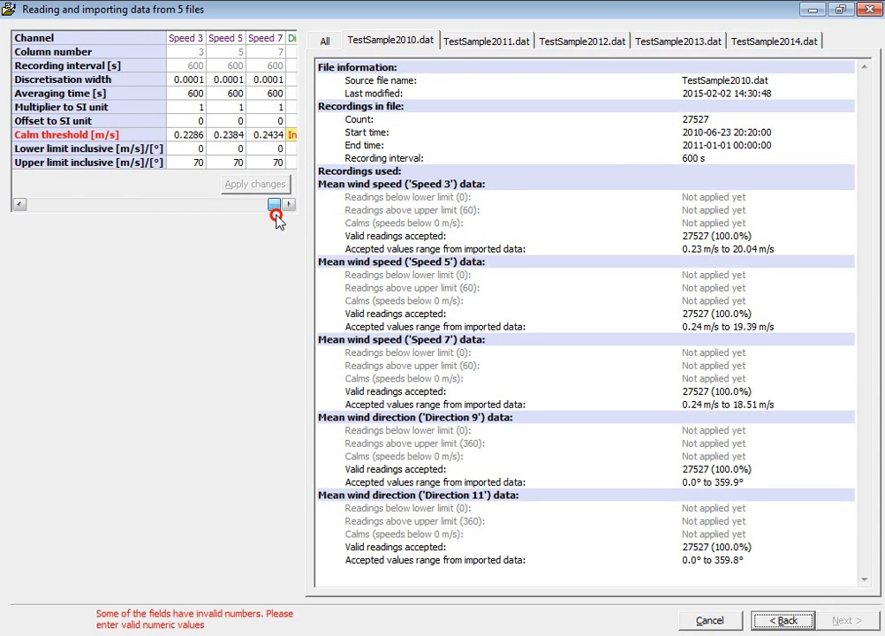
click(275, 204)
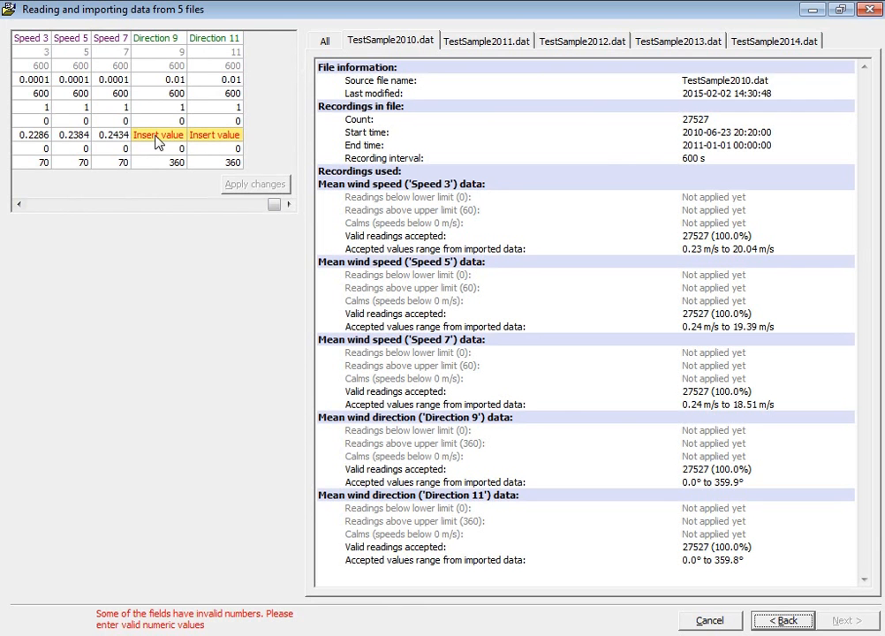
click(158, 134)
text(0.05)
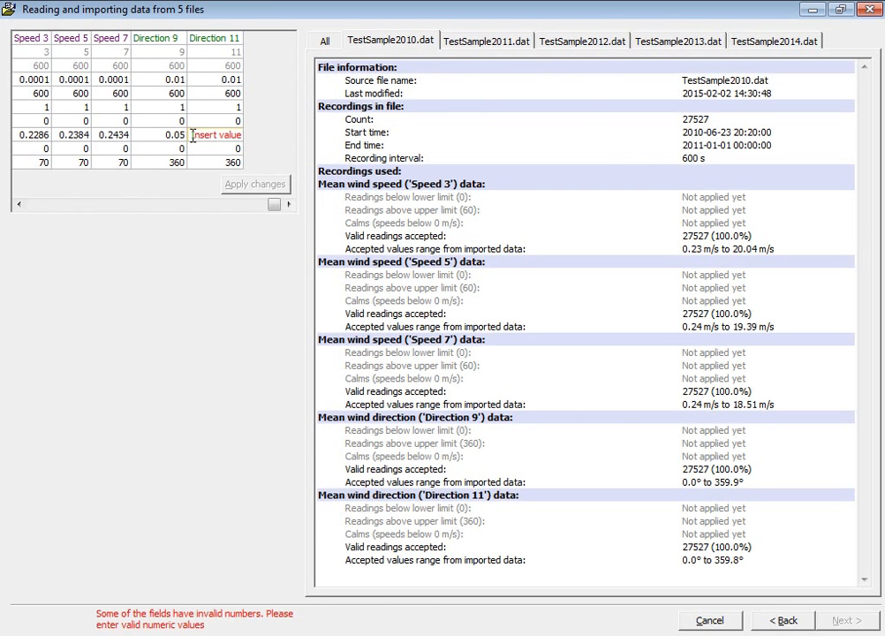
click(215, 134)
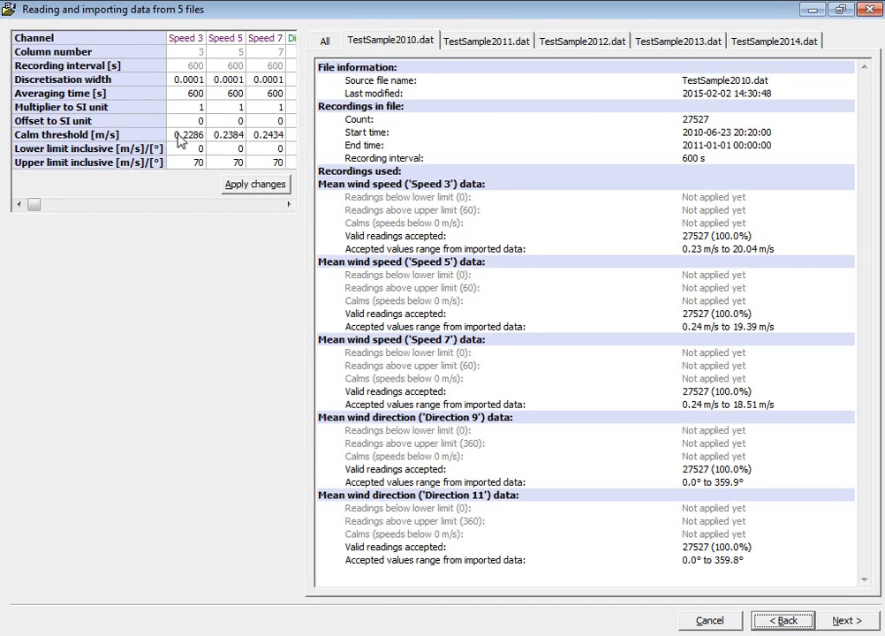
mouse_move(201, 141)
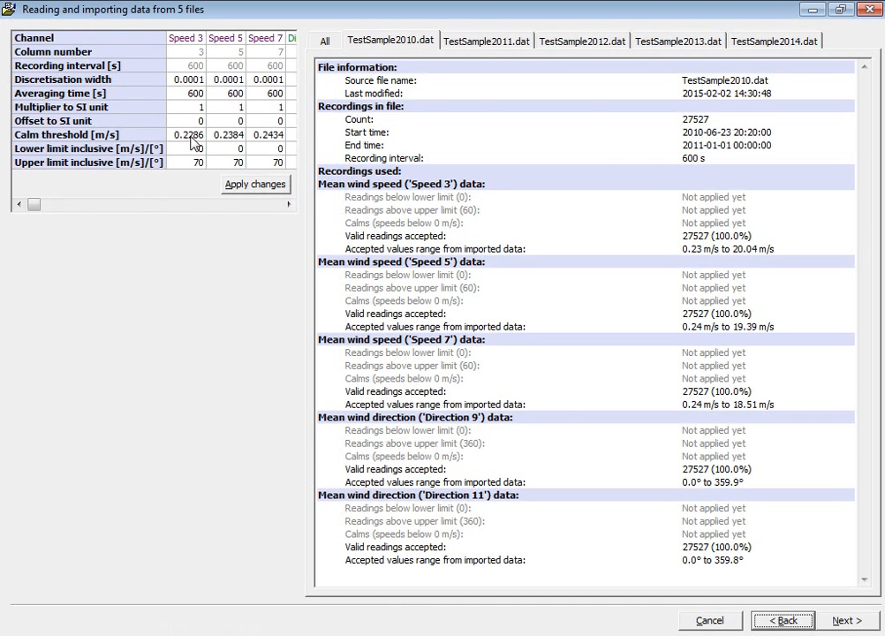
mouse_move(232, 143)
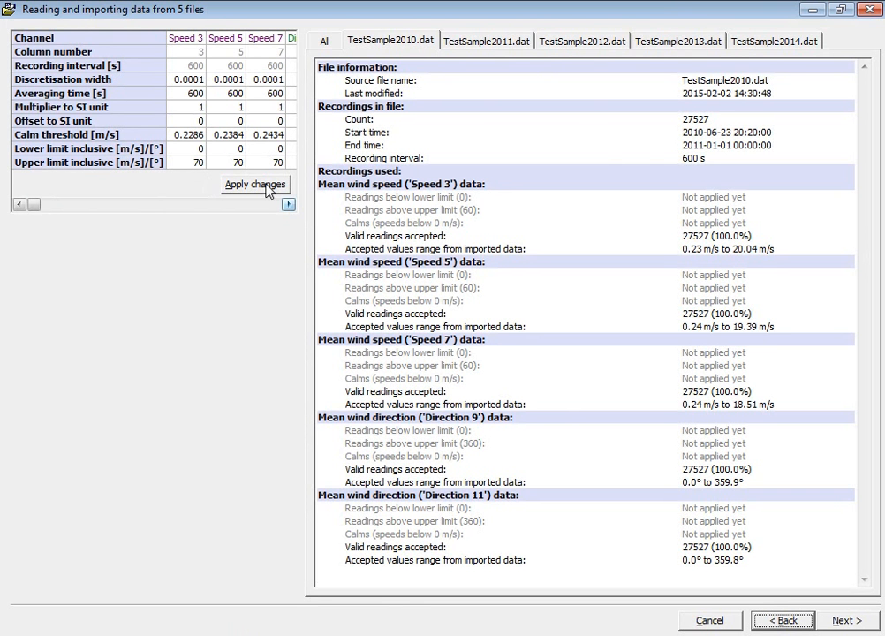
Apply the new speed limits and calm thresholds to the imported files
click(255, 184)
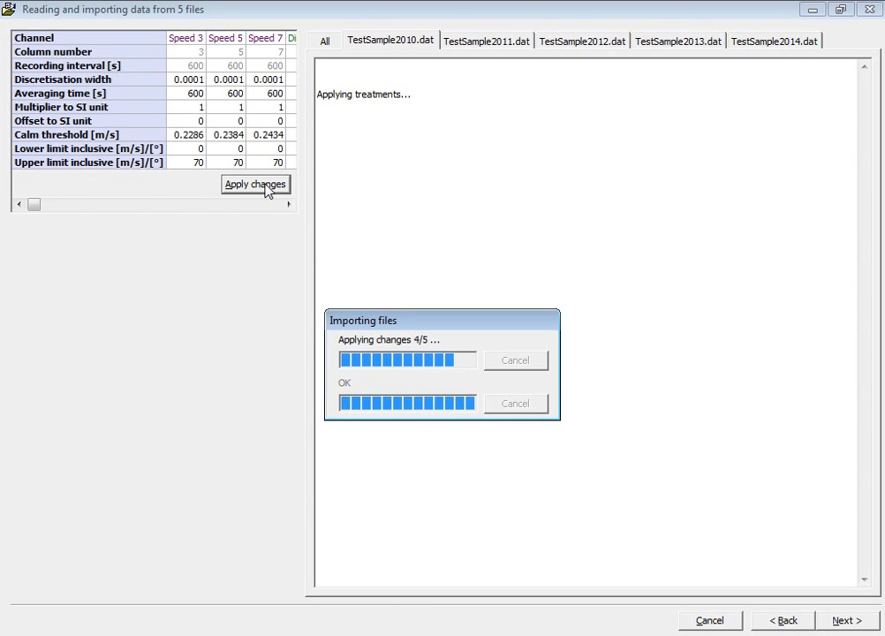
click(255, 184)
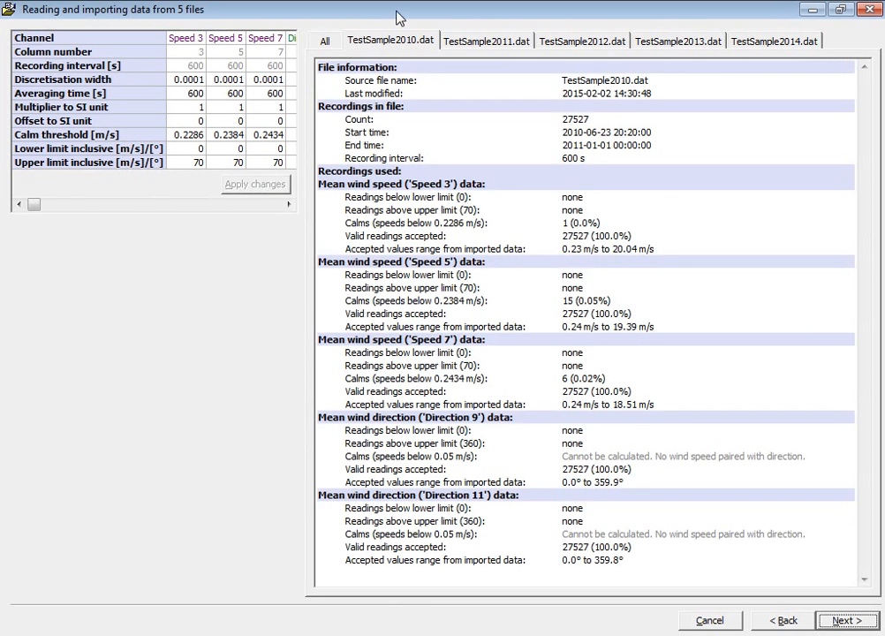
mouse_move(667, 83)
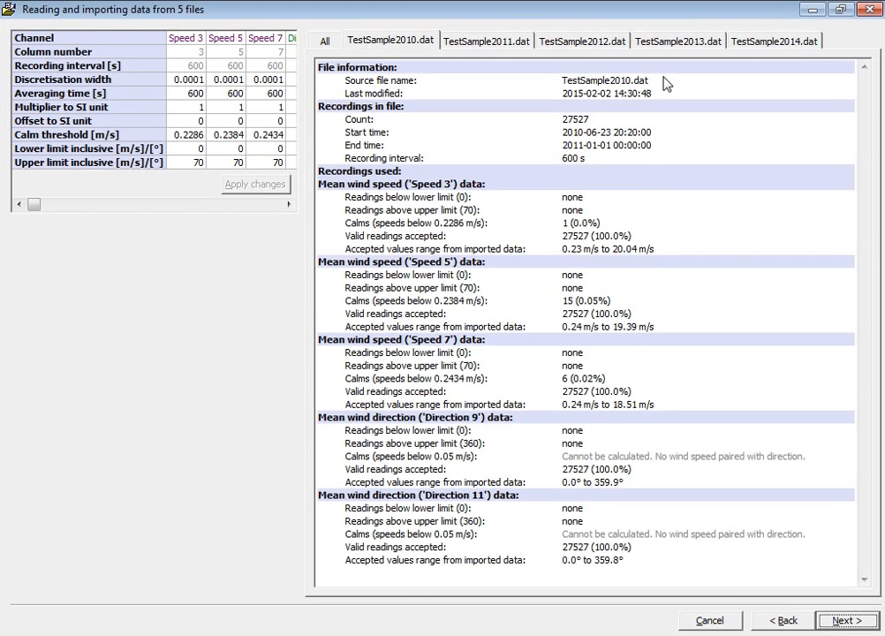
mouse_move(648, 451)
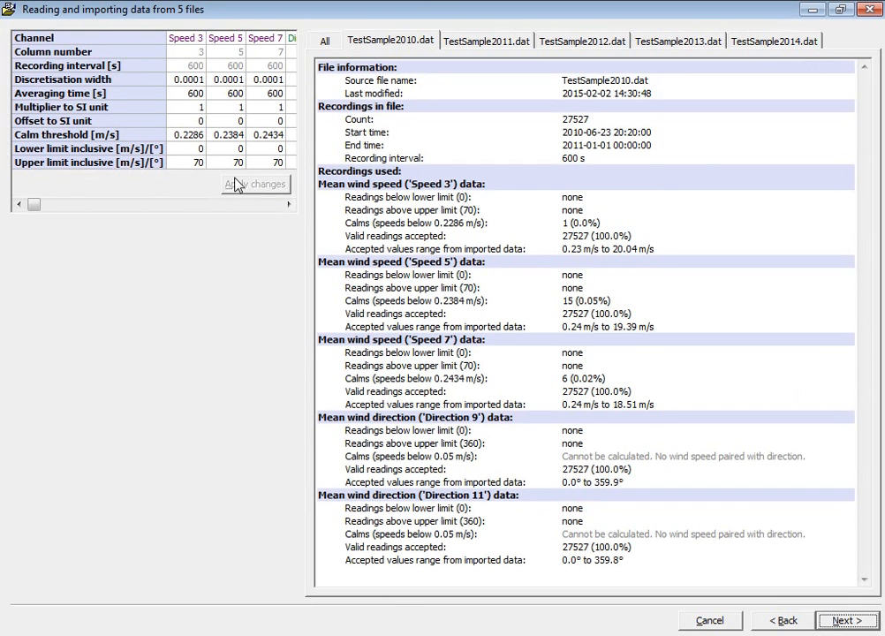
mouse_move(609, 420)
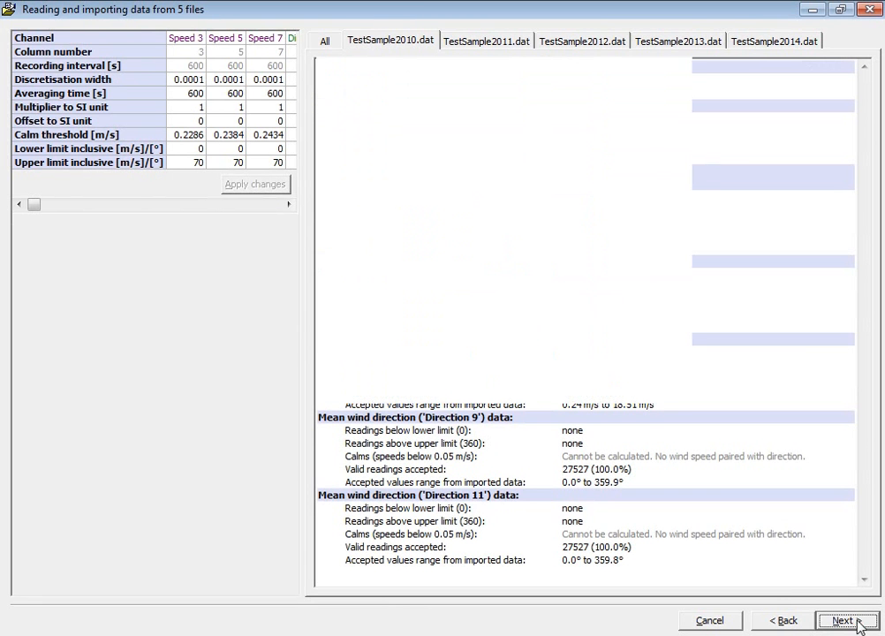
Place the Speed 3 and Direction 9 channels under the 60.0 m a.g.l. instrument
click(845, 620)
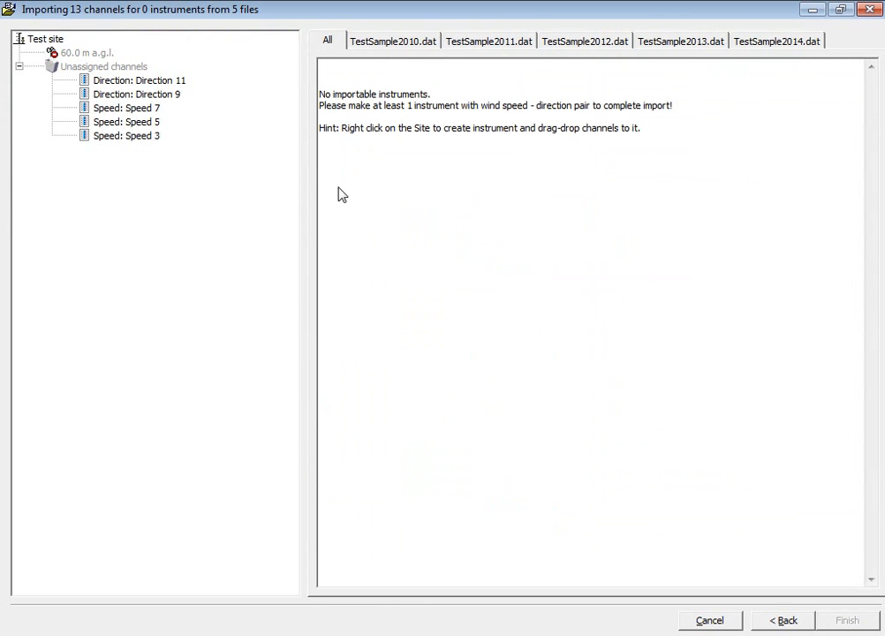
mouse_move(307, 193)
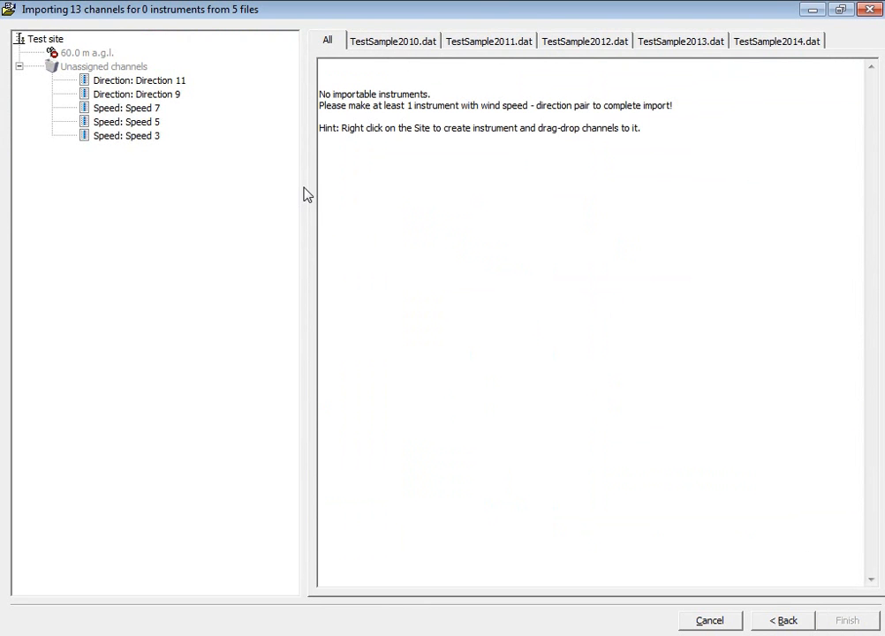
mouse_move(108, 141)
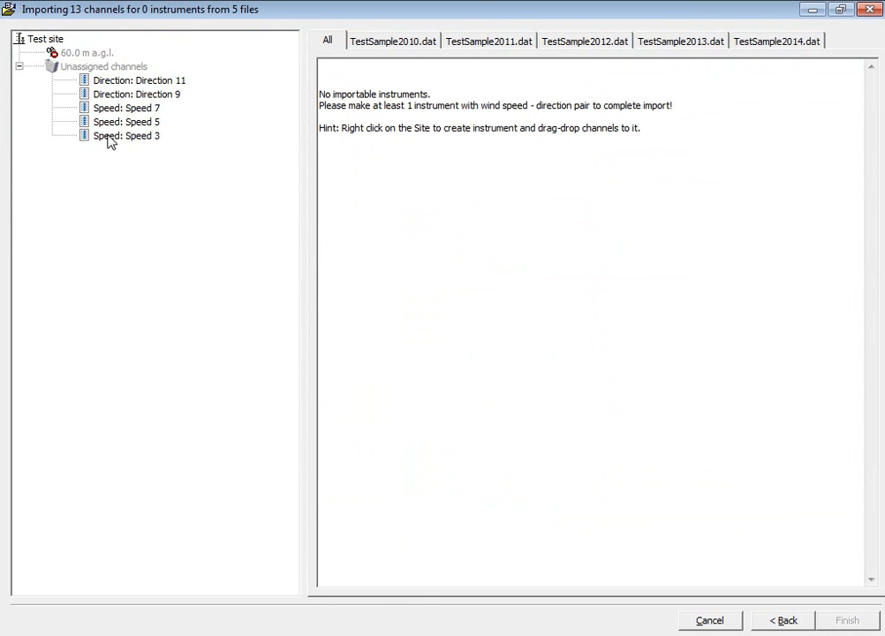
mouse_move(88, 52)
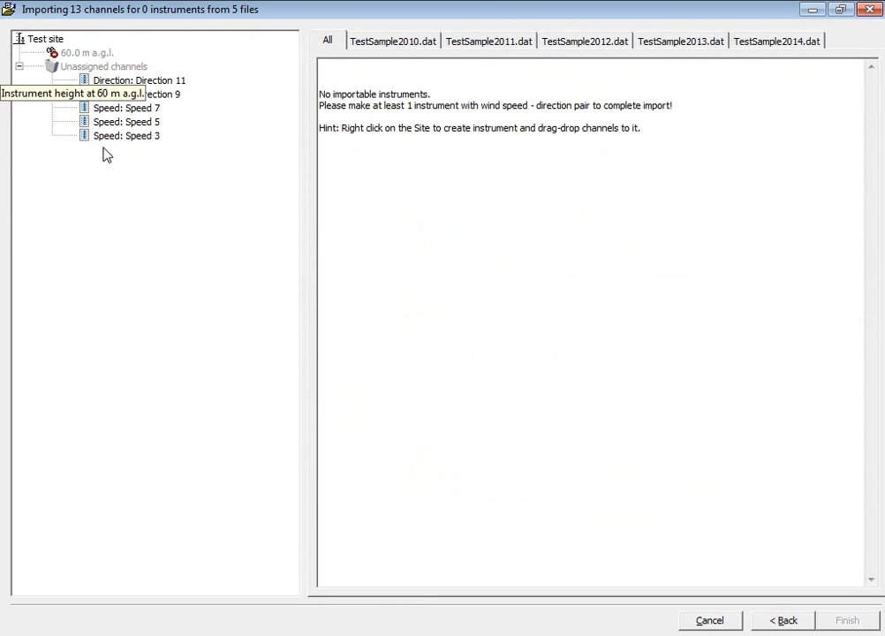
mouse_move(127, 136)
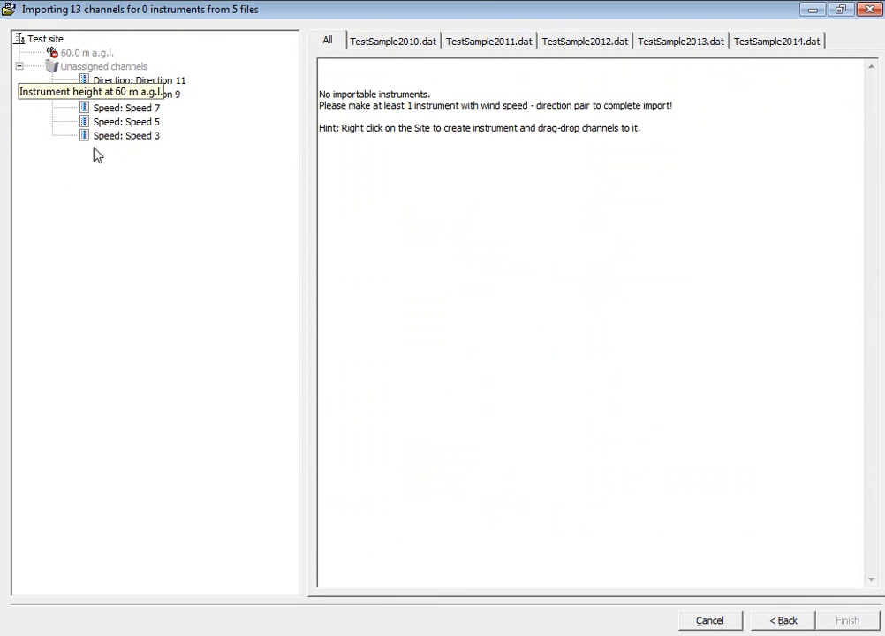
click(127, 135)
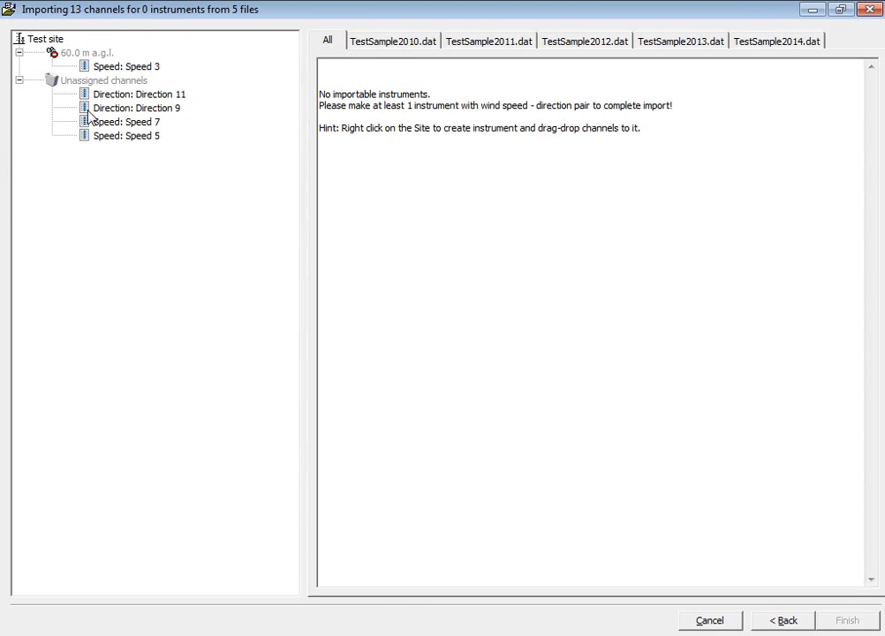
click(136, 108)
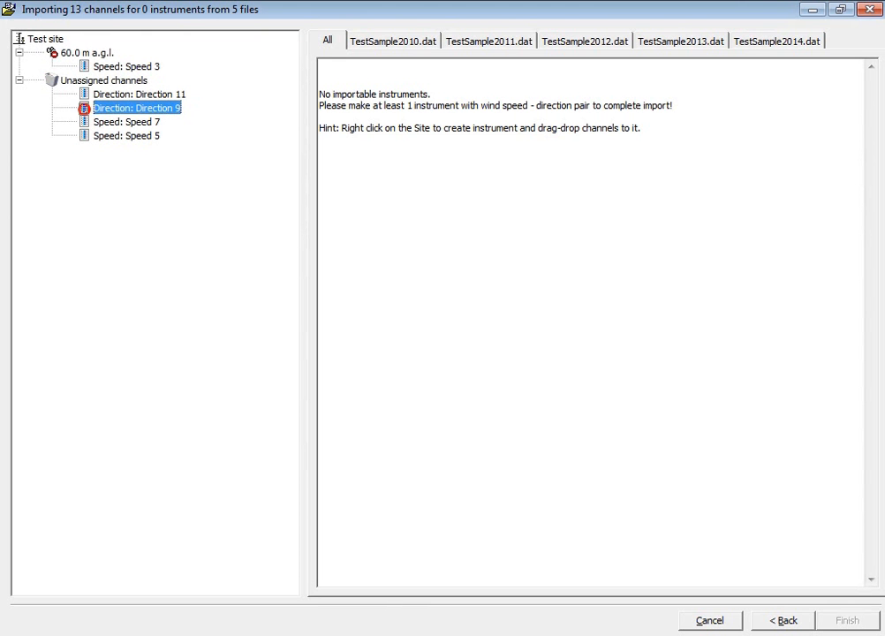
click(86, 53)
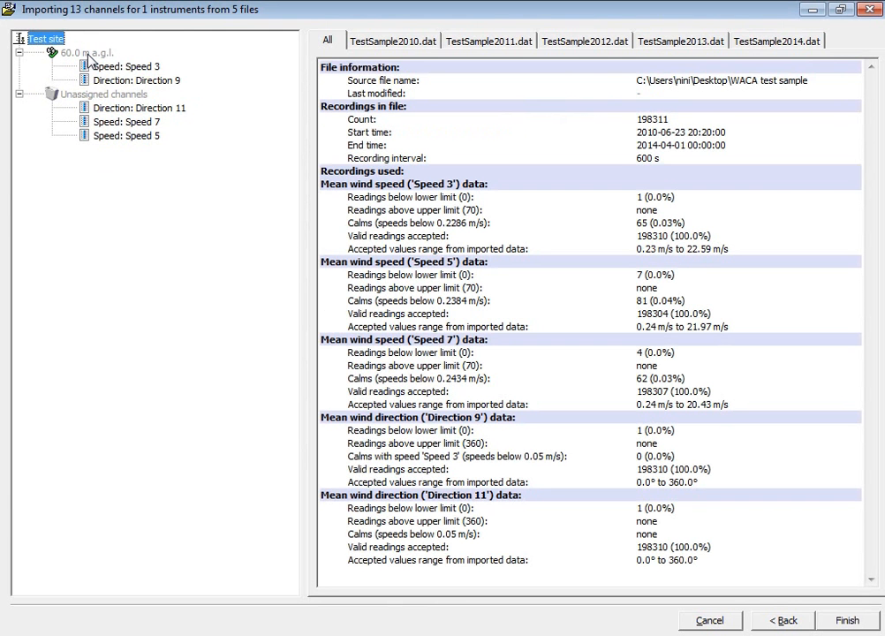
mouse_move(129, 84)
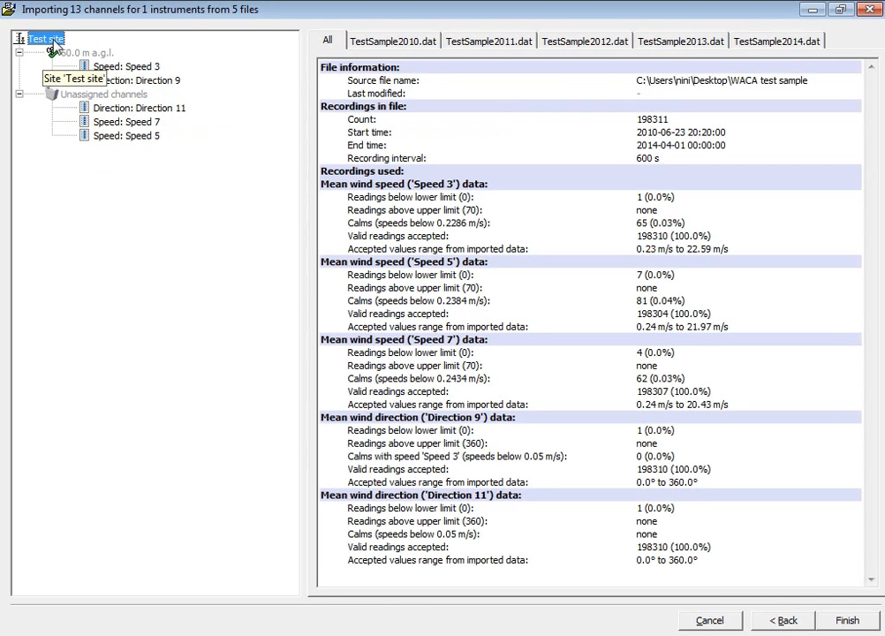
mouse_move(69, 52)
text(20)
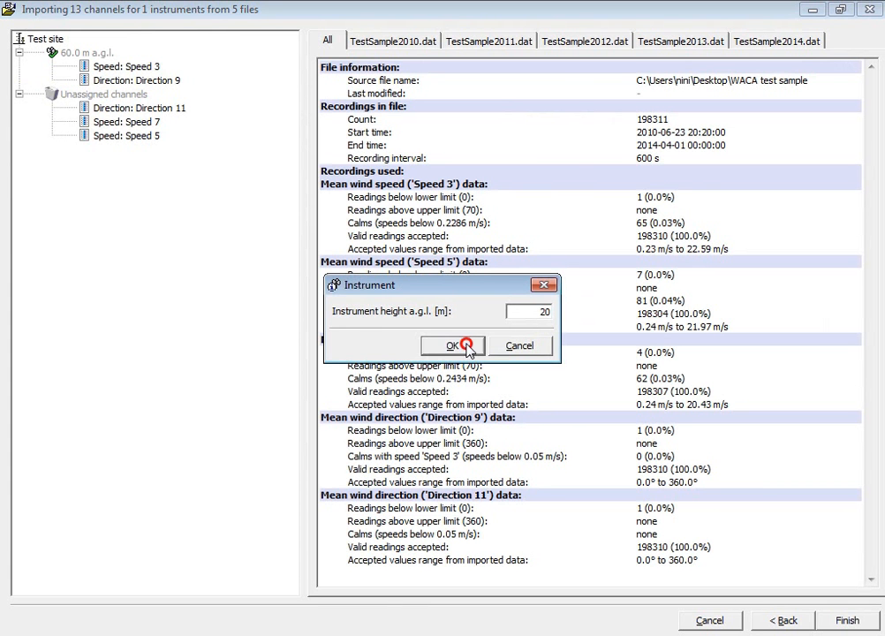
Create a 20 m instrument with Speed 7 and Direction 11, then finish the import
click(452, 346)
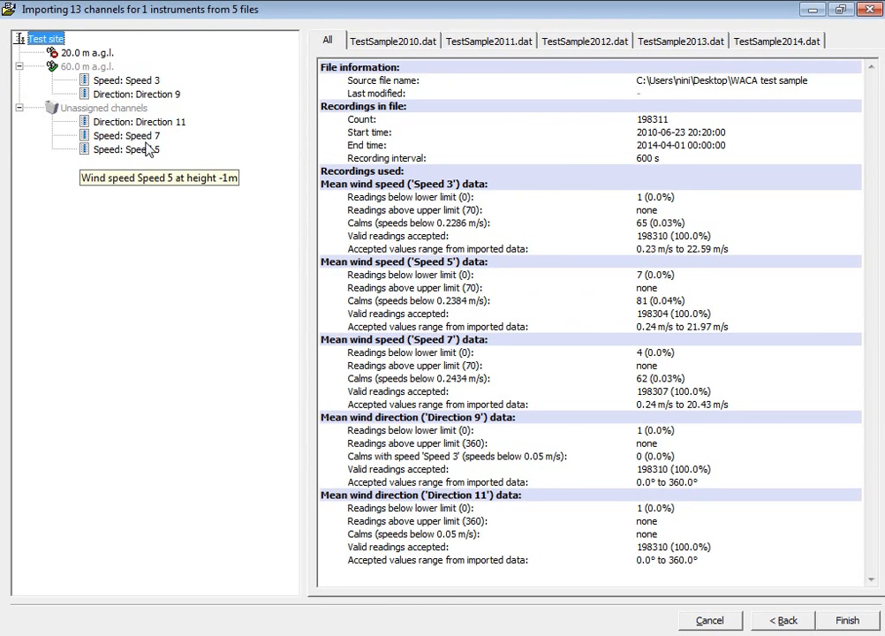
mouse_move(122, 135)
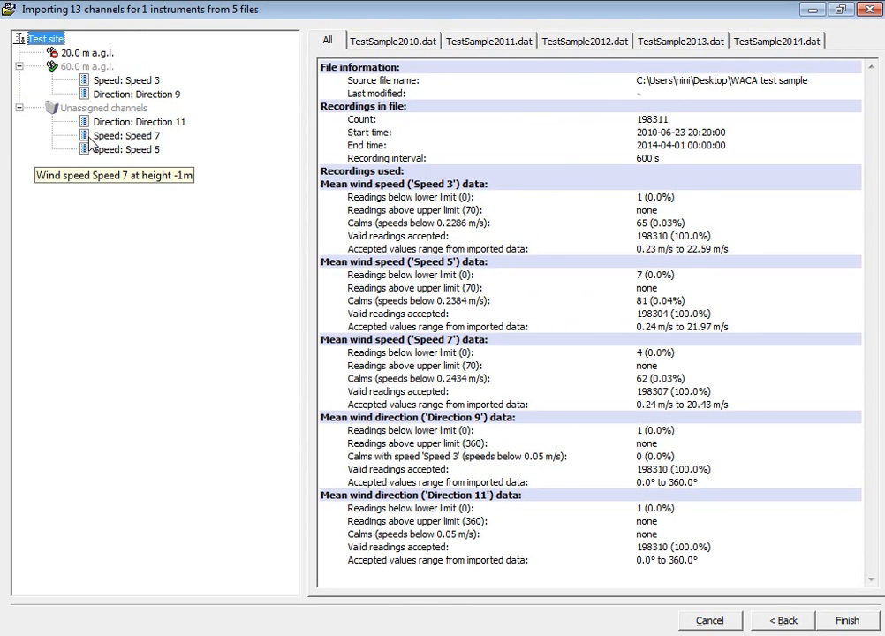
click(135, 135)
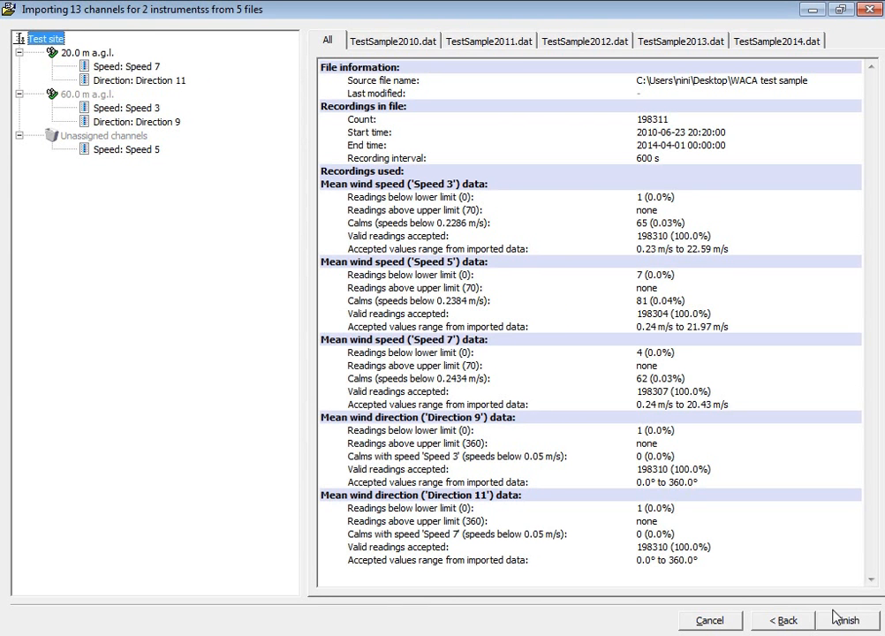
click(843, 619)
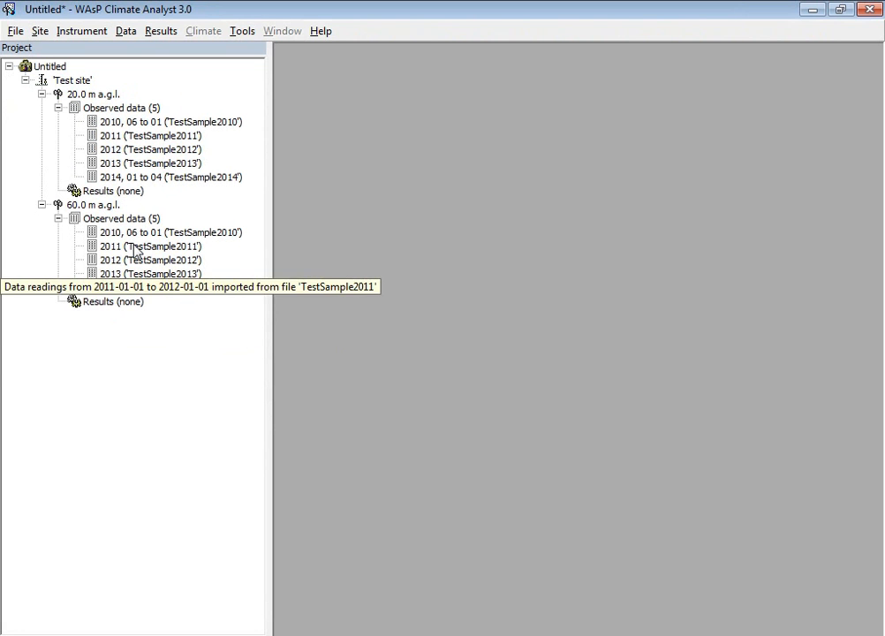
click(151, 245)
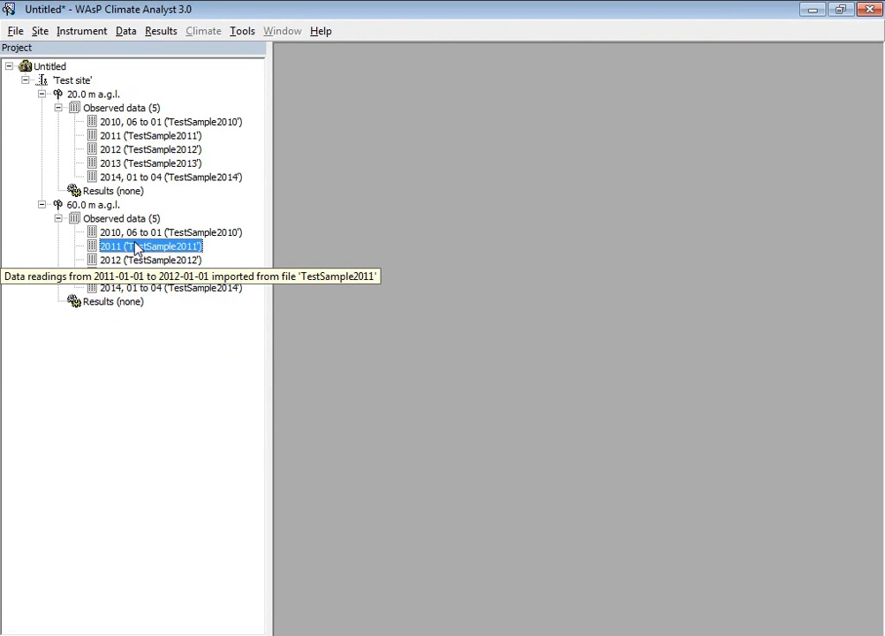
Open the maximised 60 m 2011 dataset and narrow graphs to 13-02-2011 through 27-04-2011
double_click(150, 246)
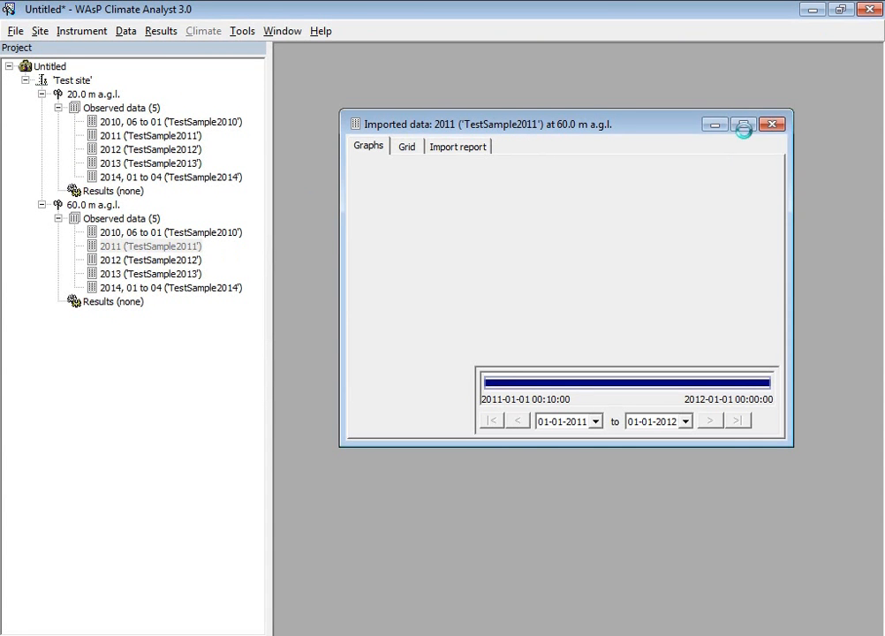
click(743, 123)
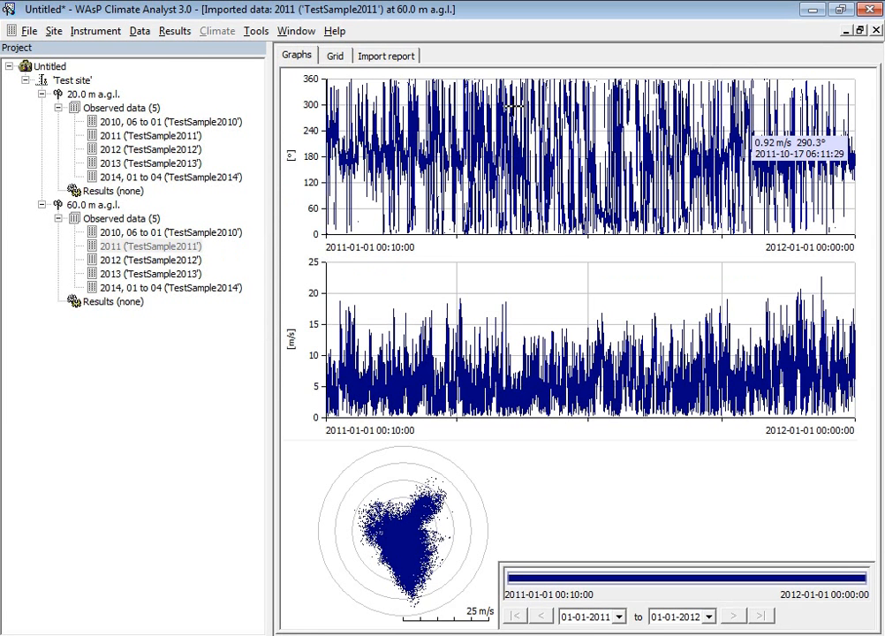
mouse_move(324, 450)
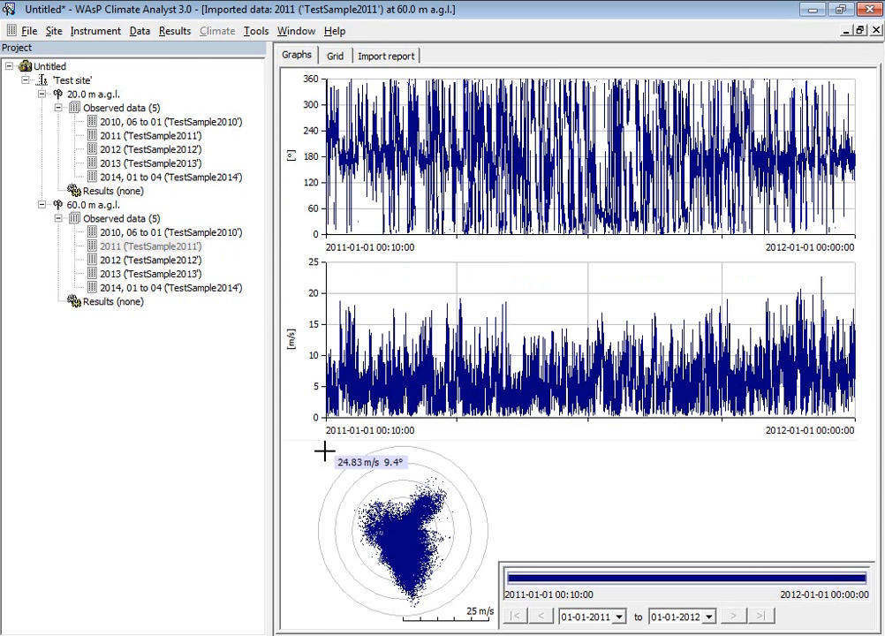
mouse_move(489, 546)
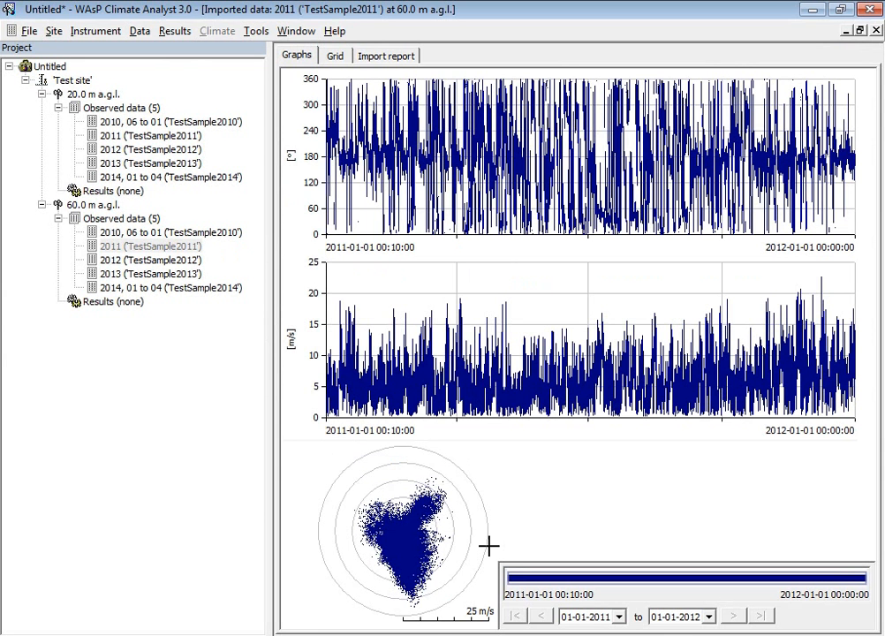
mouse_move(438, 623)
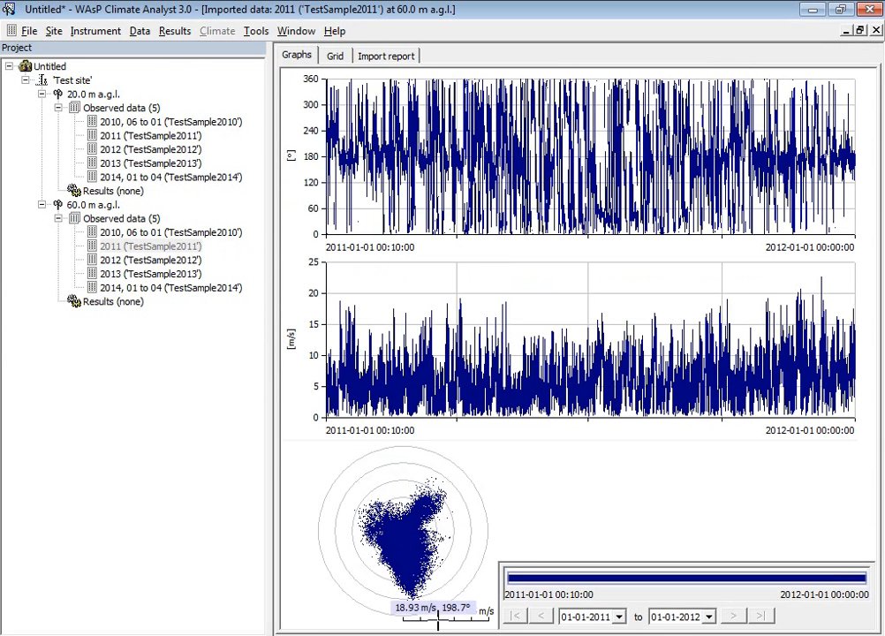
mouse_move(500, 277)
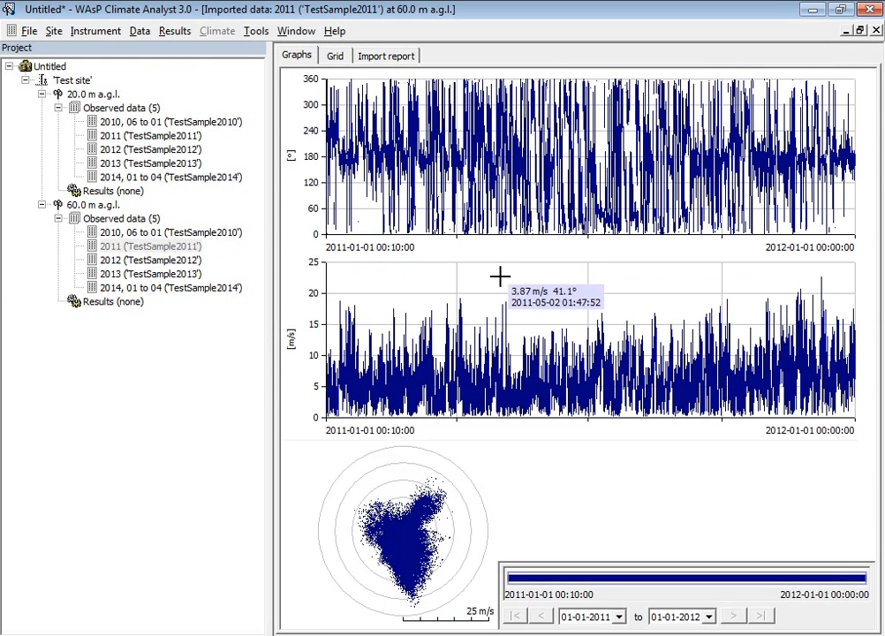
mouse_move(444, 302)
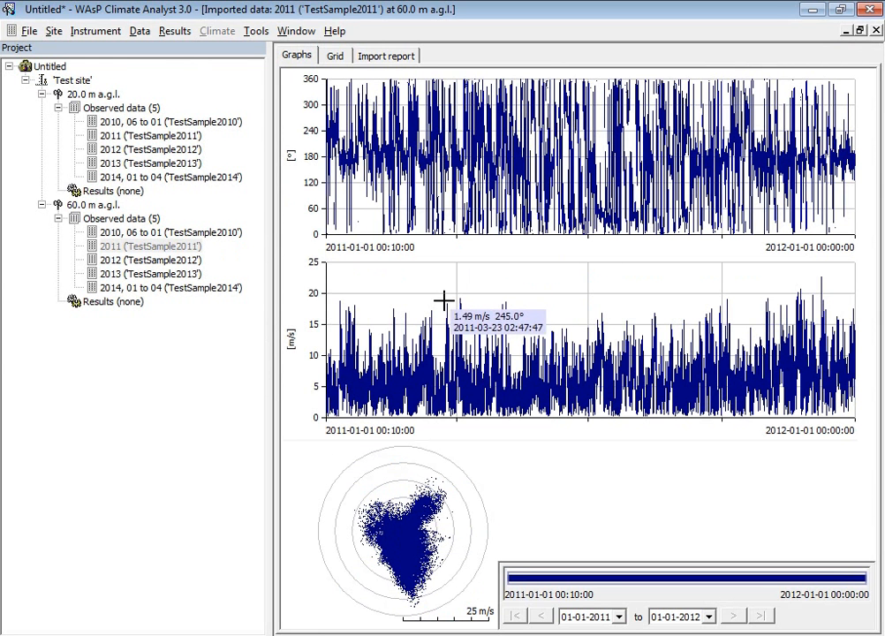
drag(445, 300, 584, 392)
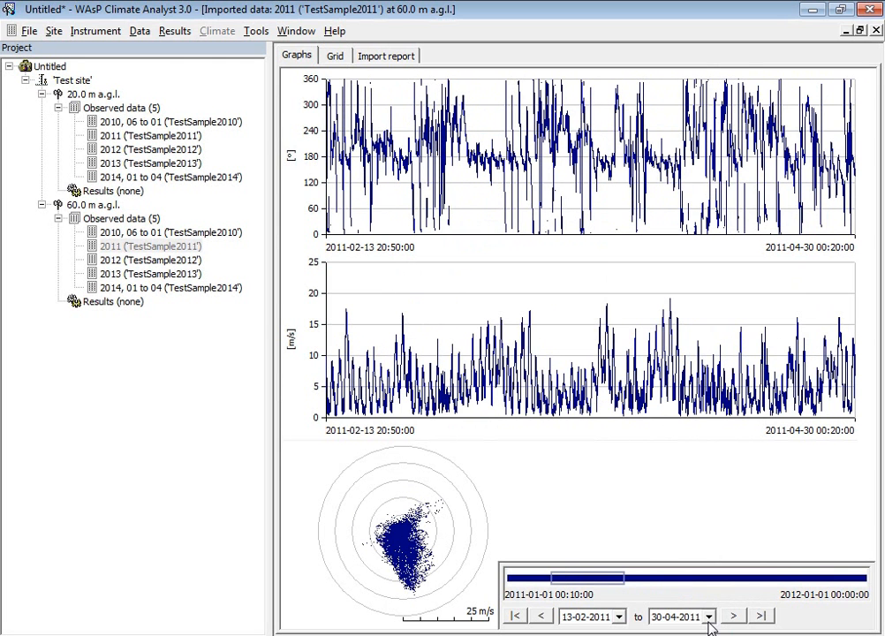
click(704, 615)
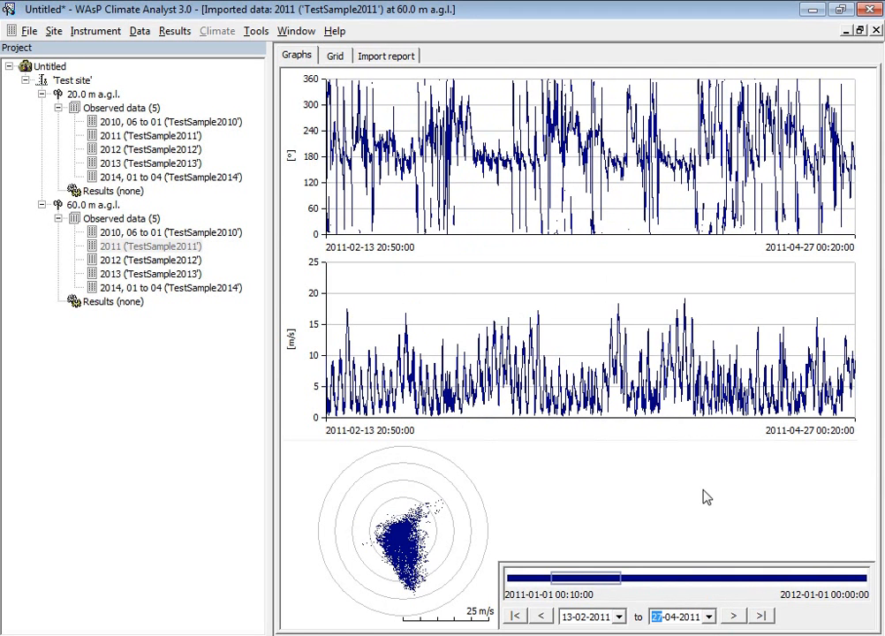
mouse_move(335, 56)
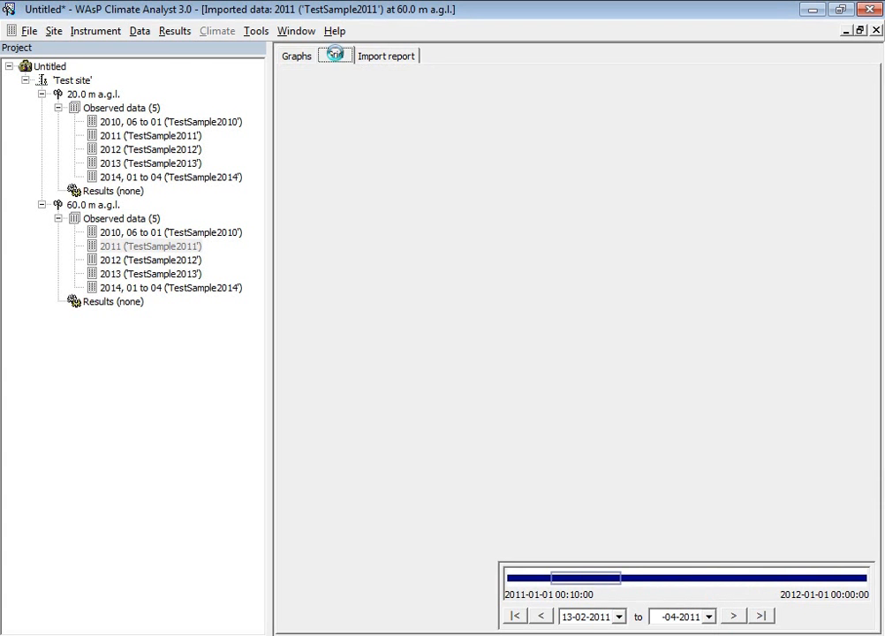
View the 2011 records in the Grid, then its import report showing 52560 recordings
click(335, 55)
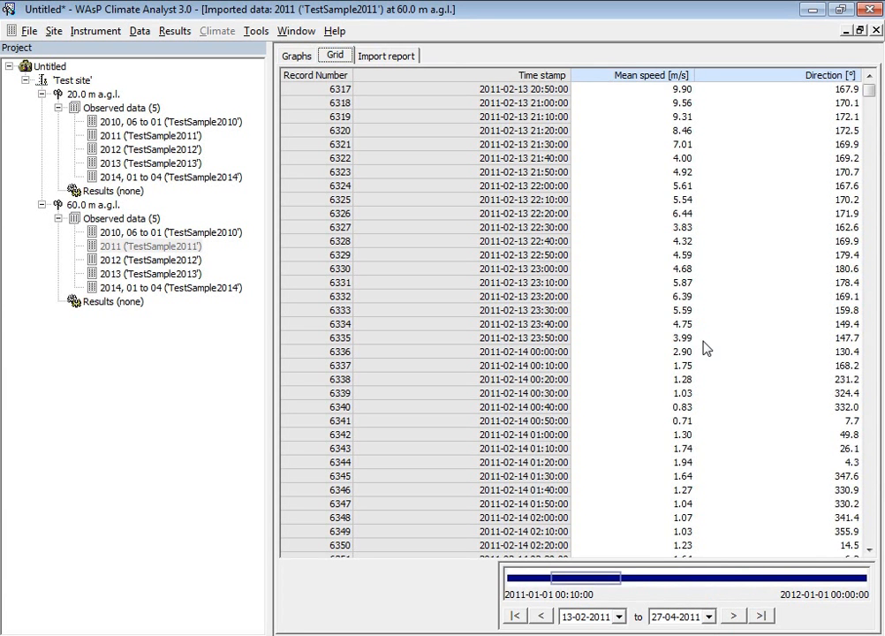
click(386, 55)
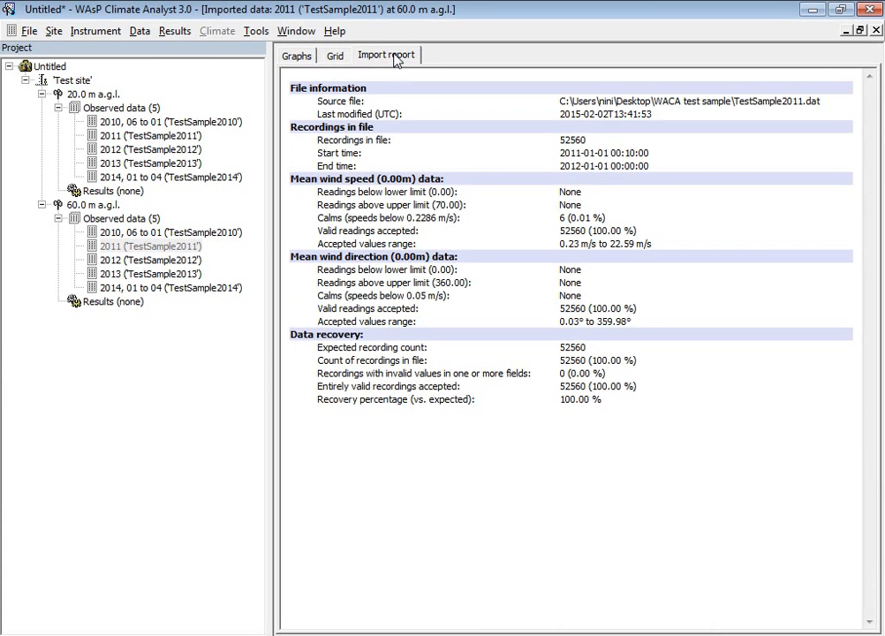
mouse_move(605, 298)
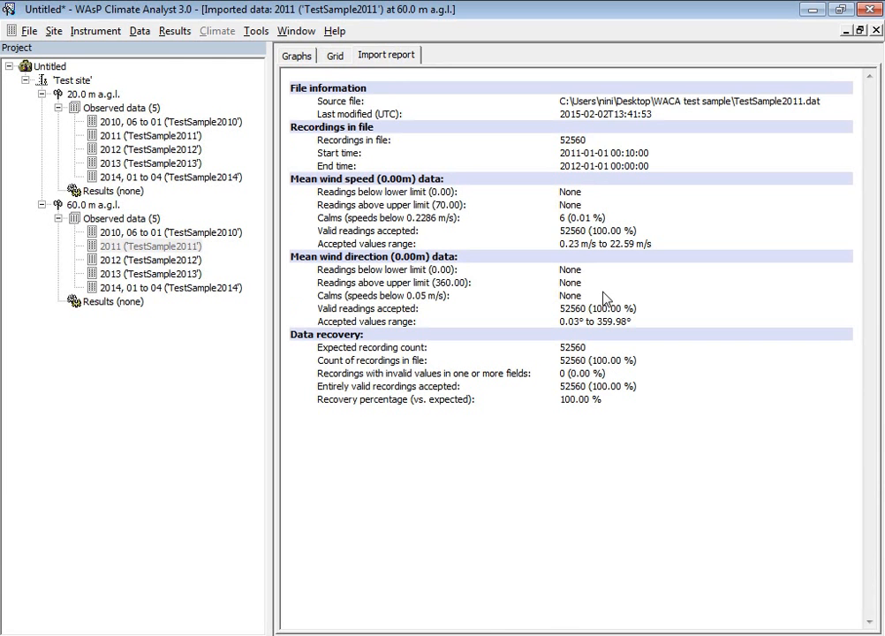
mouse_move(354, 78)
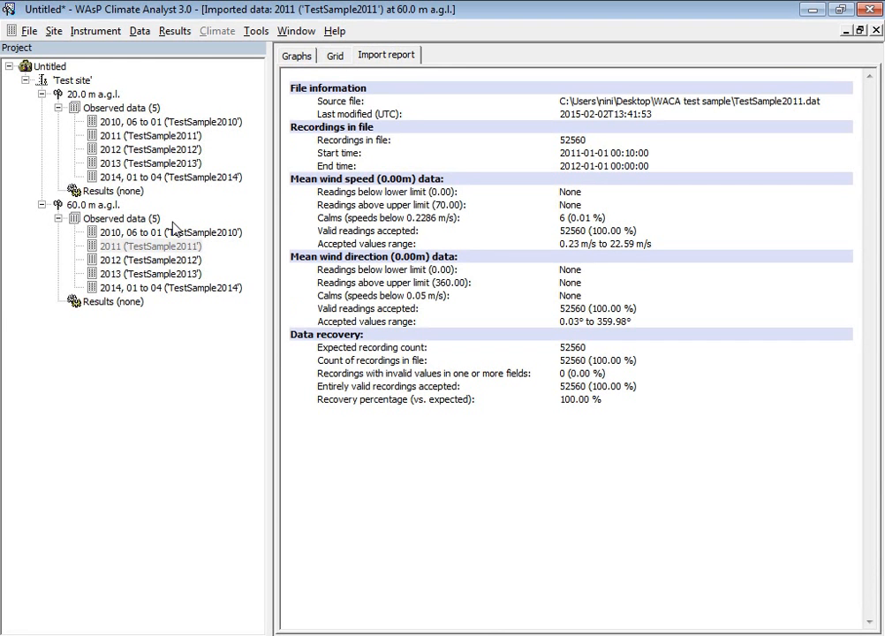
mouse_move(116, 290)
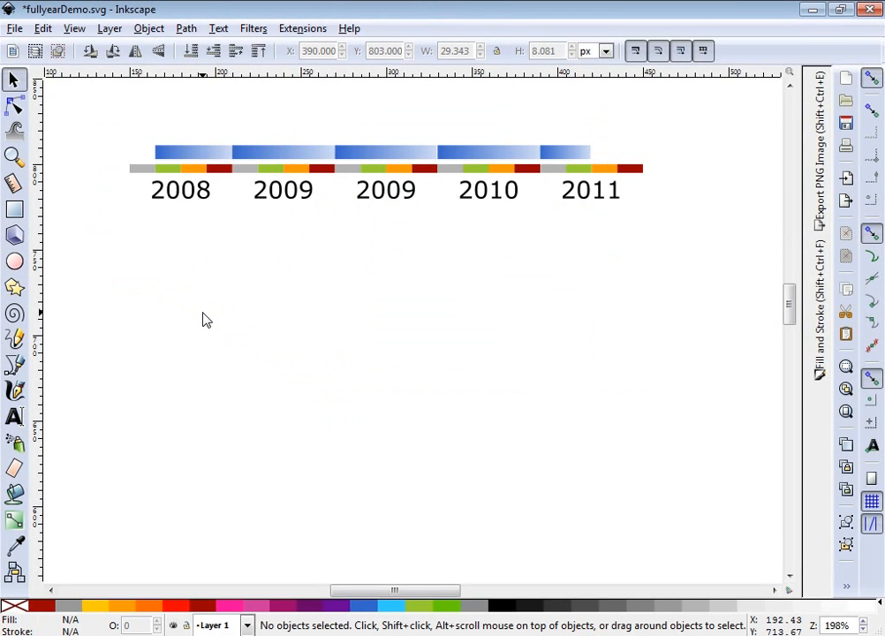
mouse_move(609, 183)
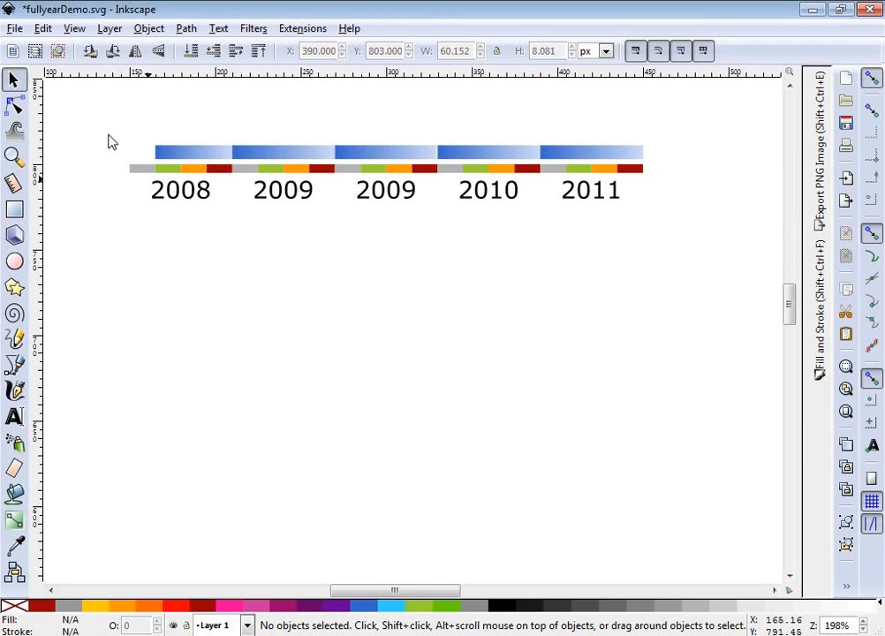
mouse_move(652, 166)
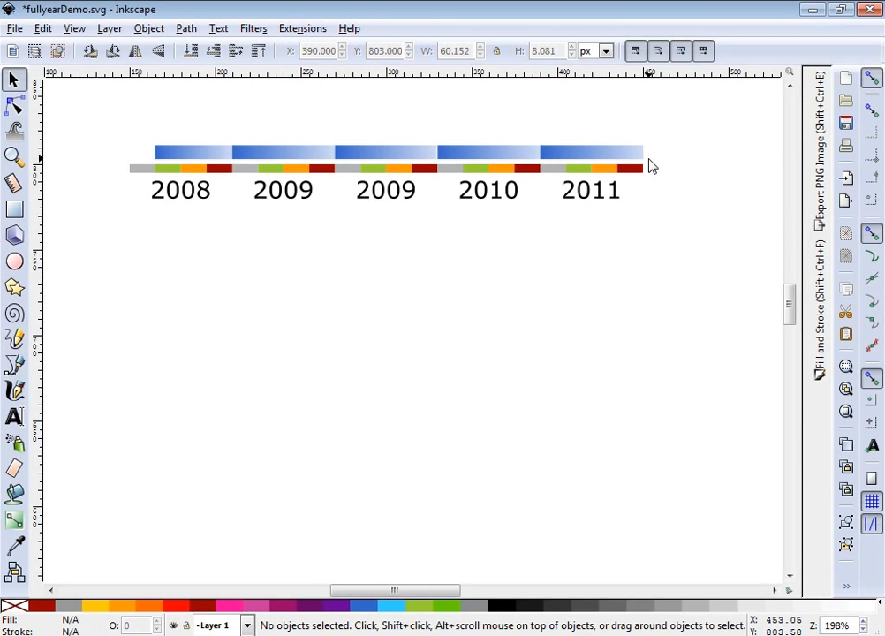
Bring up fullyearDemo.svg in Inkscape to inspect the 2008–2011 year bars
click(592, 151)
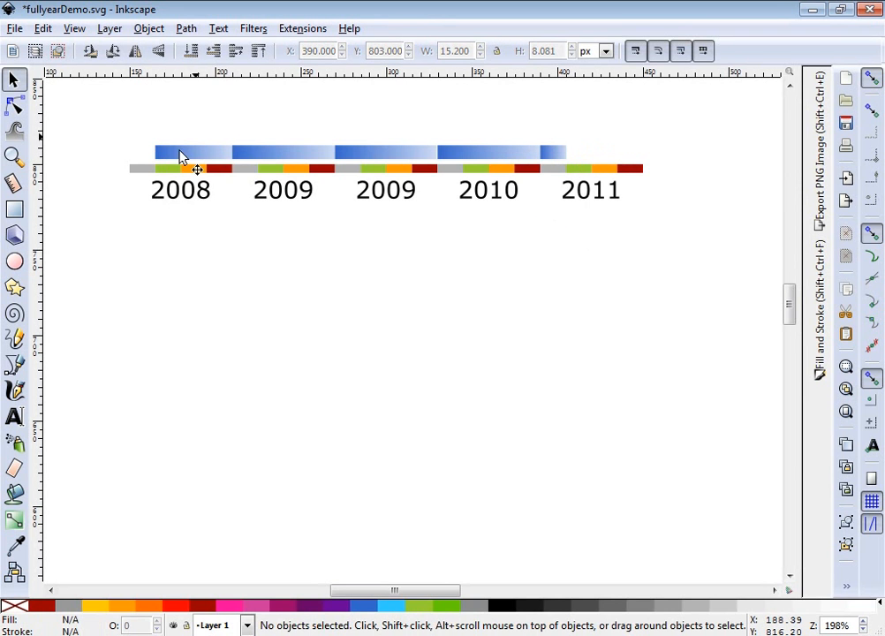
mouse_move(284, 146)
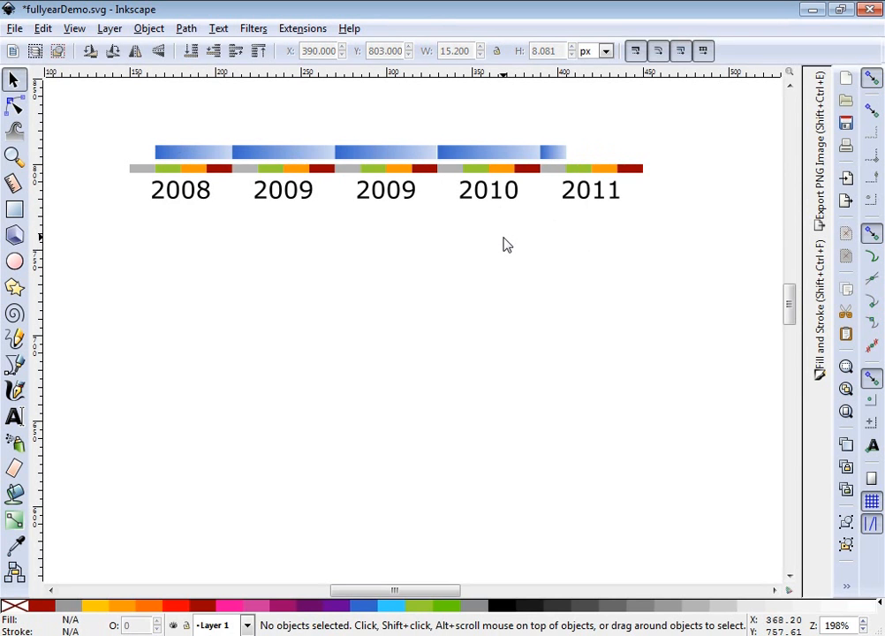
mouse_move(371, 146)
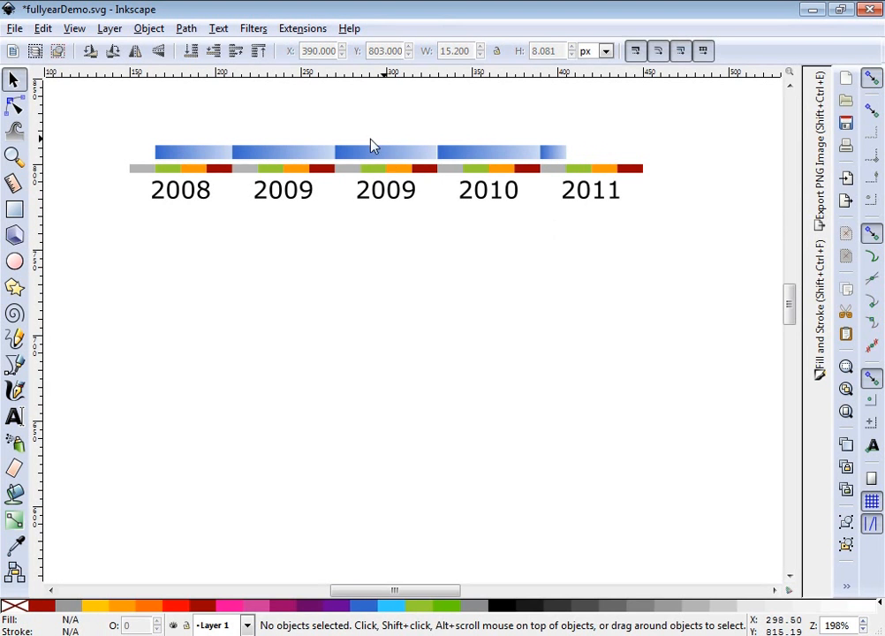
mouse_move(367, 157)
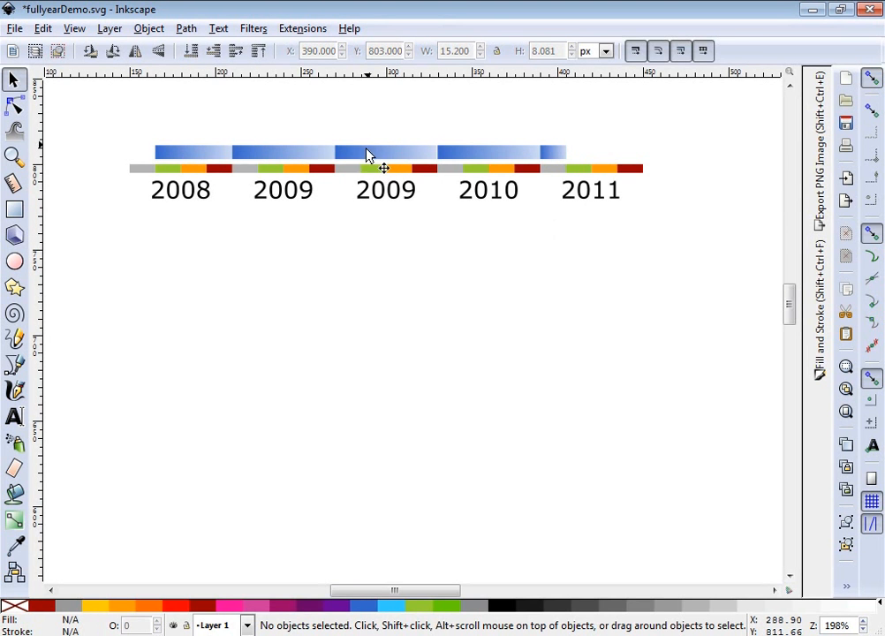
mouse_move(600, 163)
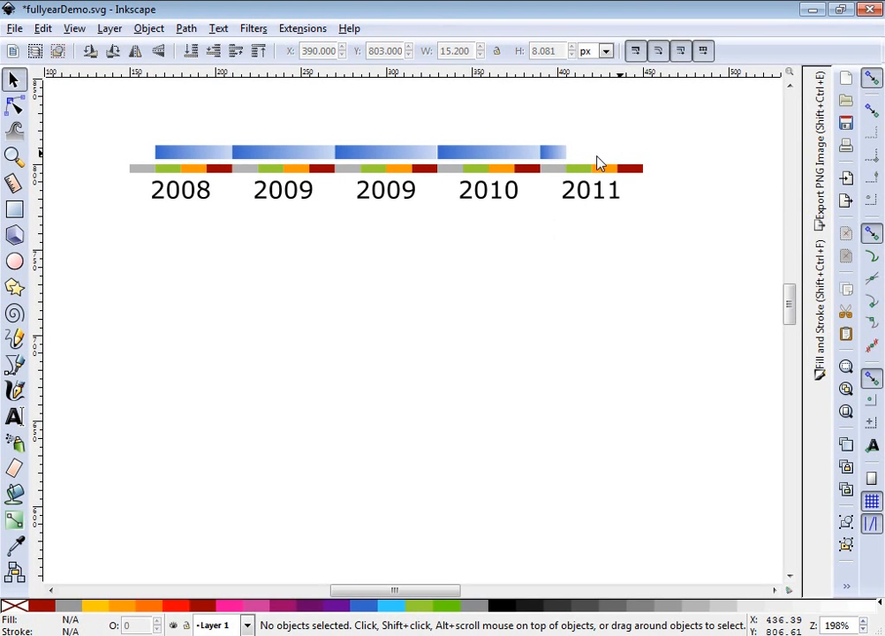
mouse_move(643, 226)
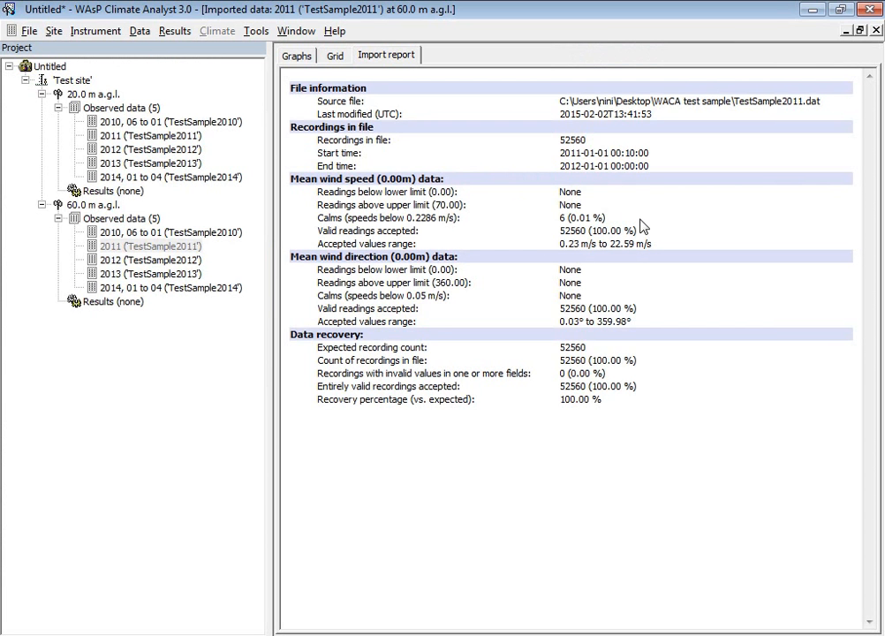
mouse_move(113, 310)
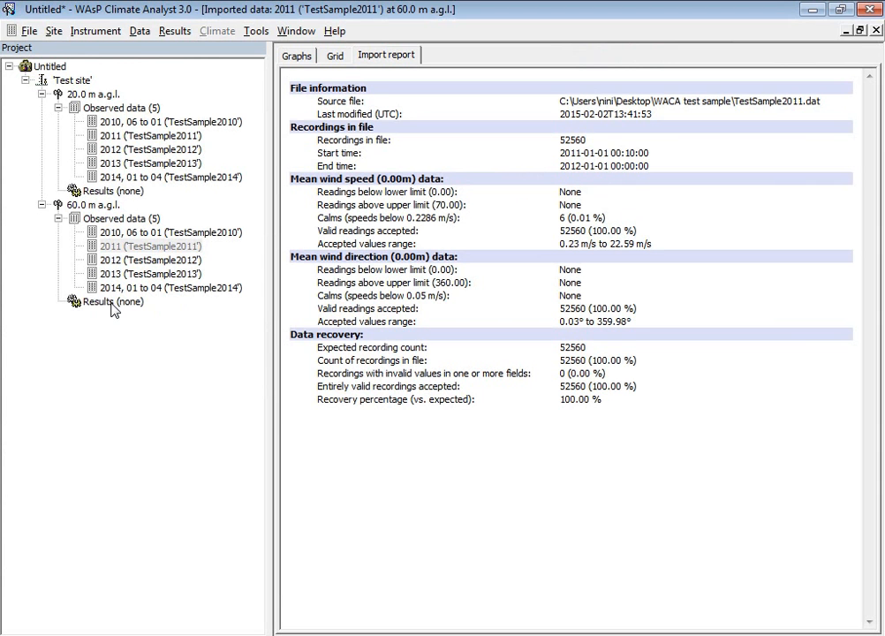
Create an Omwc wind climate from the 60.0 m results entry for Test site
click(113, 301)
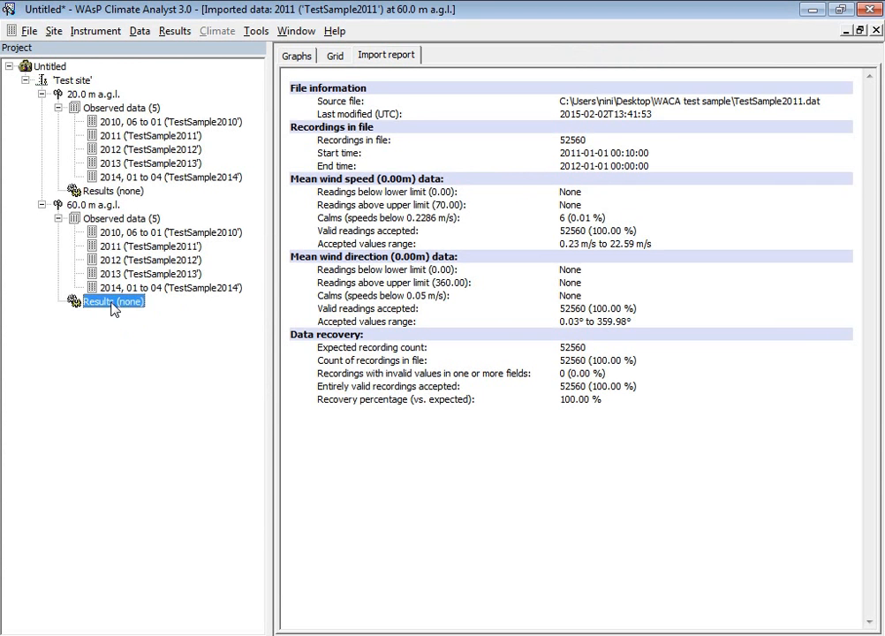
right_click(112, 301)
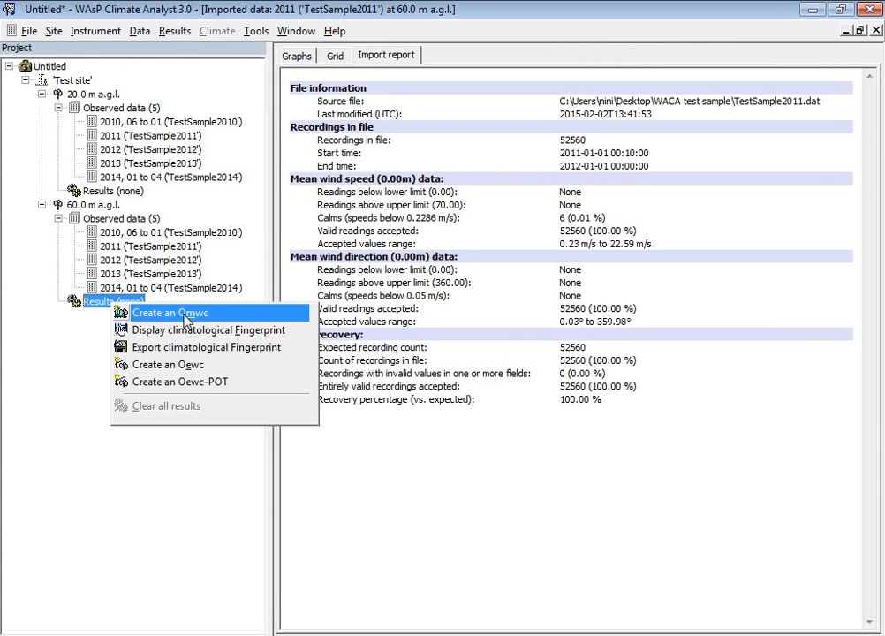
mouse_move(203, 318)
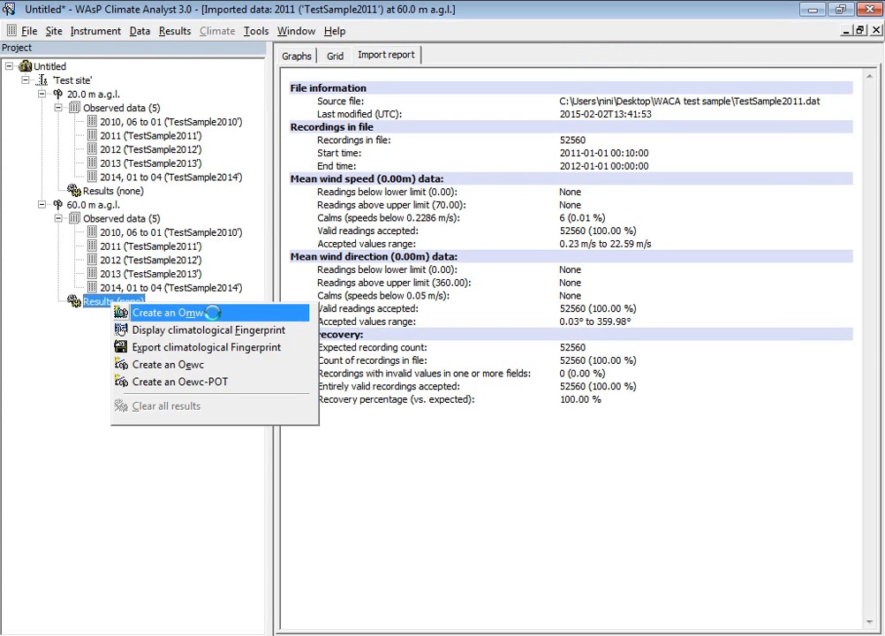
click(172, 313)
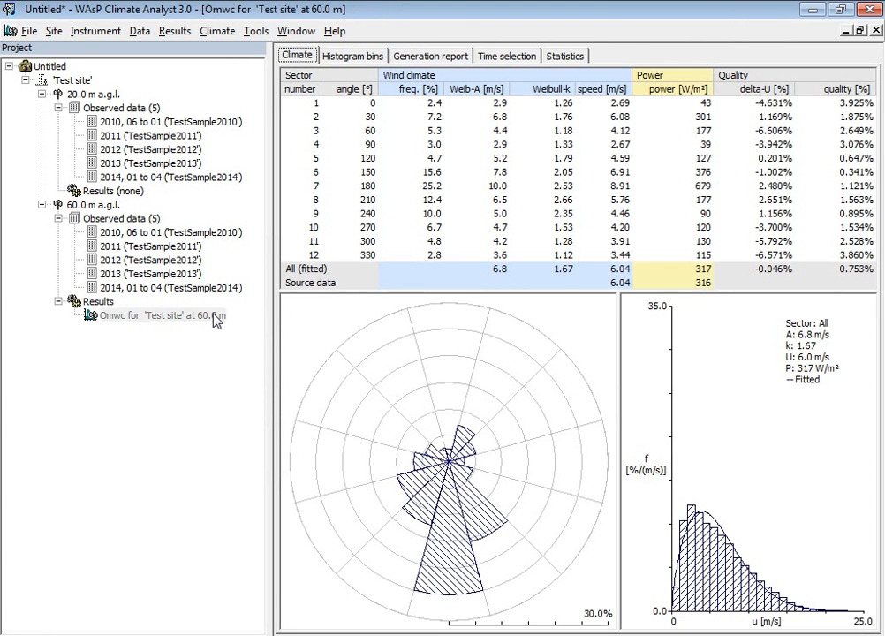
mouse_move(212, 316)
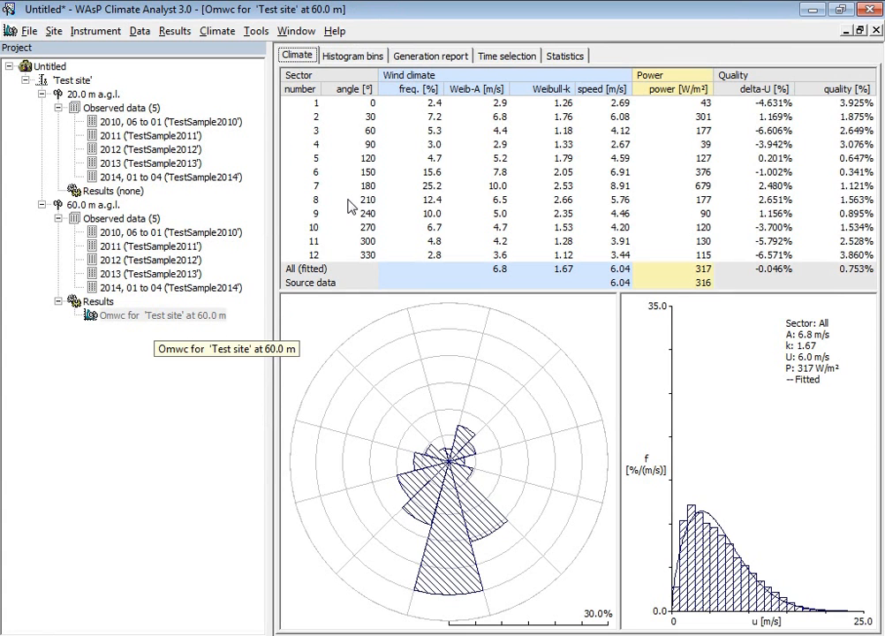
mouse_move(508, 56)
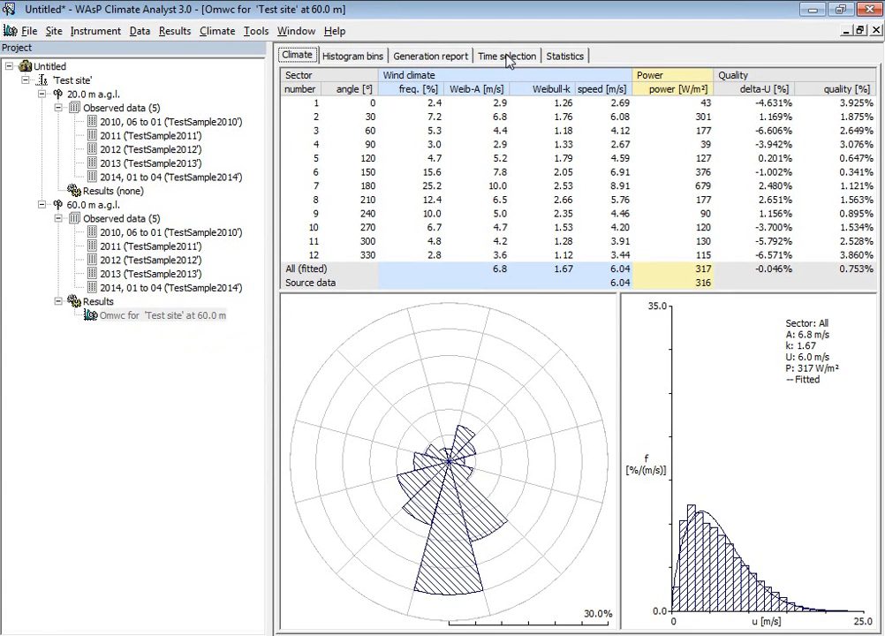
Set the Omwc time selection from 2010-07-01 to 2013-07-01 and recalculate
click(506, 56)
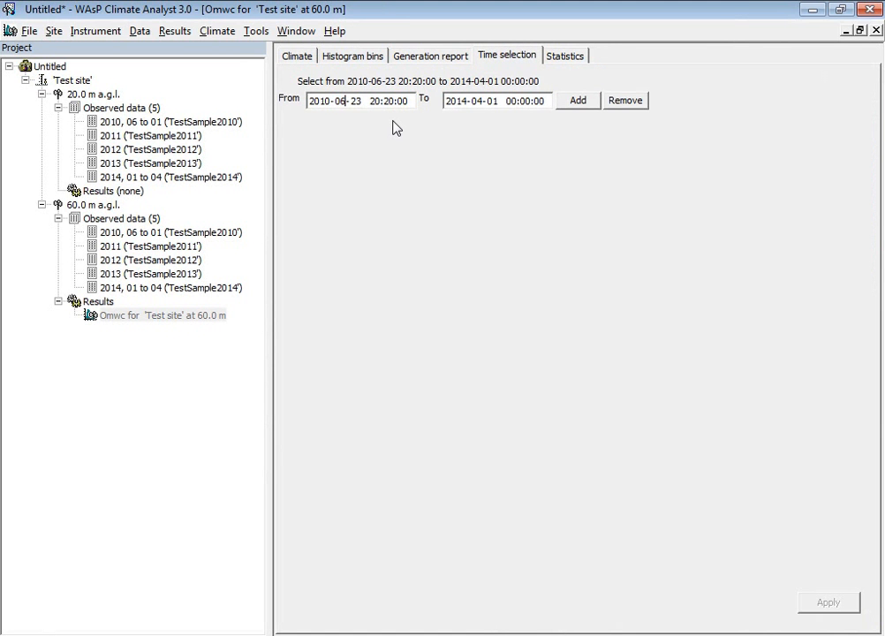
text(07)
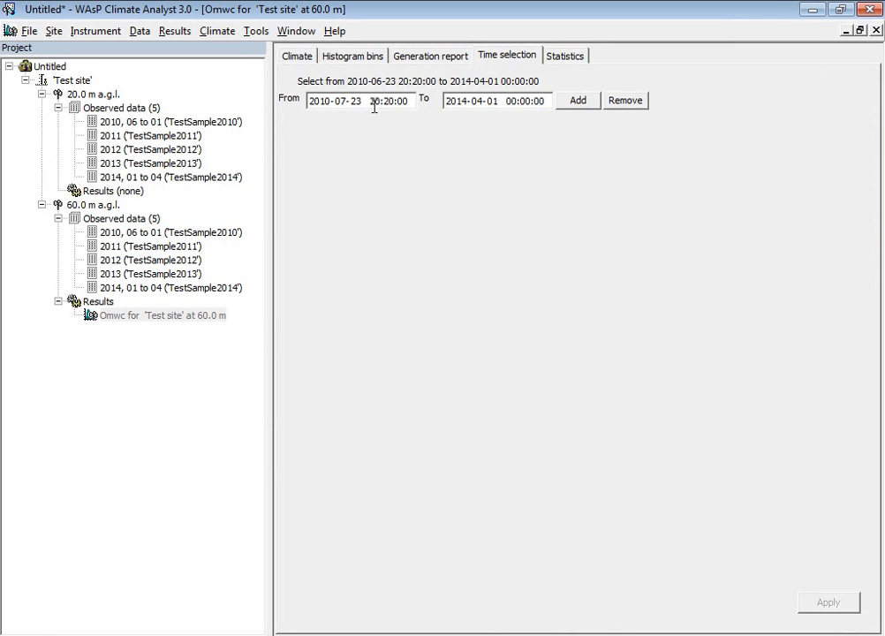
double_click(355, 100)
text(01)
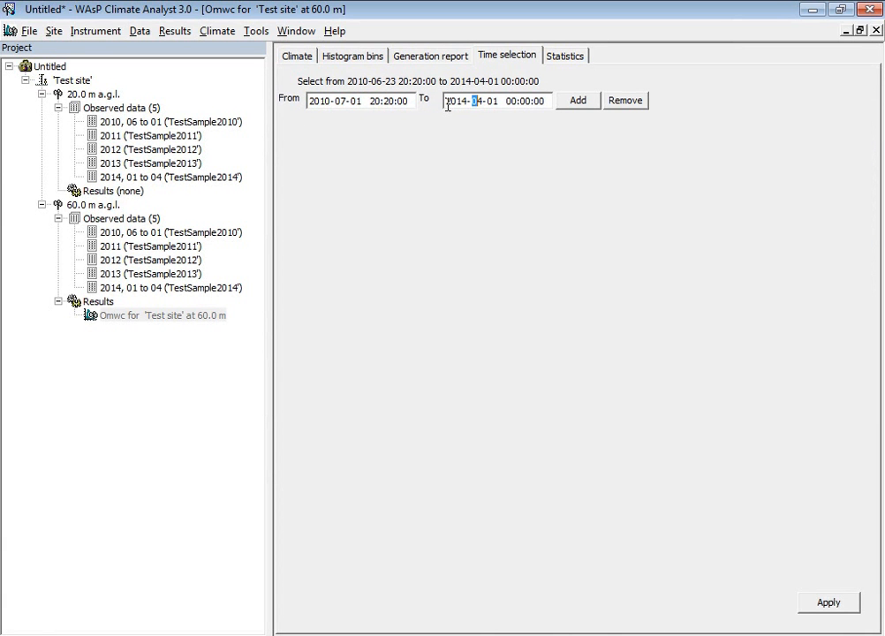
click(454, 100)
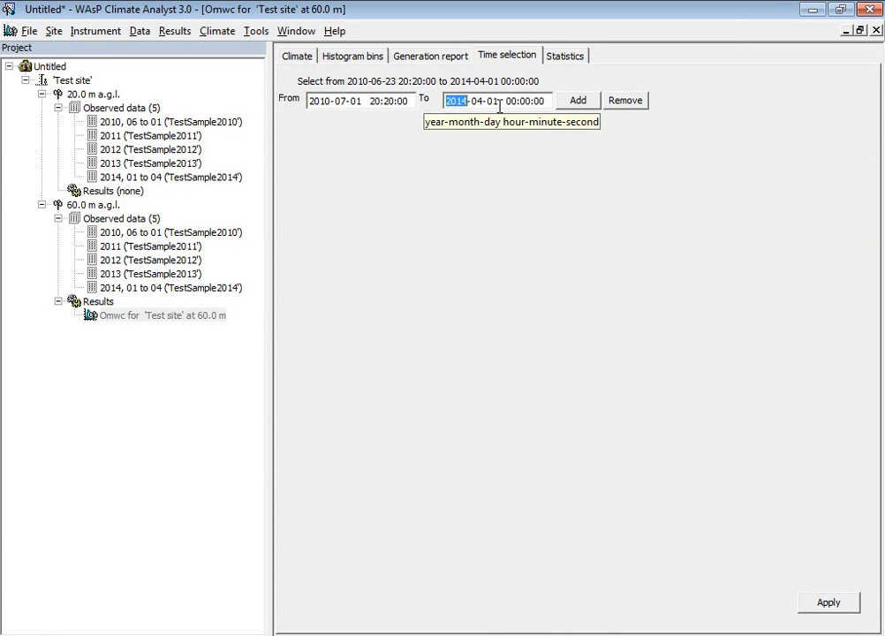
text(2013)
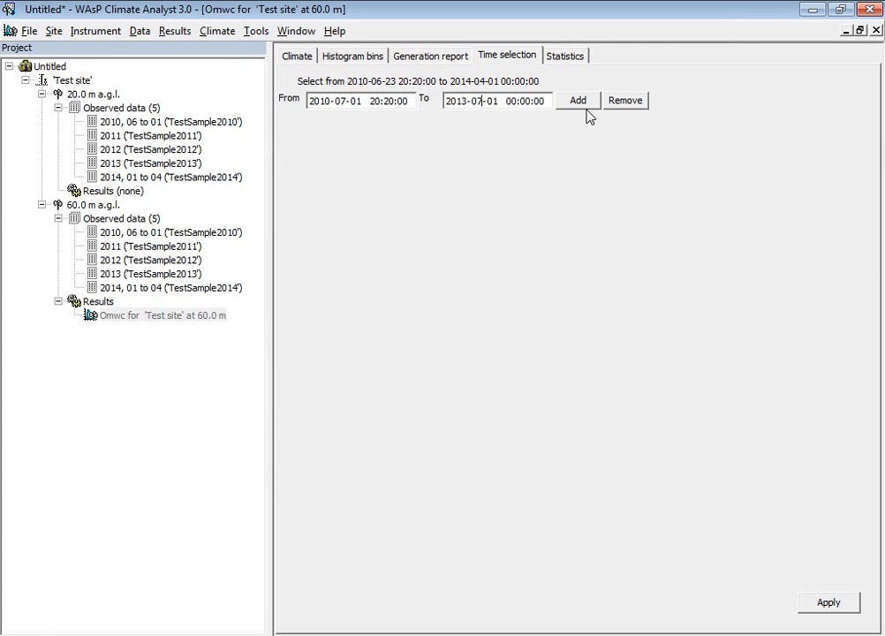
mouse_move(552, 121)
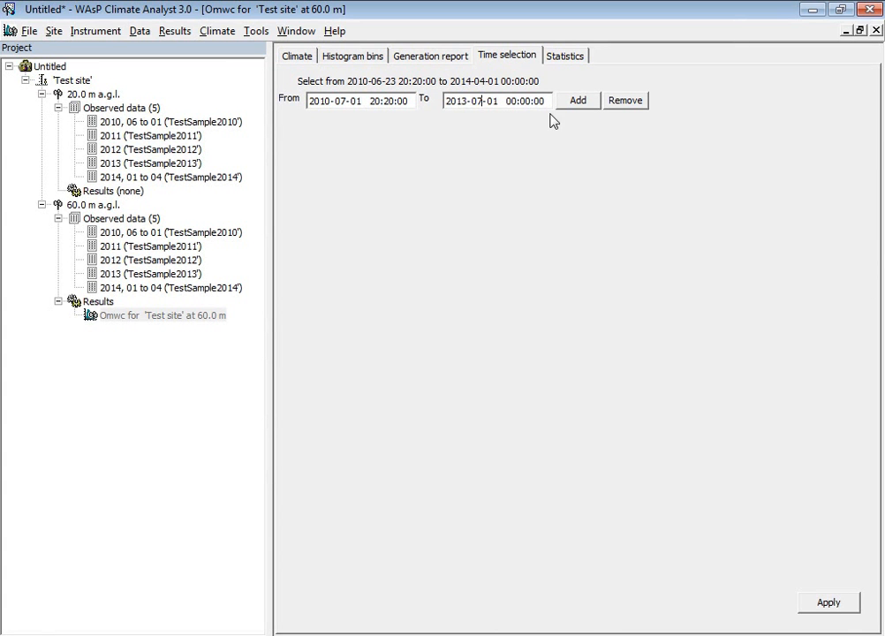
click(577, 99)
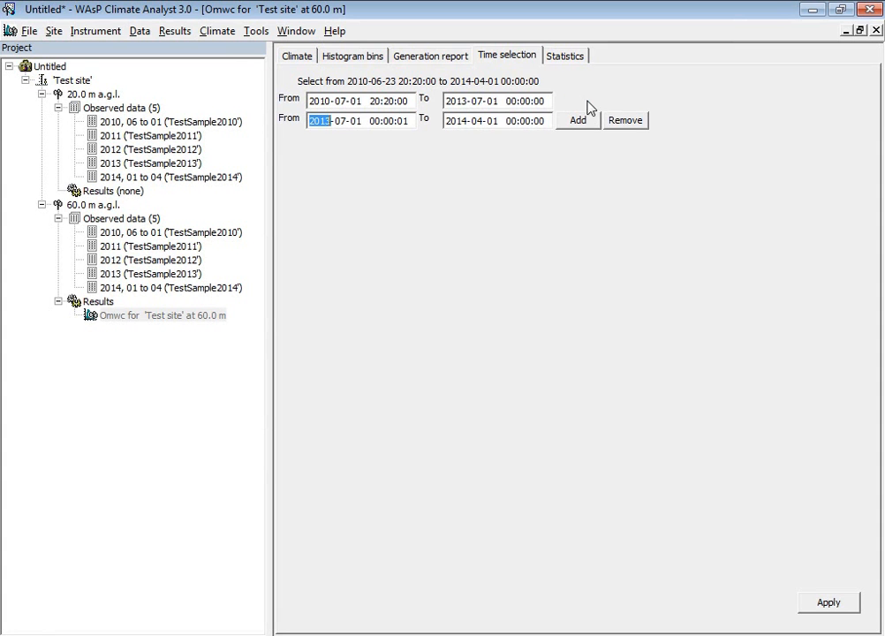
mouse_move(502, 110)
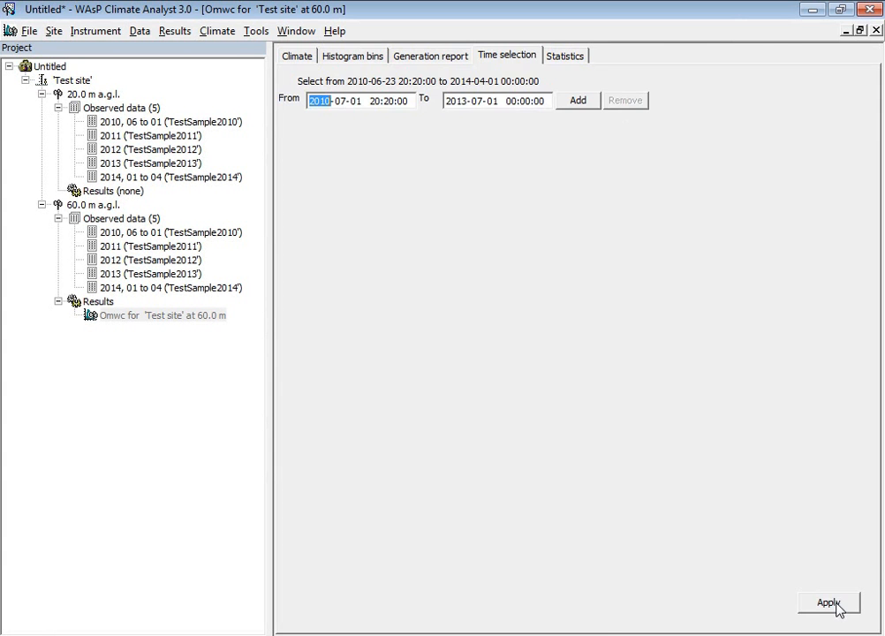
click(827, 602)
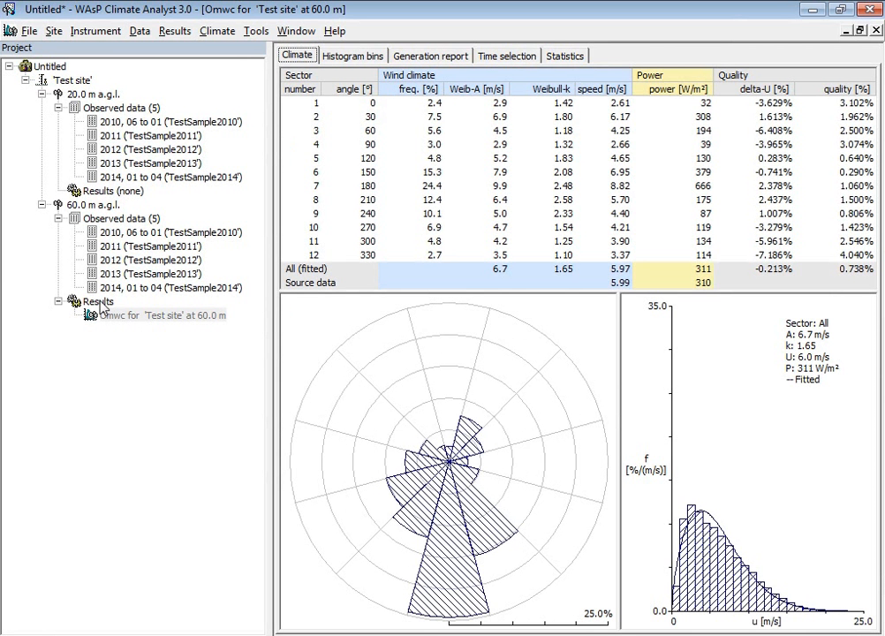
mouse_move(114, 315)
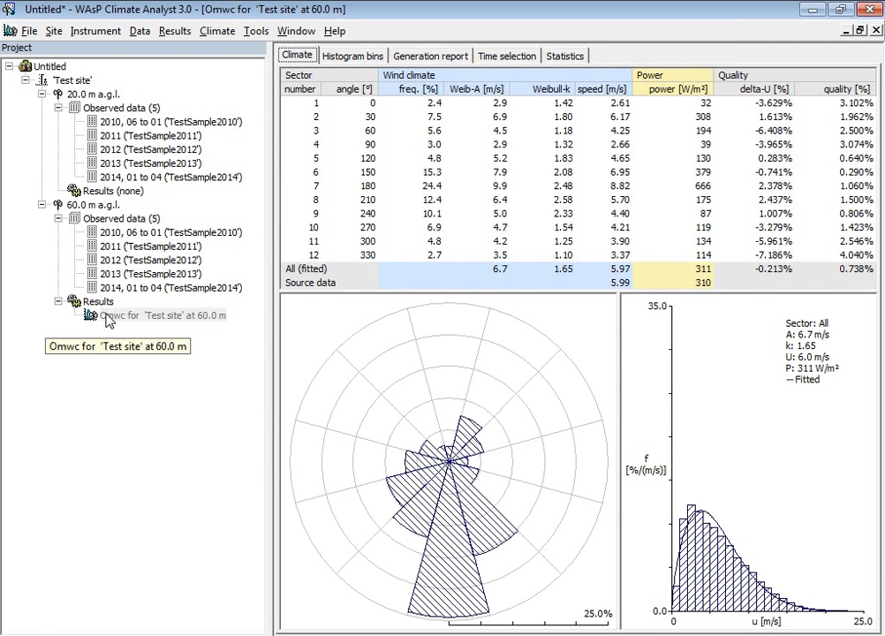
Select the 60 m Omwc result (5.97 m/s, 311 W/m²) and choose a context-menu option
click(159, 315)
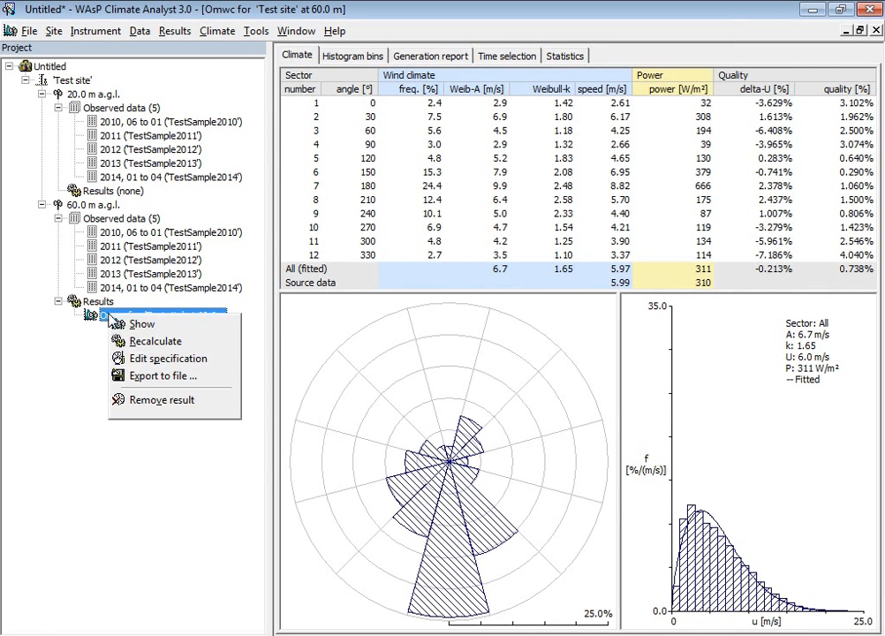
click(141, 323)
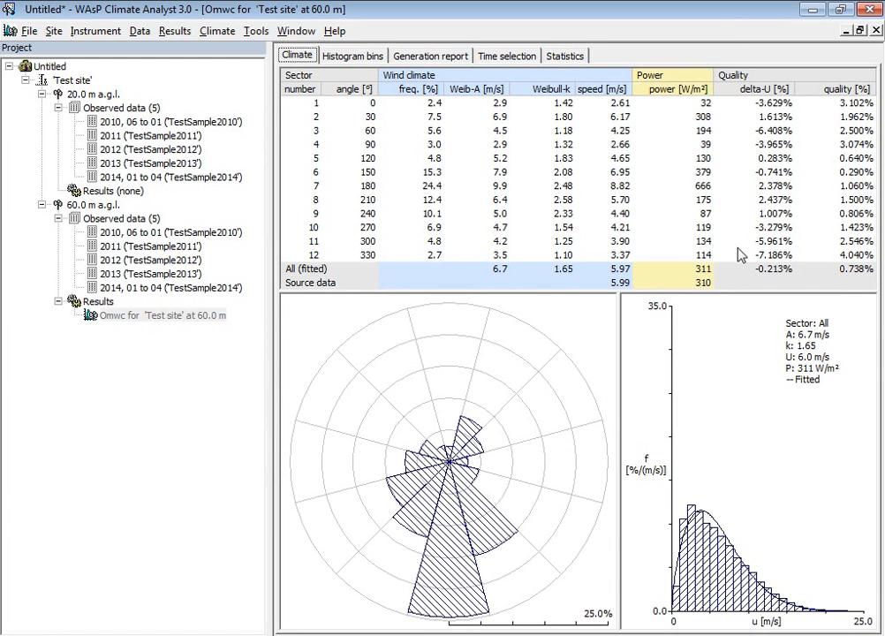
mouse_move(176, 316)
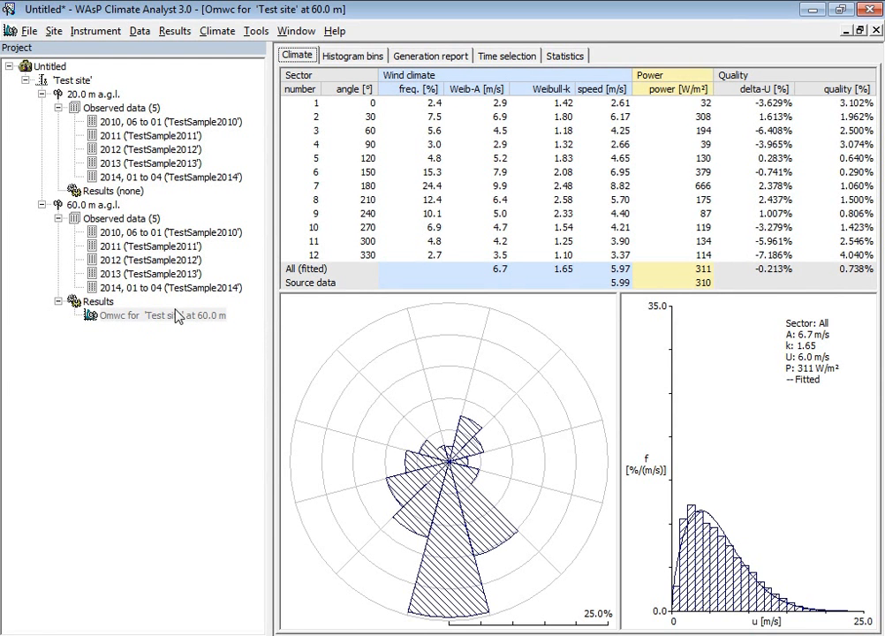
mouse_move(157, 320)
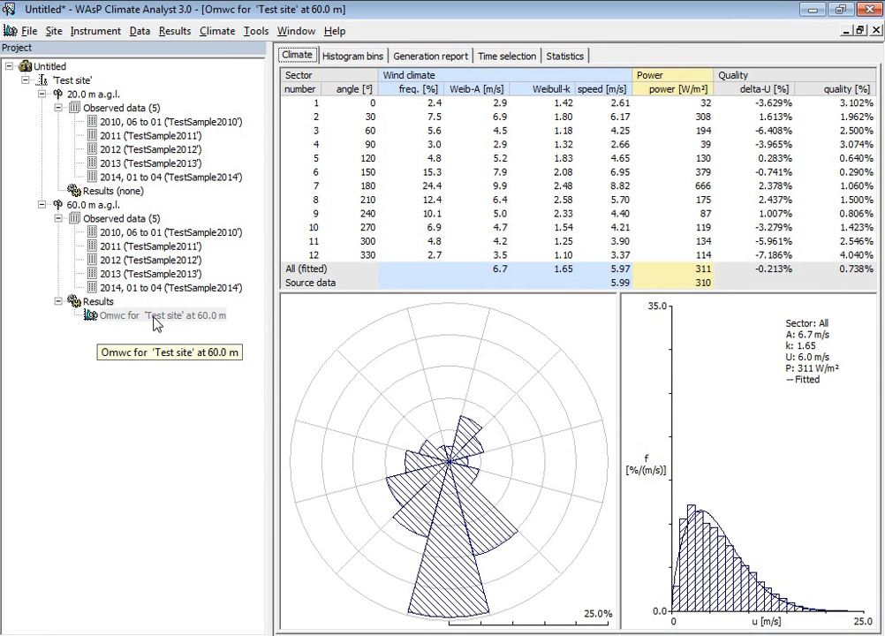
mouse_move(775, 333)
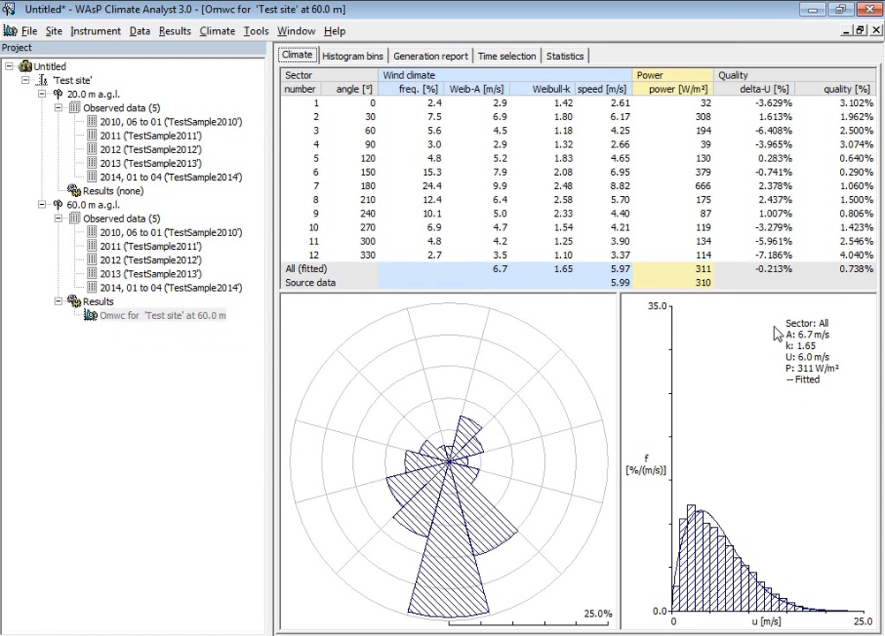
mouse_move(757, 82)
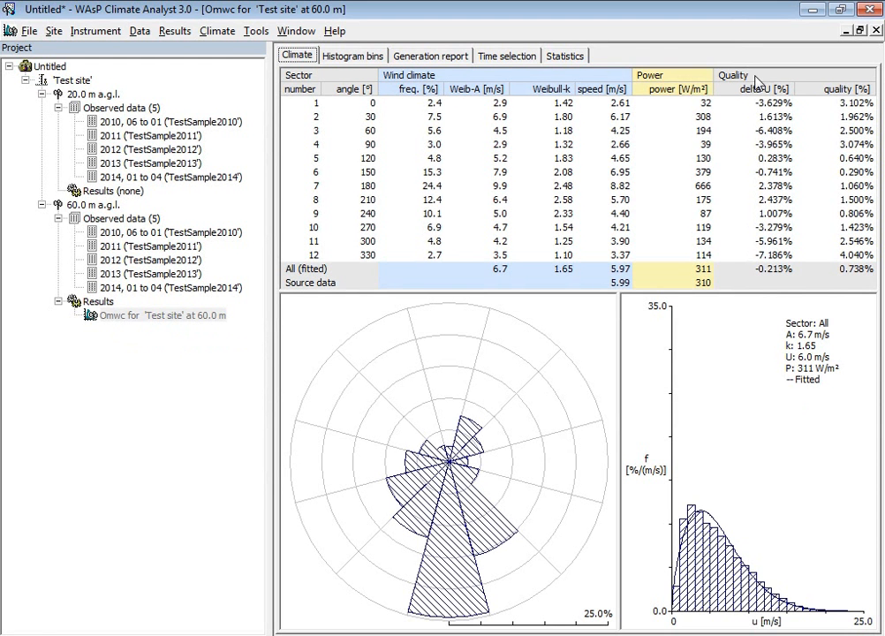
mouse_move(866, 289)
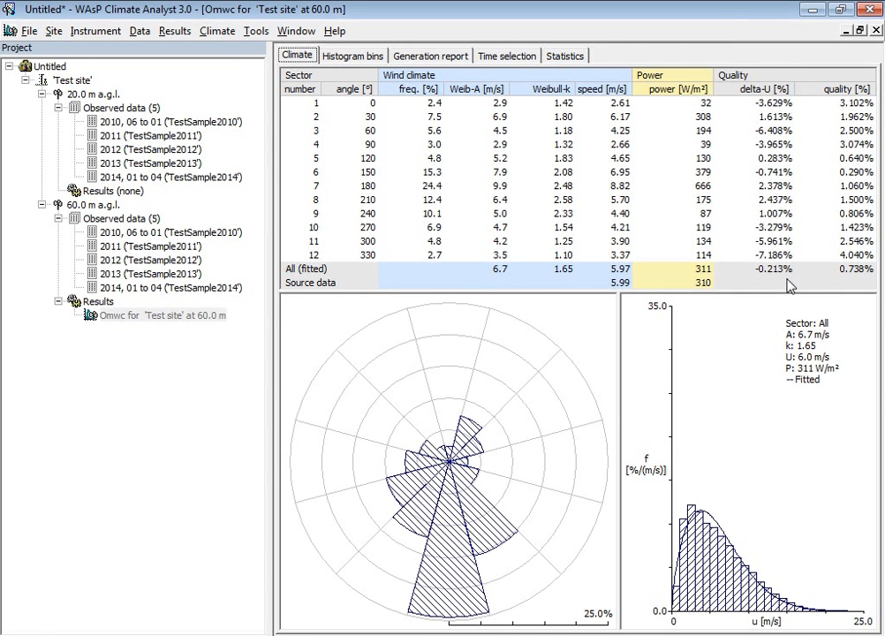
mouse_move(784, 216)
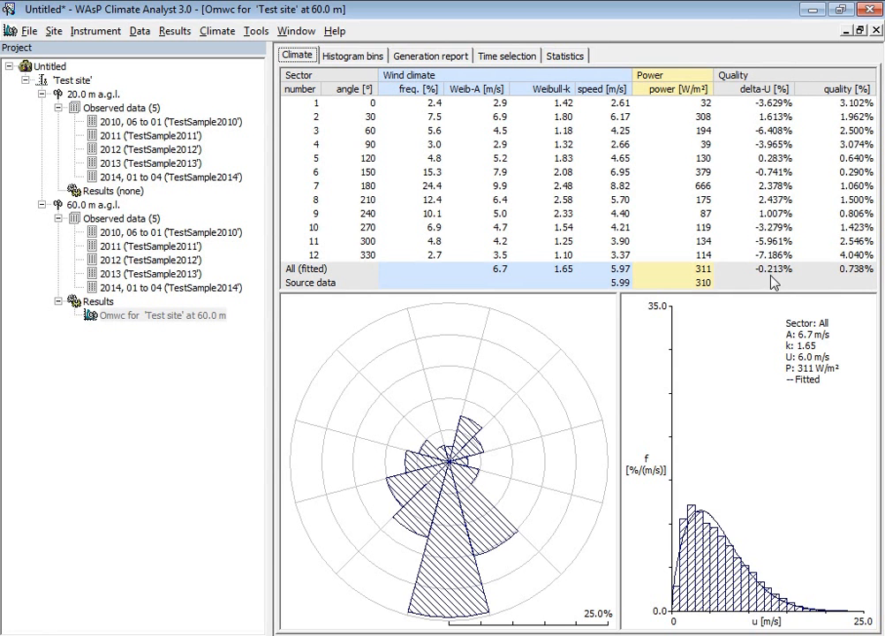
mouse_move(690, 499)
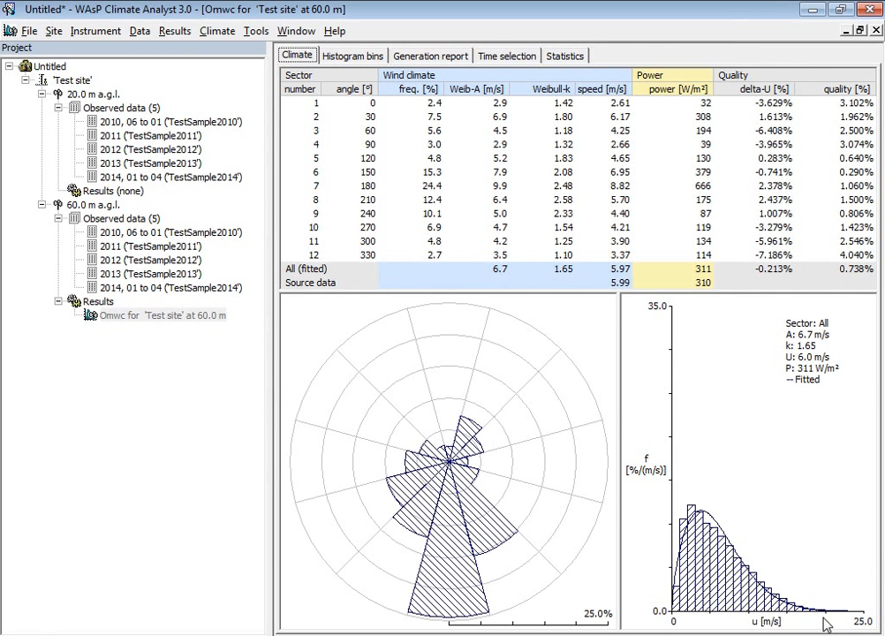
mouse_move(782, 100)
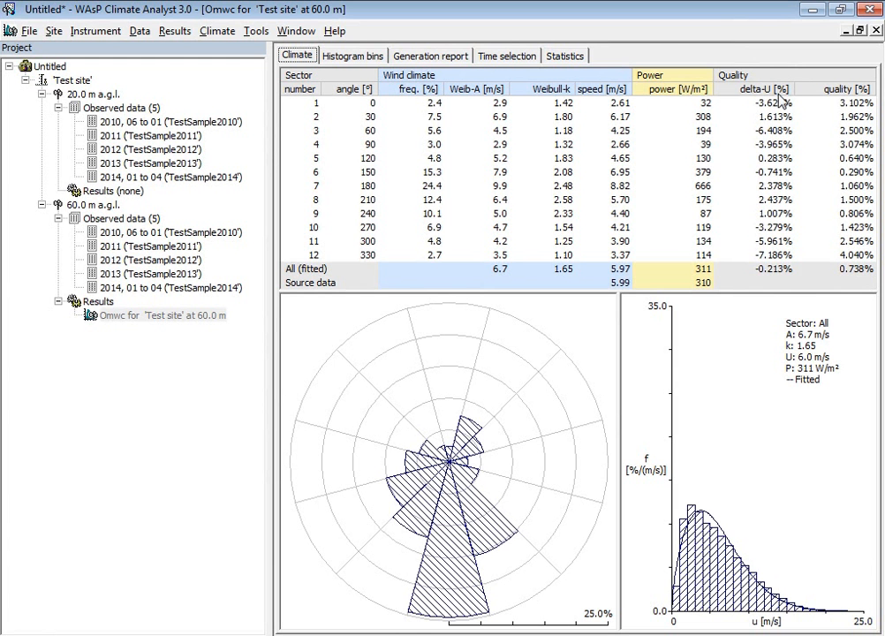
mouse_move(785, 113)
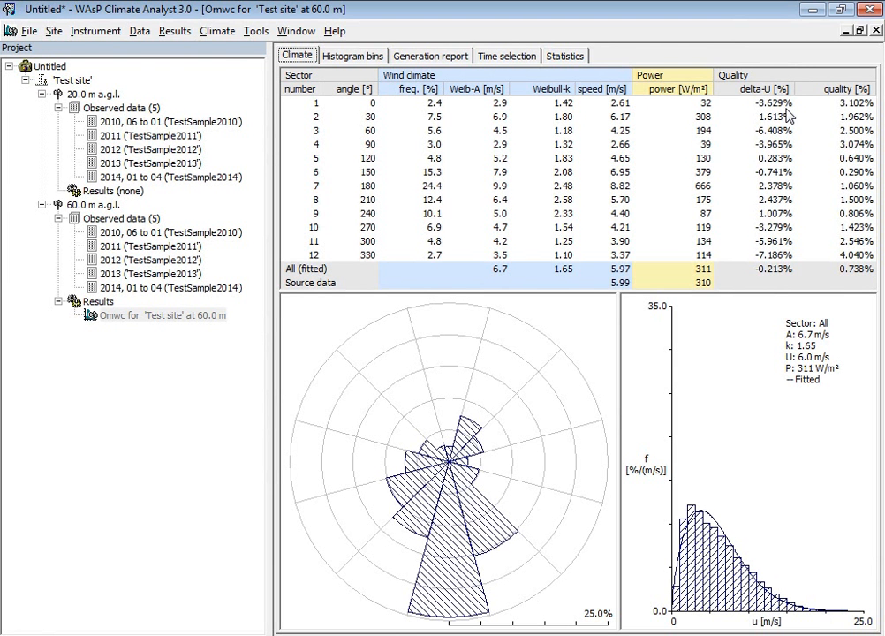
mouse_move(795, 254)
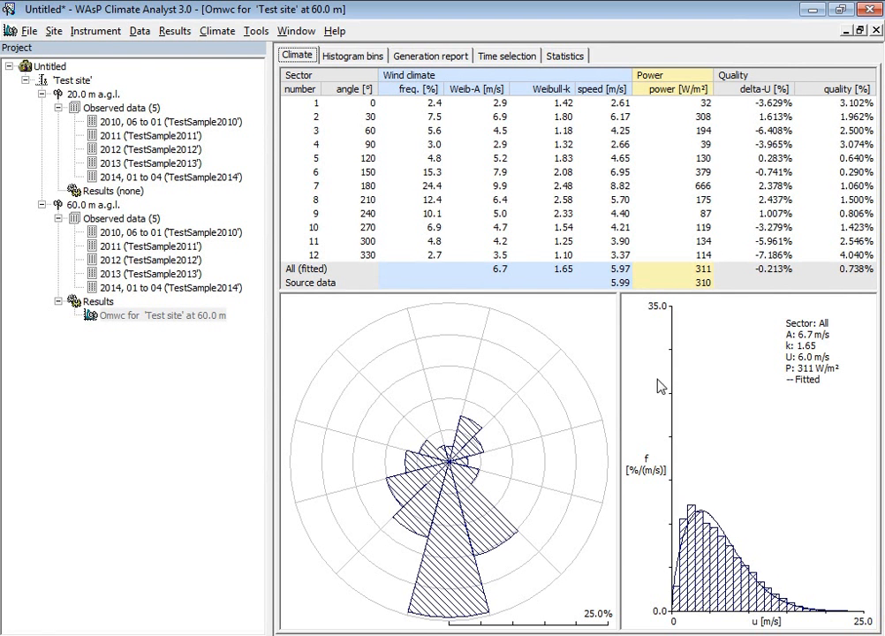
mouse_move(714, 513)
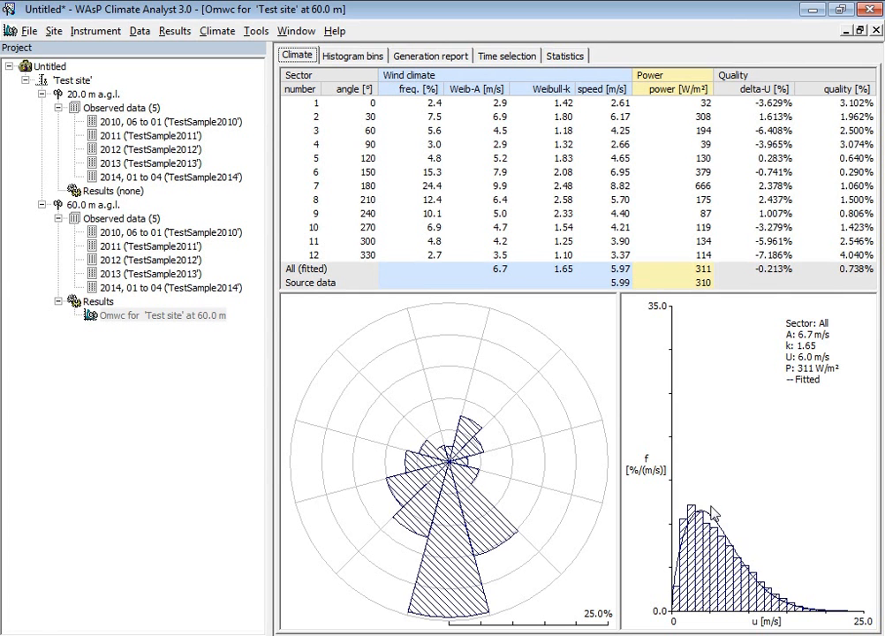
mouse_move(711, 510)
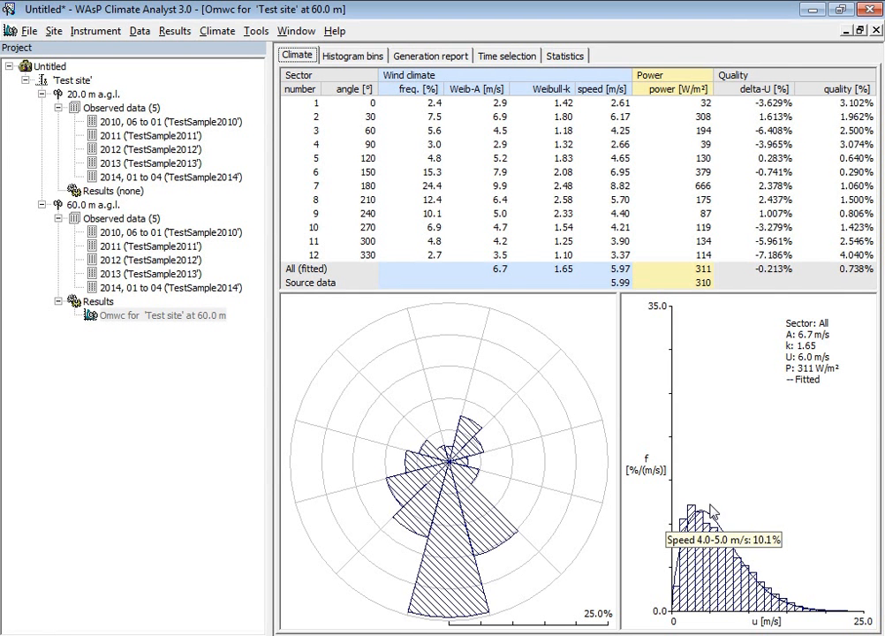
mouse_move(777, 281)
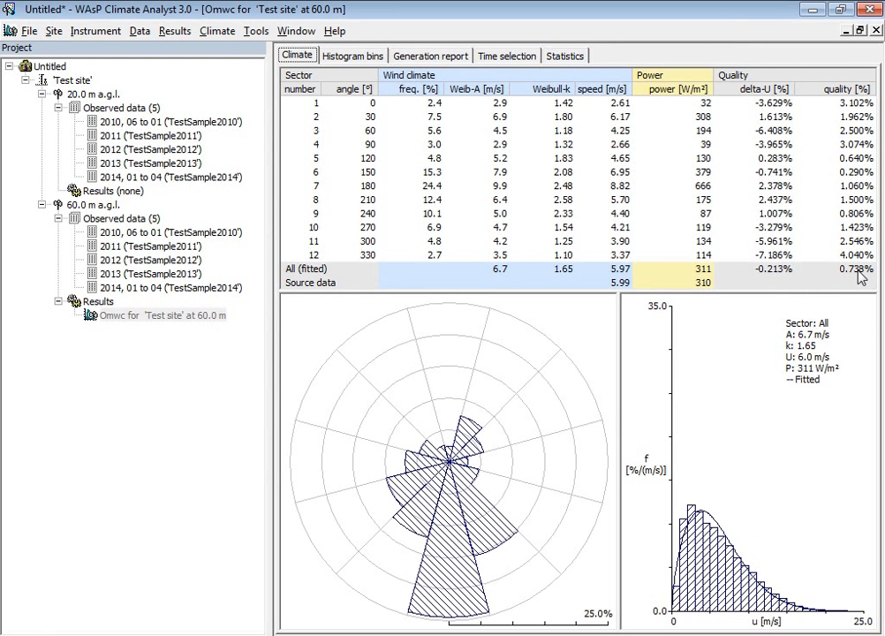
mouse_move(848, 589)
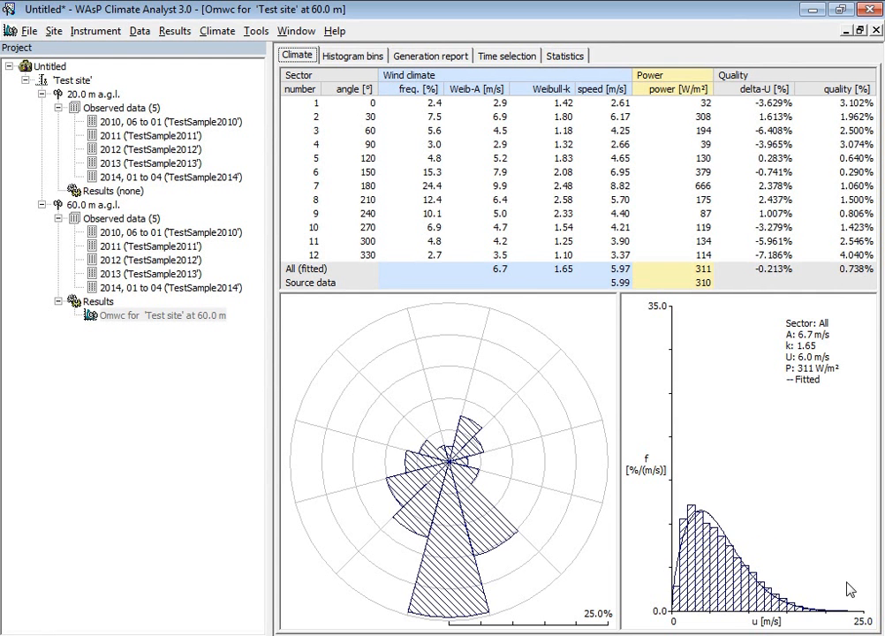
mouse_move(781, 604)
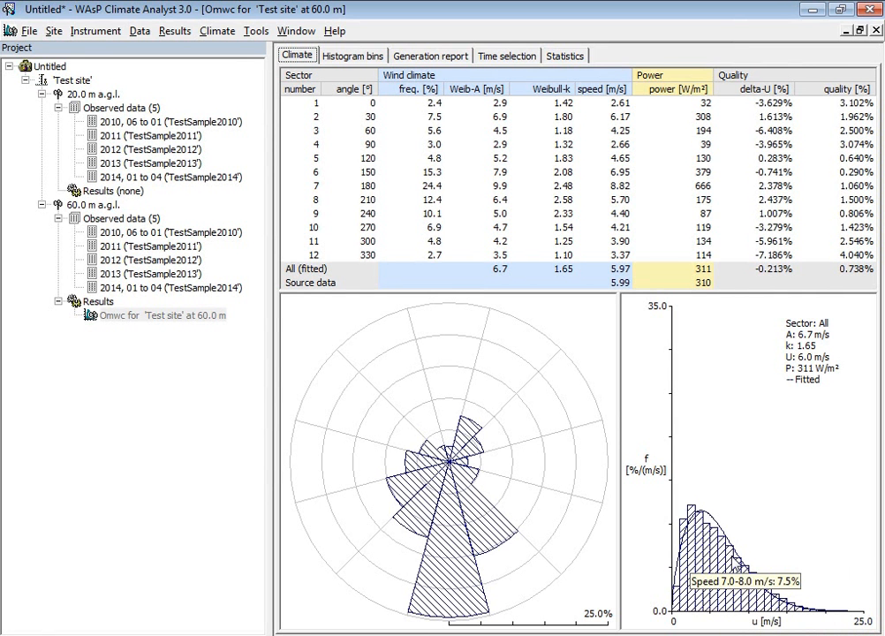
mouse_move(846, 616)
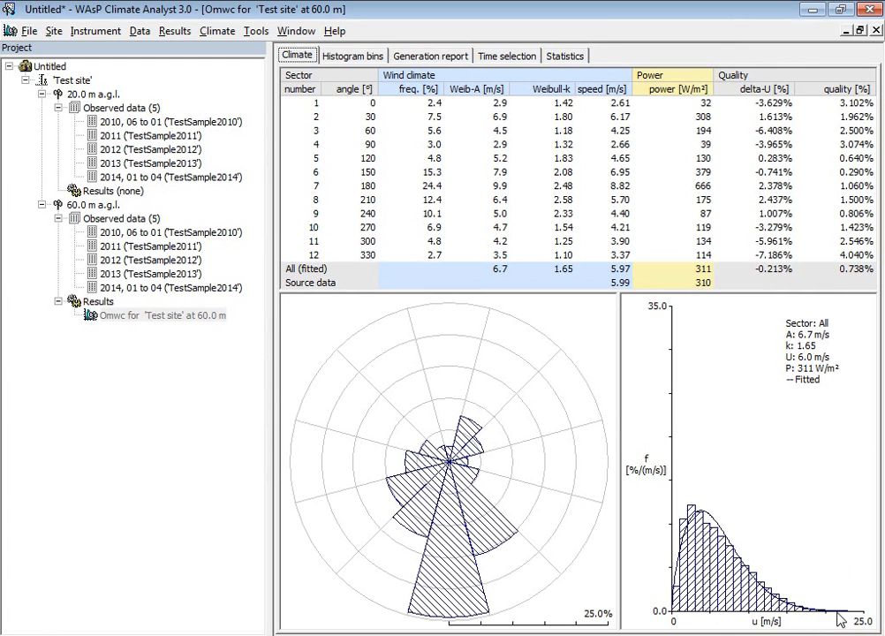
mouse_move(795, 228)
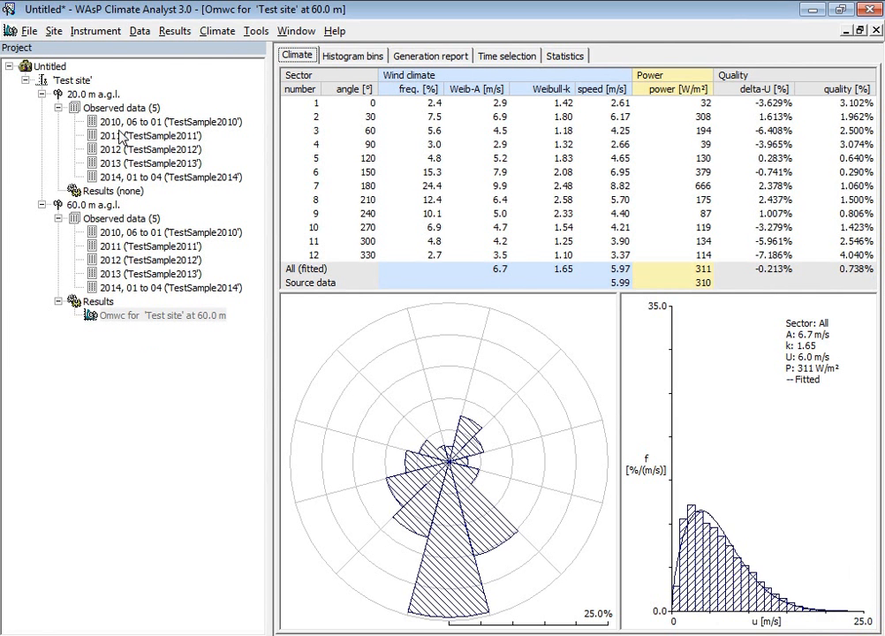
mouse_move(119, 135)
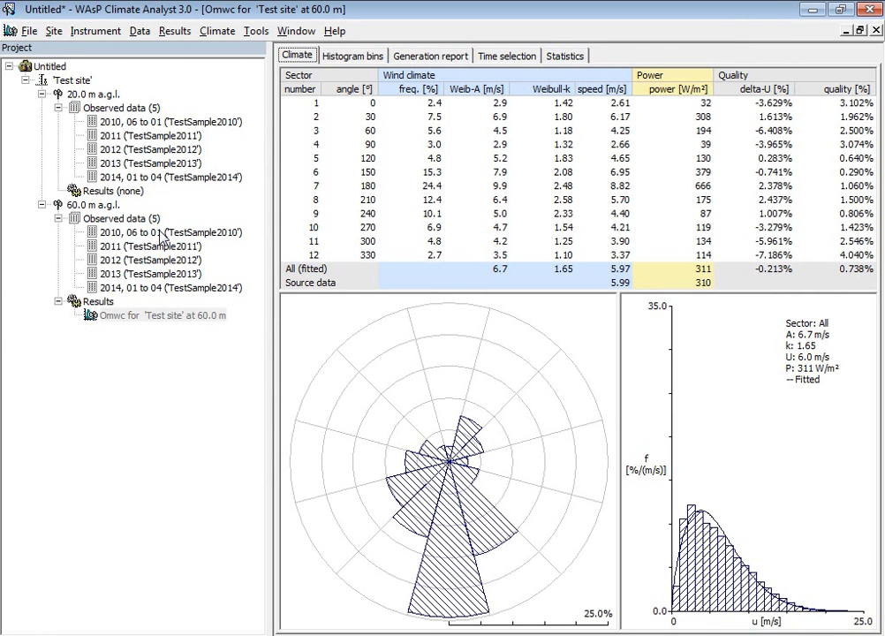
mouse_move(118, 324)
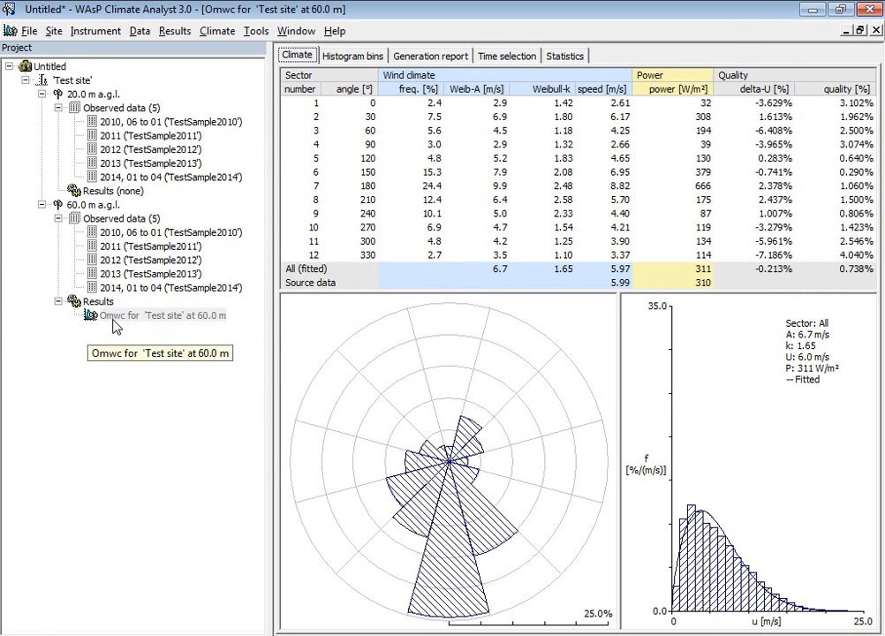
Export the 60 m Omwc result as 'Test site at 60.0 m.omwc' in WACA test sample
click(162, 315)
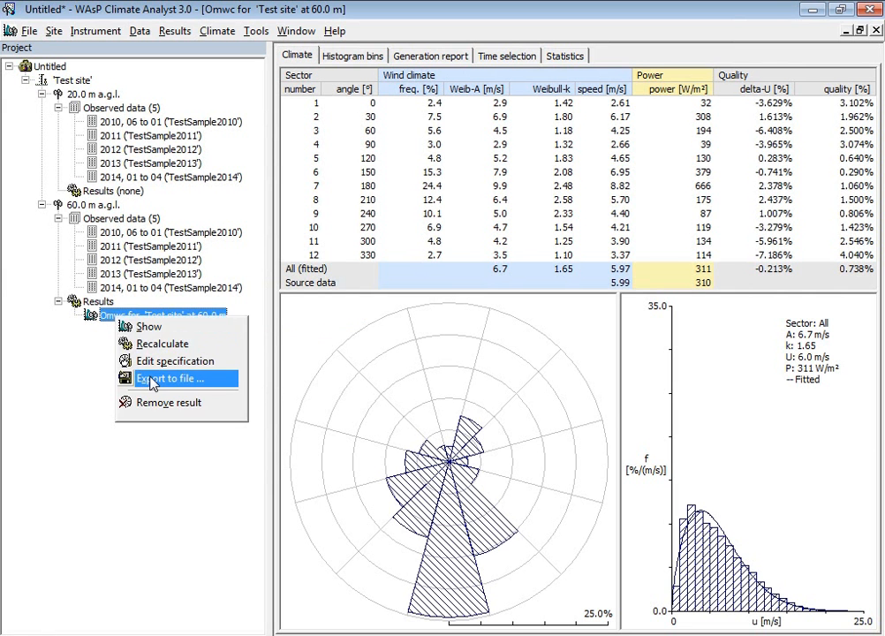
click(165, 378)
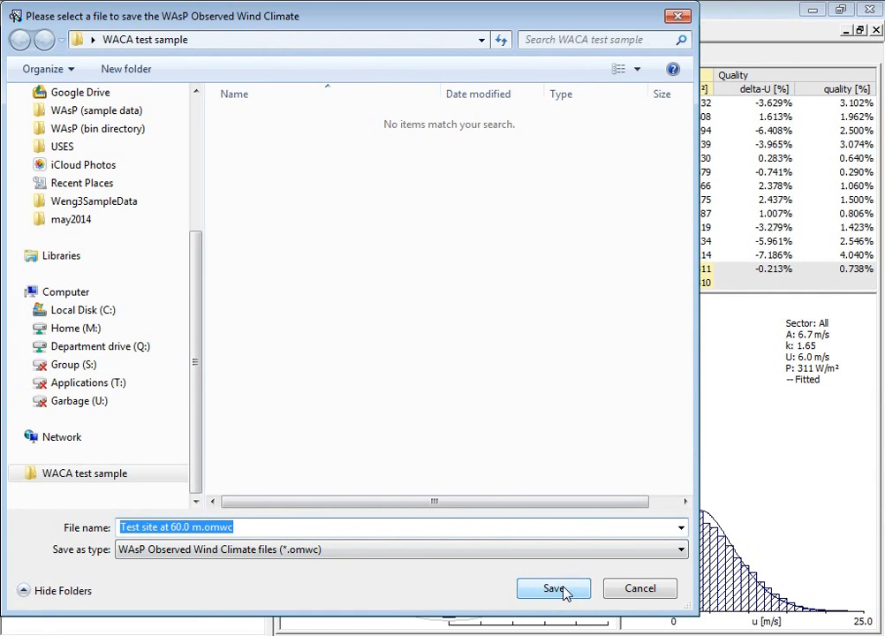
click(553, 589)
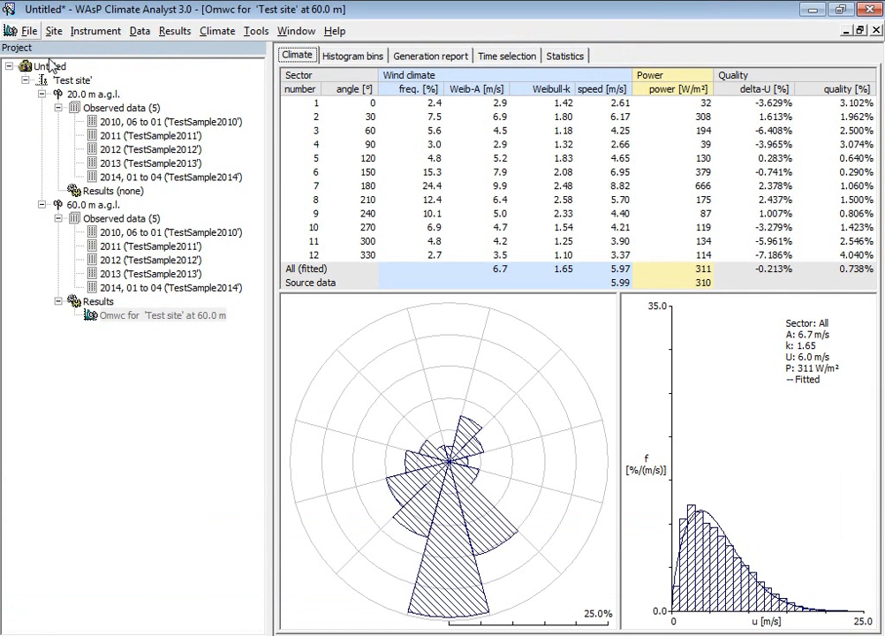
Save the project file as 'Test sample case' inside the WACA test sample folder
click(30, 30)
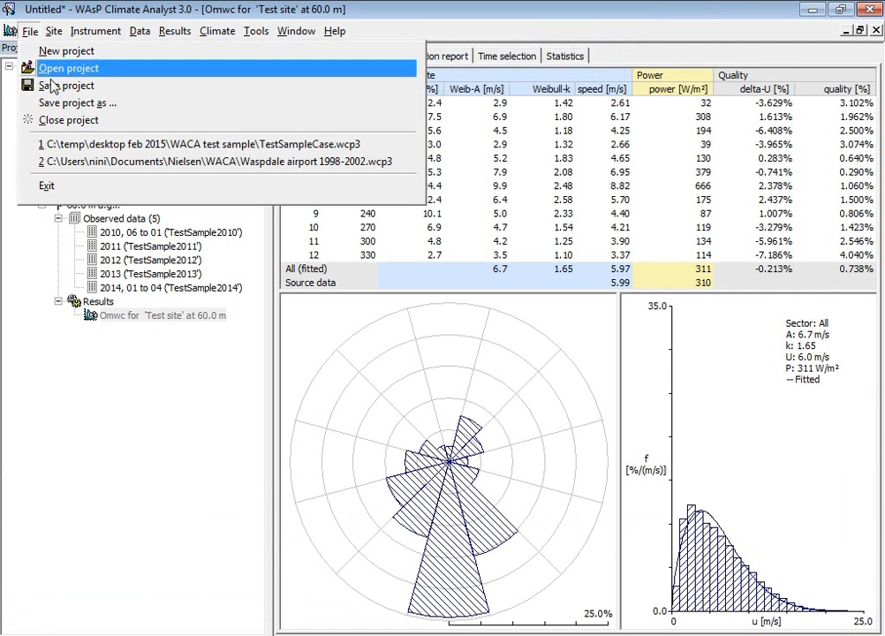
click(77, 102)
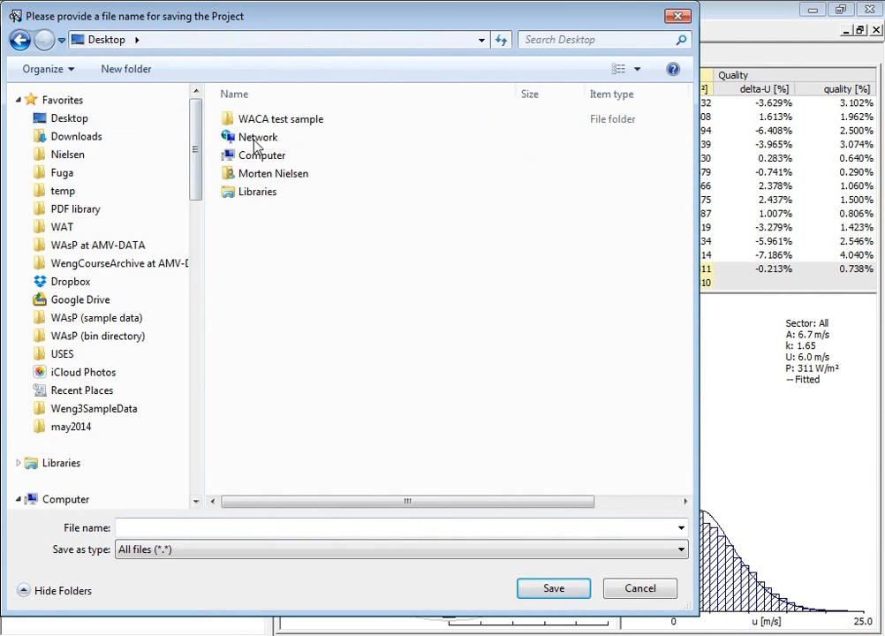
double_click(285, 118)
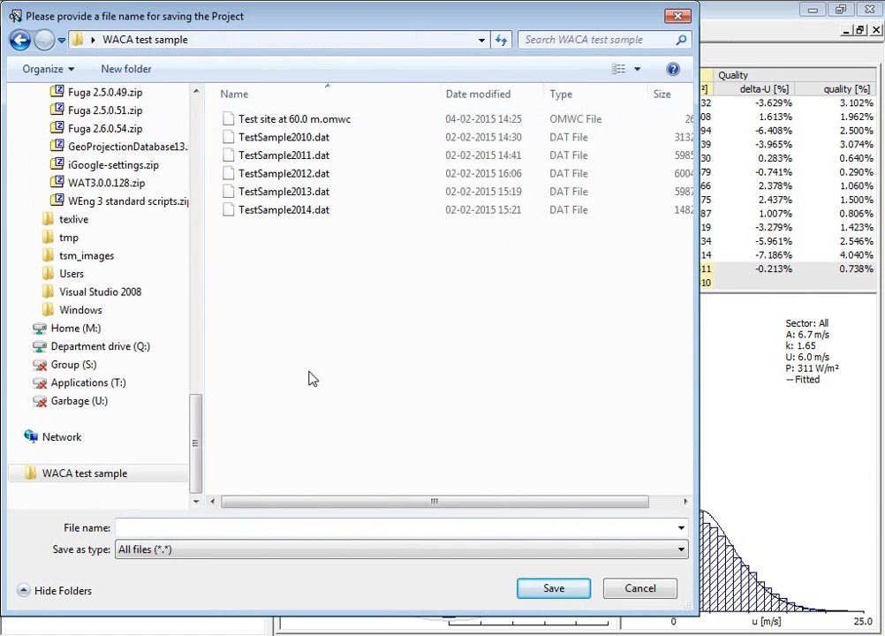
click(234, 528)
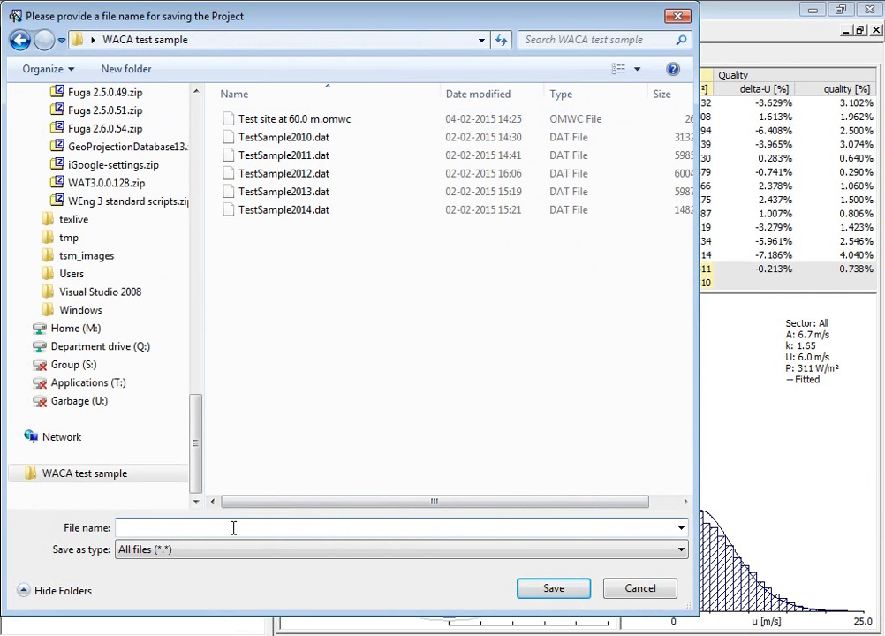
text(Test sample)
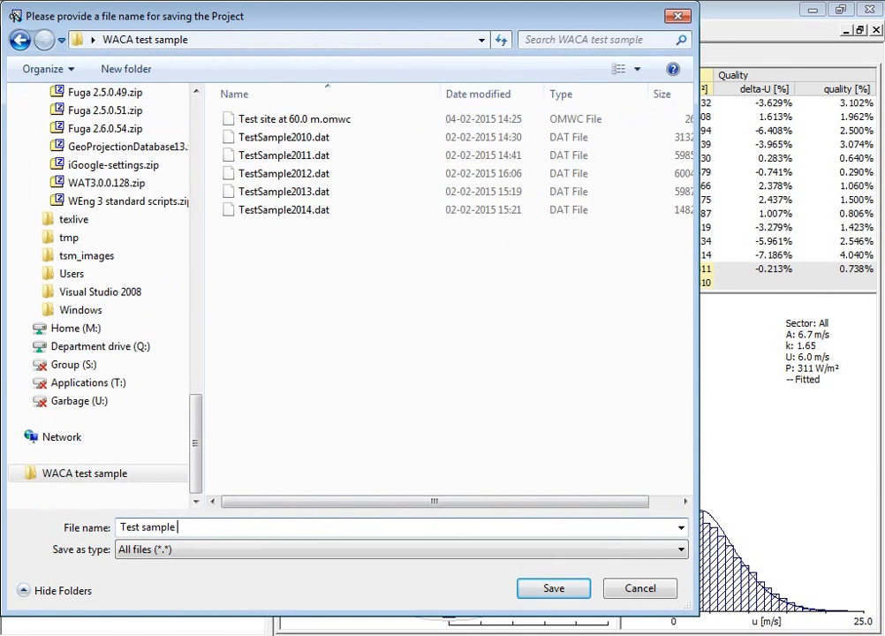
text(case)
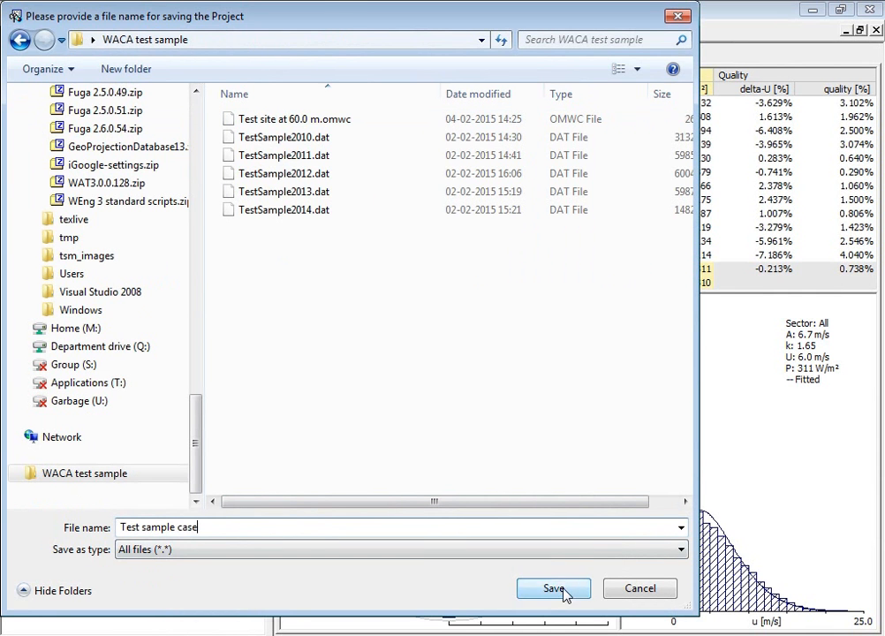
click(553, 588)
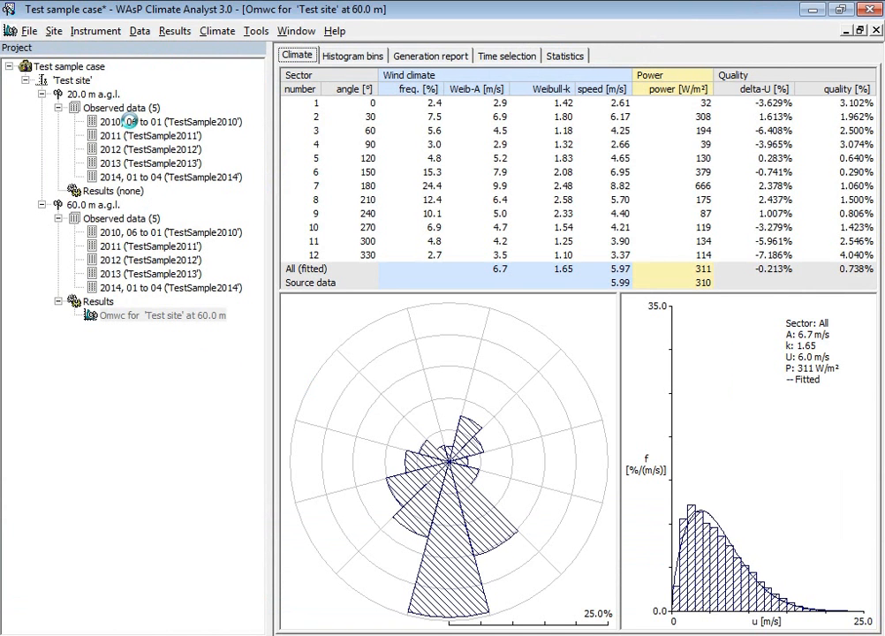
mouse_move(130, 121)
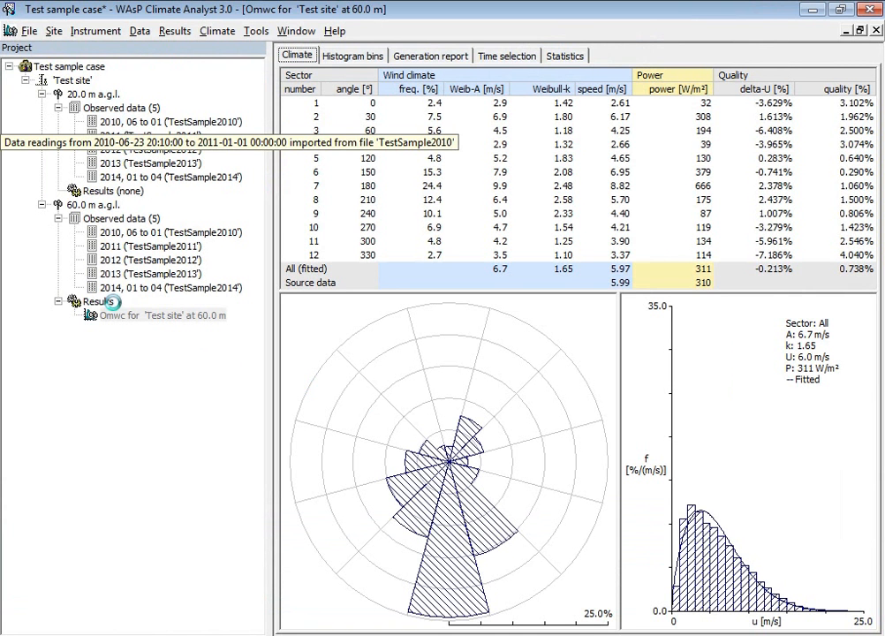
mouse_move(123, 365)
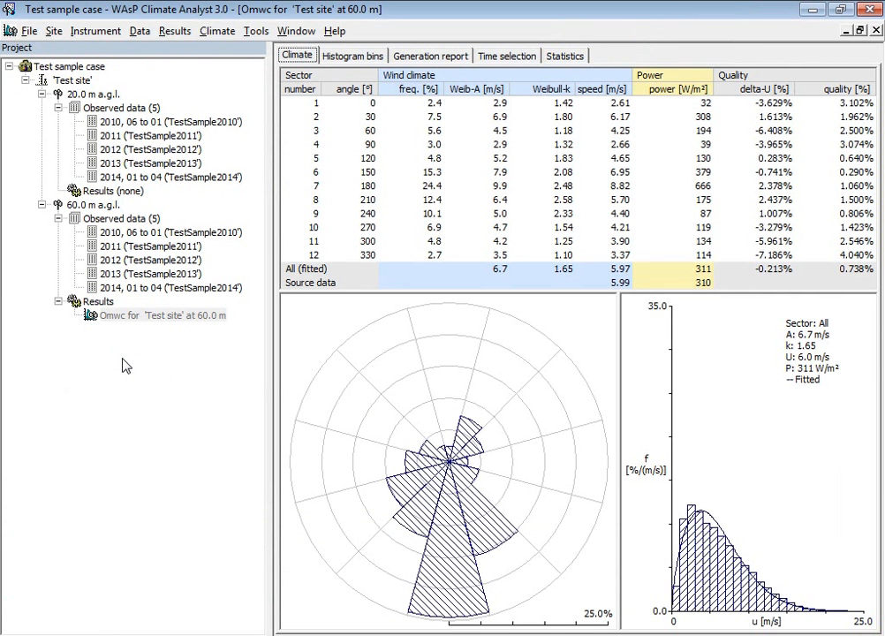
mouse_move(181, 315)
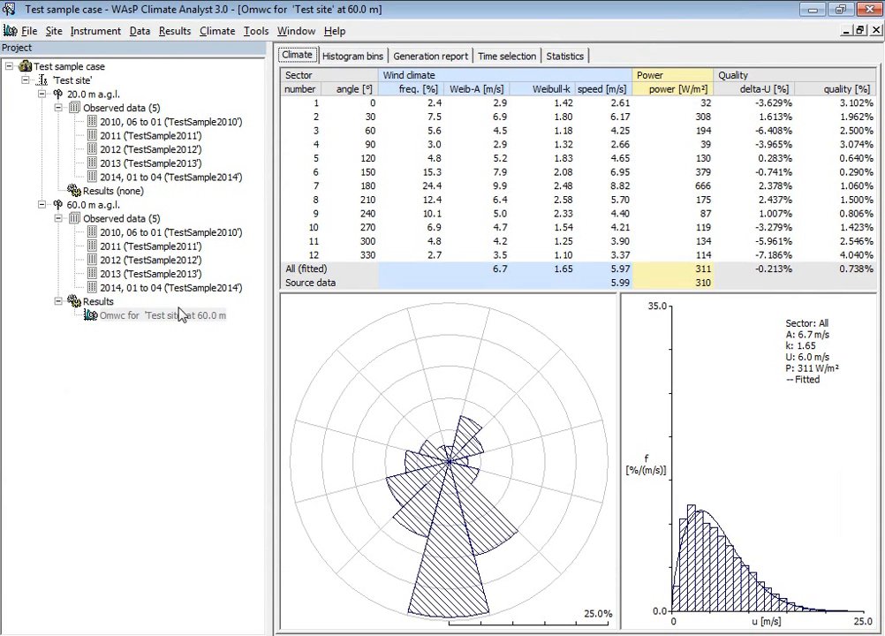
Edit the 60 m Omwc specification to 16 sectors of 22.5° and recalculate
click(159, 316)
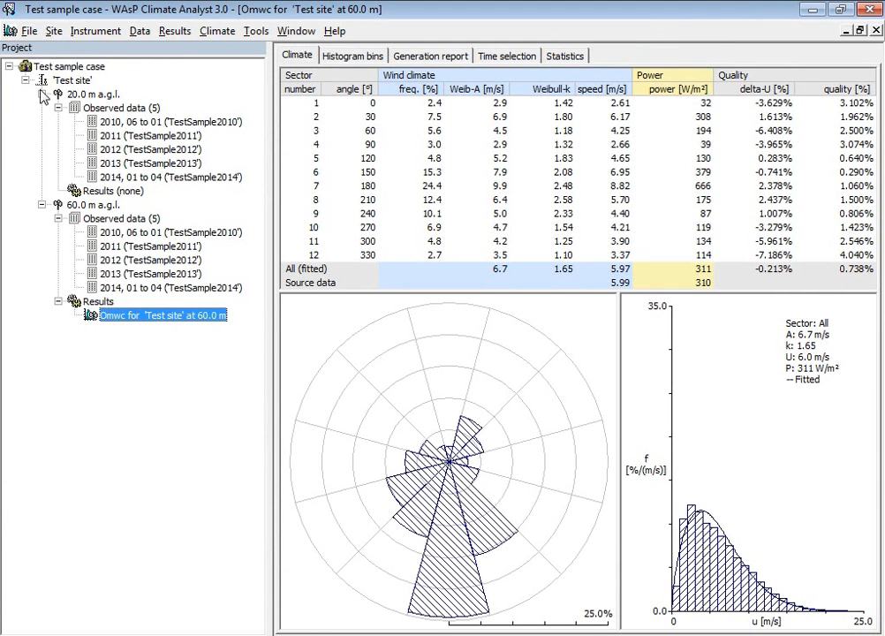
right_click(154, 314)
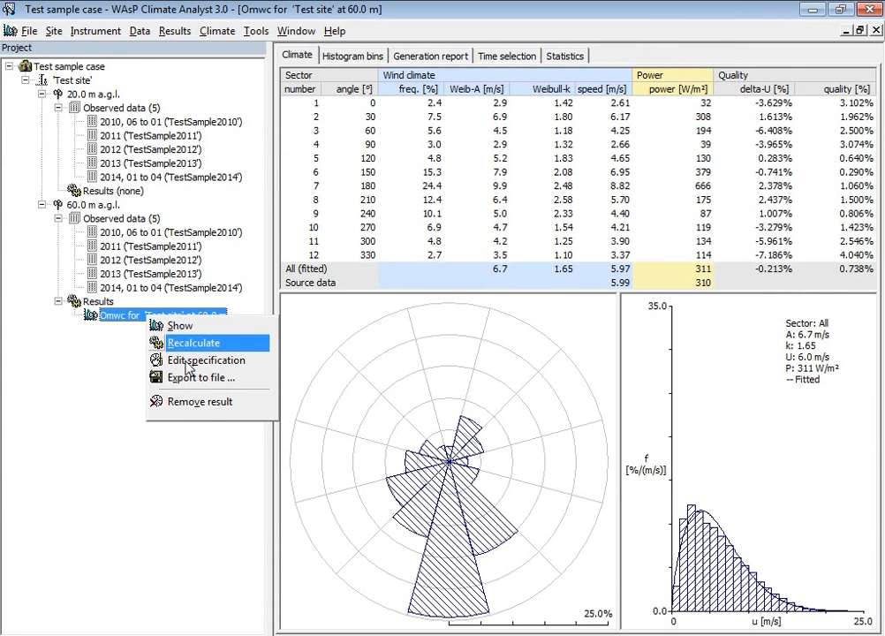
click(205, 360)
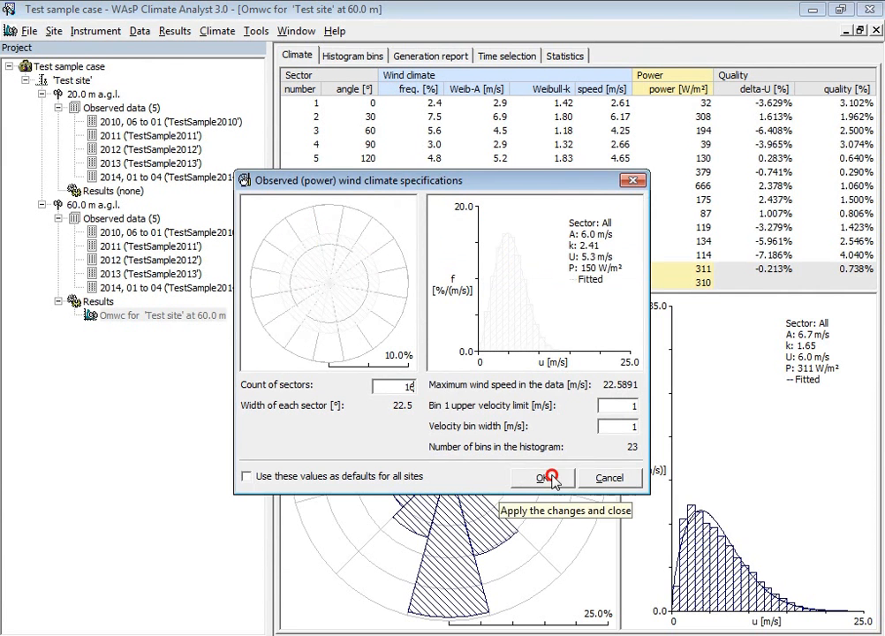
click(541, 477)
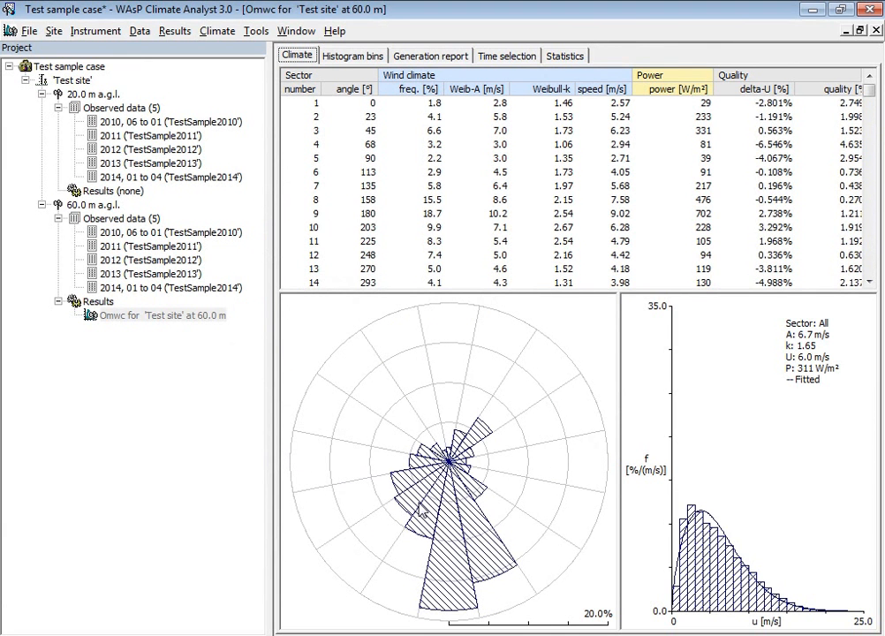
mouse_move(508, 385)
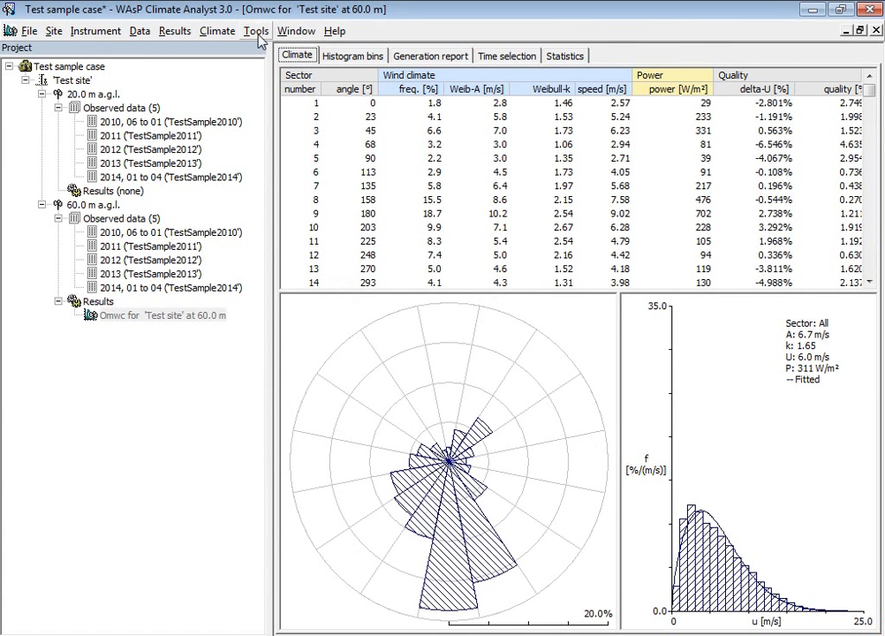
click(257, 31)
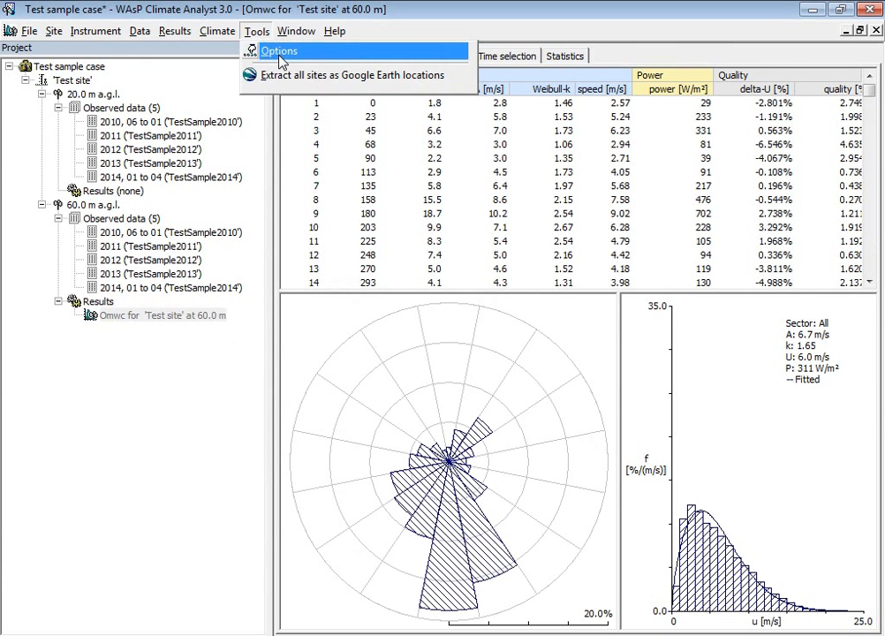
mouse_move(278, 60)
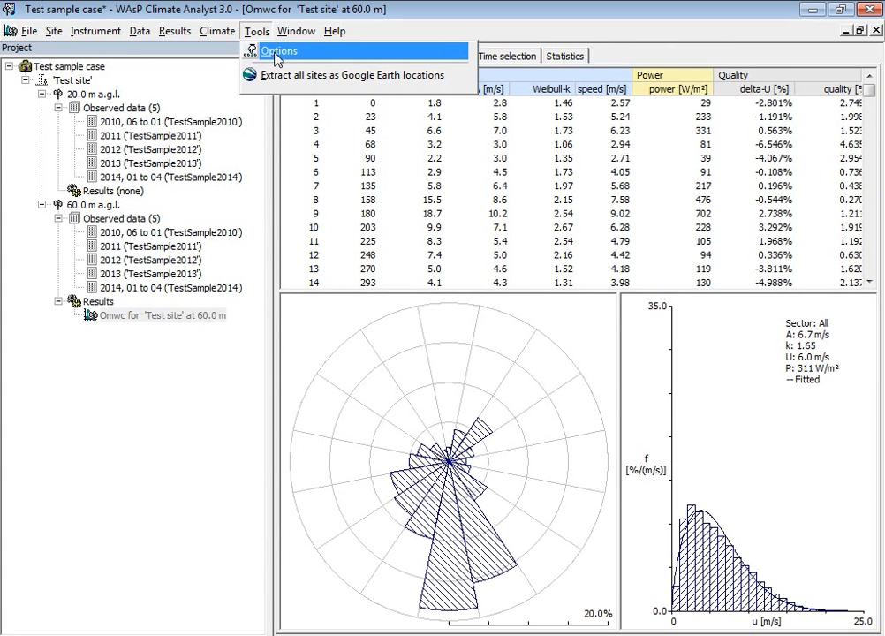
click(159, 316)
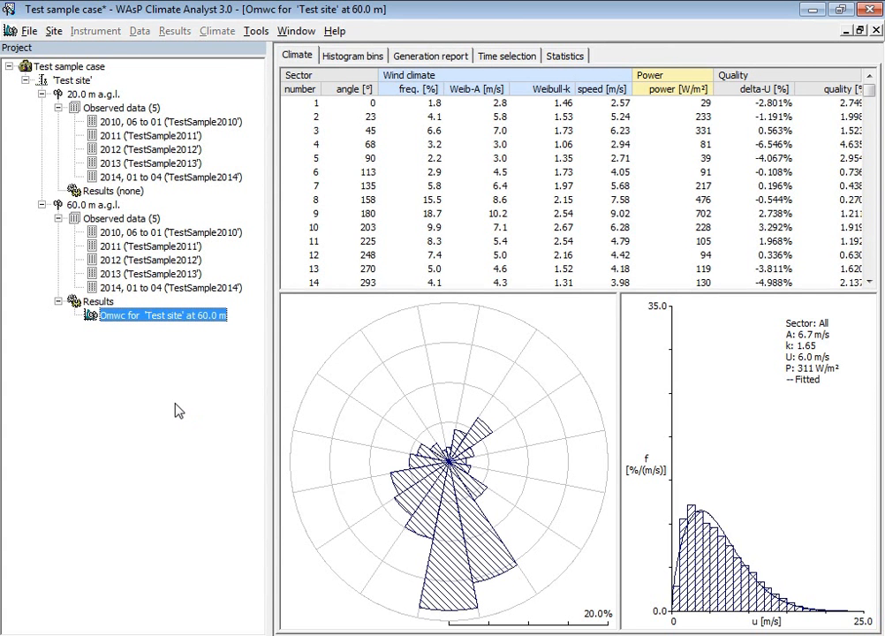
mouse_move(175, 410)
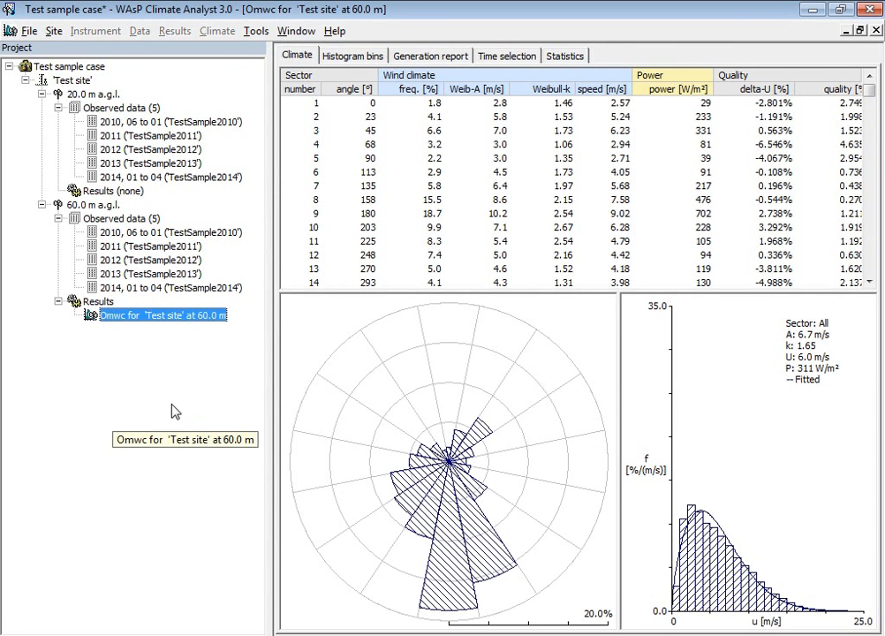